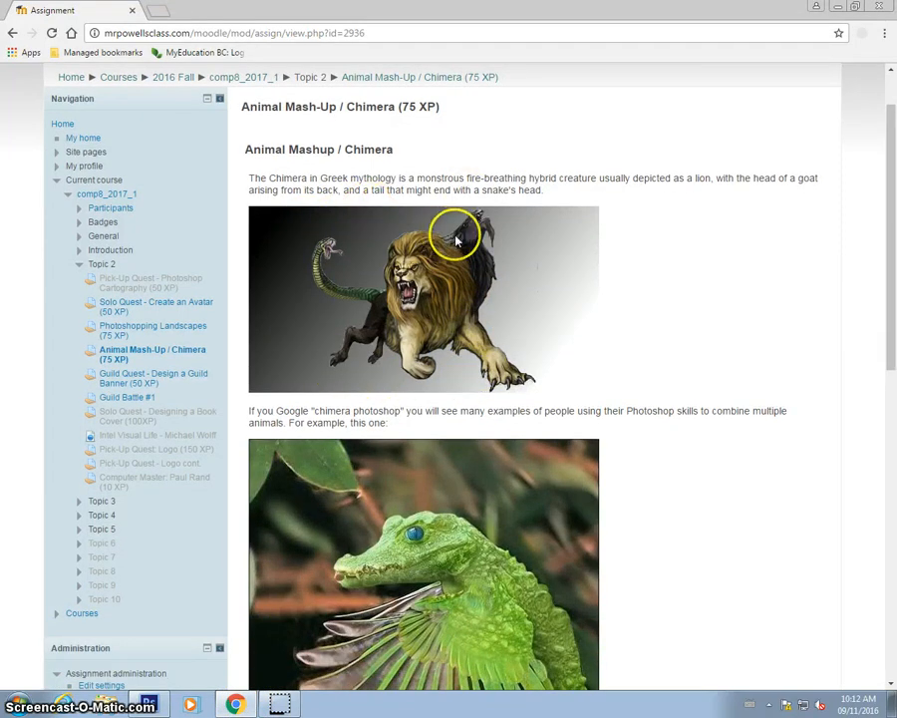
mouse_move(578, 227)
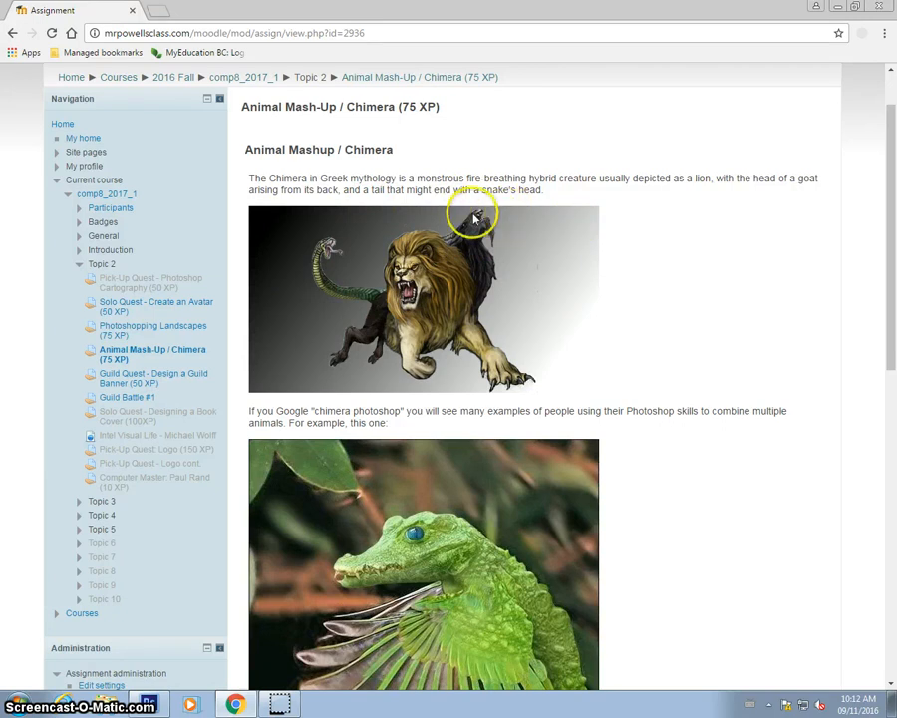
mouse_move(423, 264)
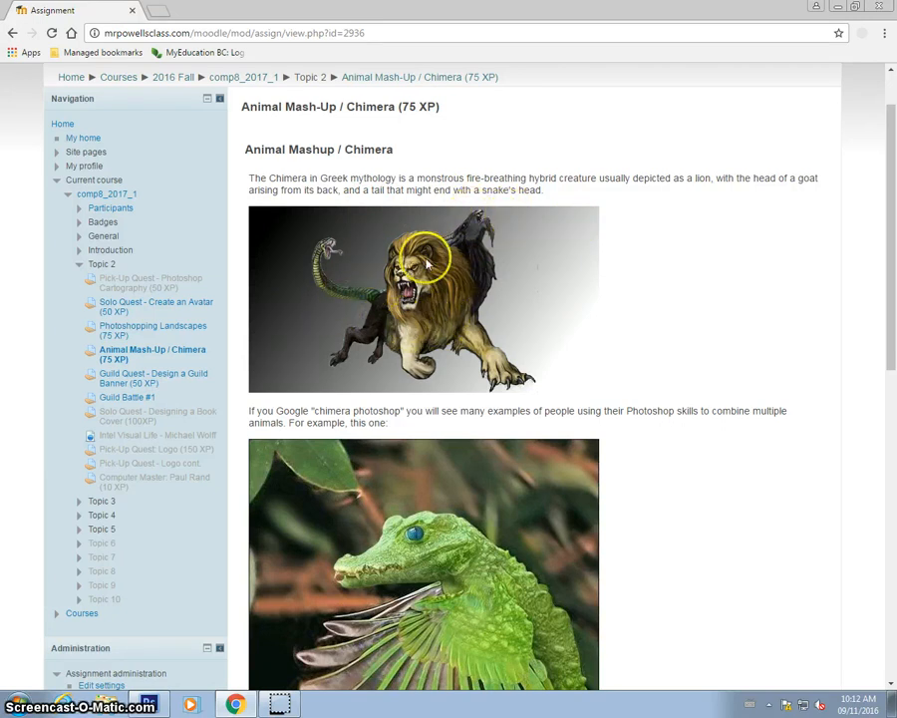
mouse_move(329, 244)
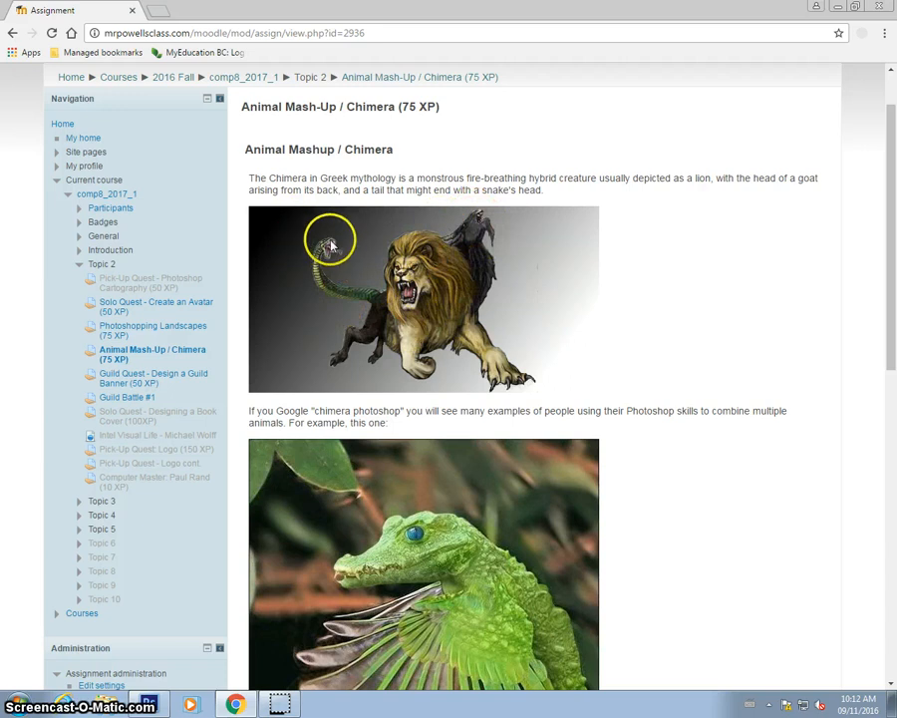
Step: Search Google for 'photoshop chimera' example images
scroll(down, 3)
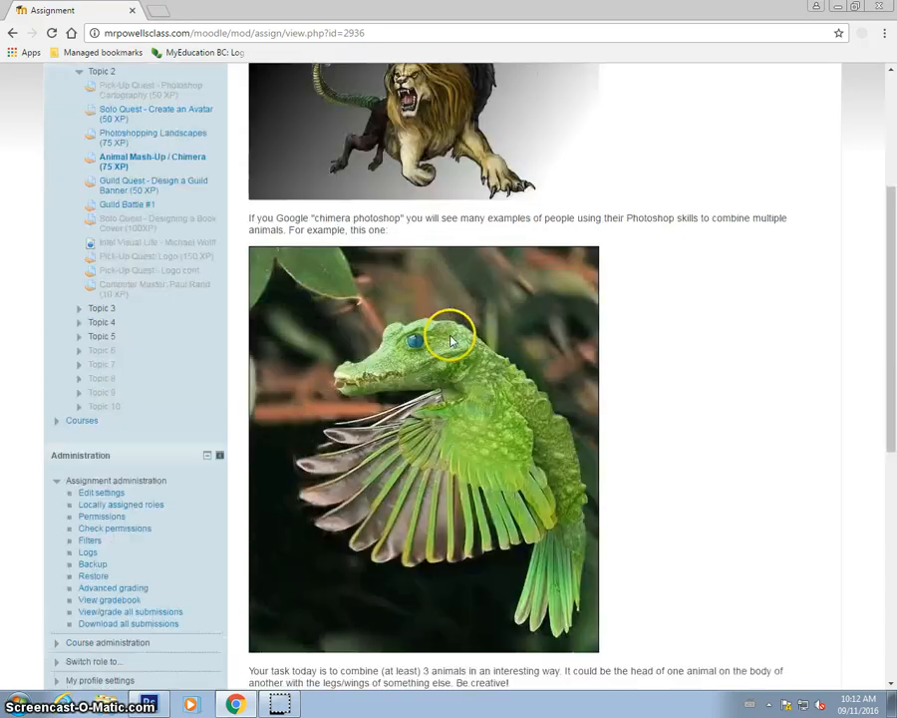
scroll(down, 3)
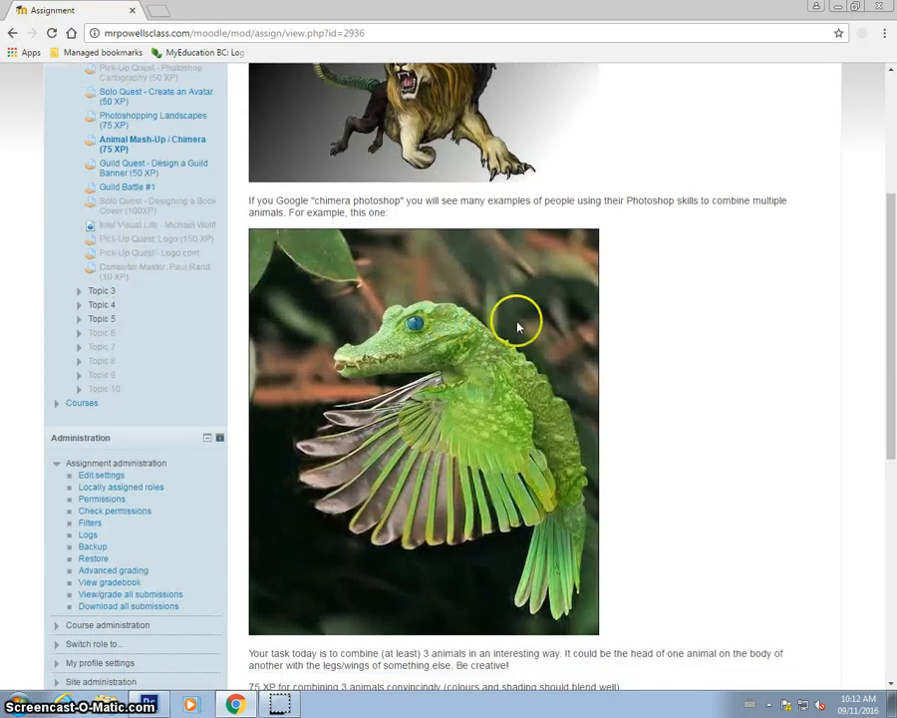
mouse_move(808, 462)
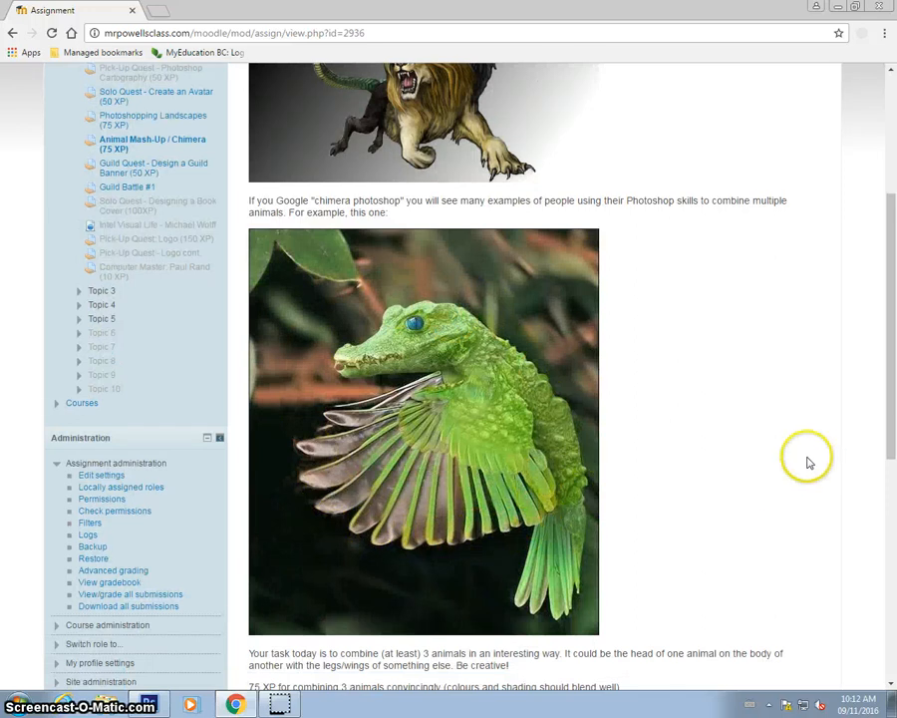
mouse_move(499, 431)
text(photo)
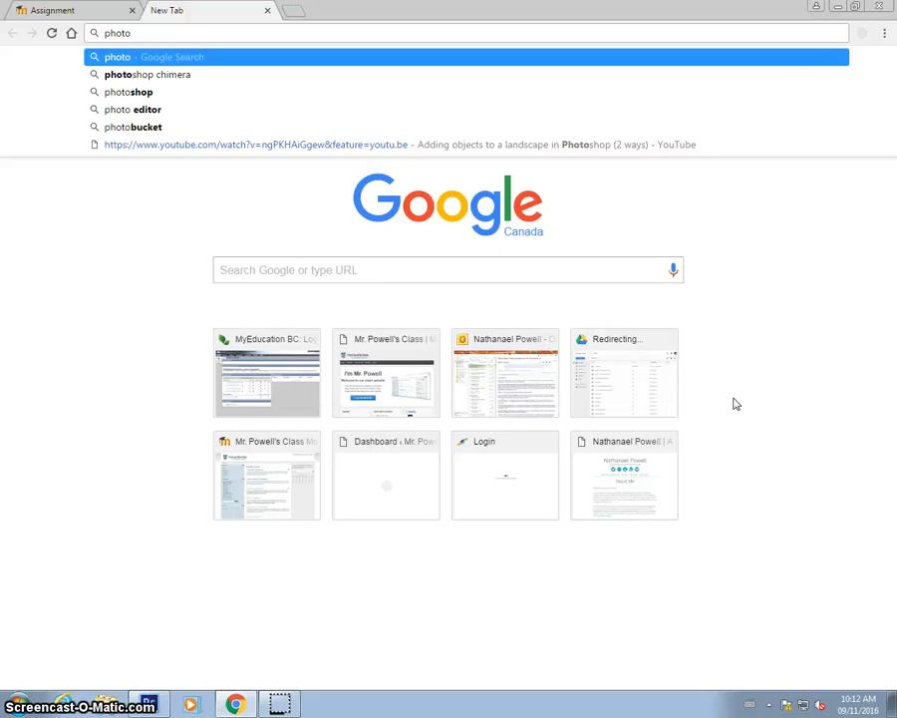
click(147, 75)
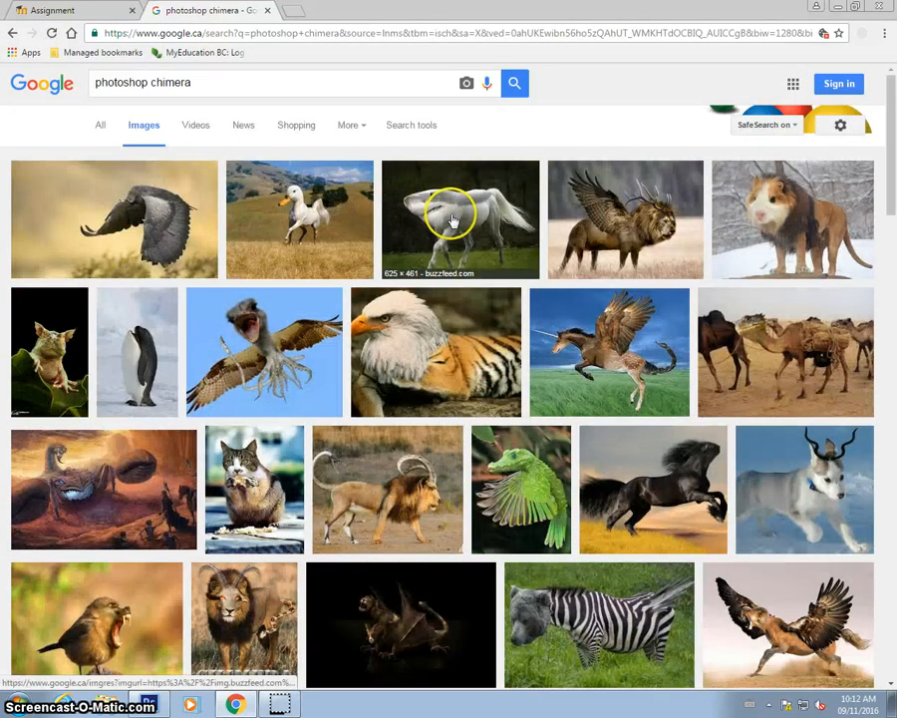
mouse_move(473, 217)
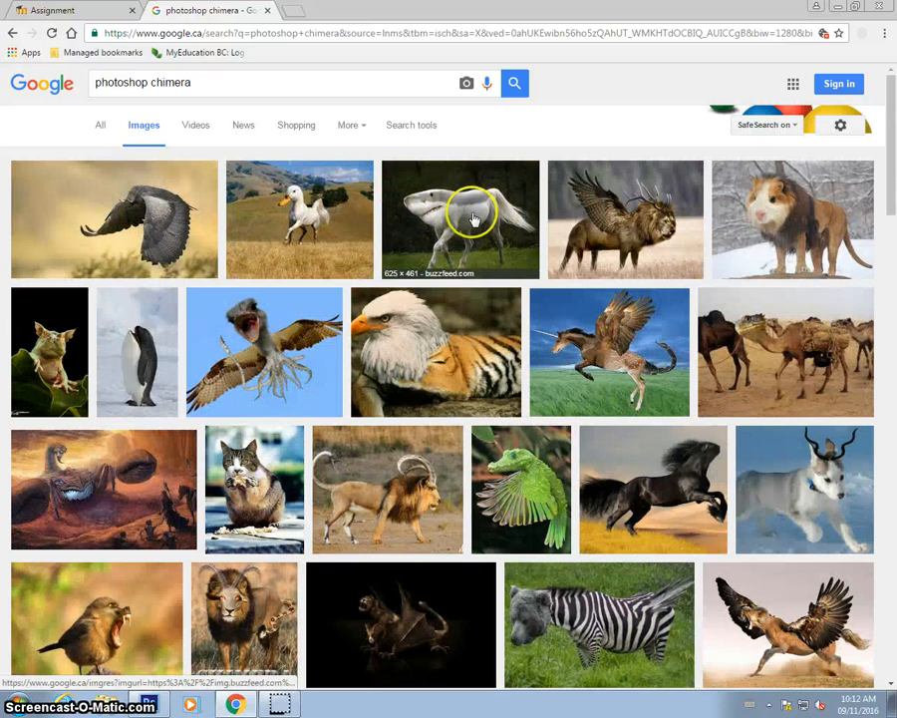
Step: Preview the shark-headed horse chimera, browse further, then start a 'chimpanzee' search
click(460, 218)
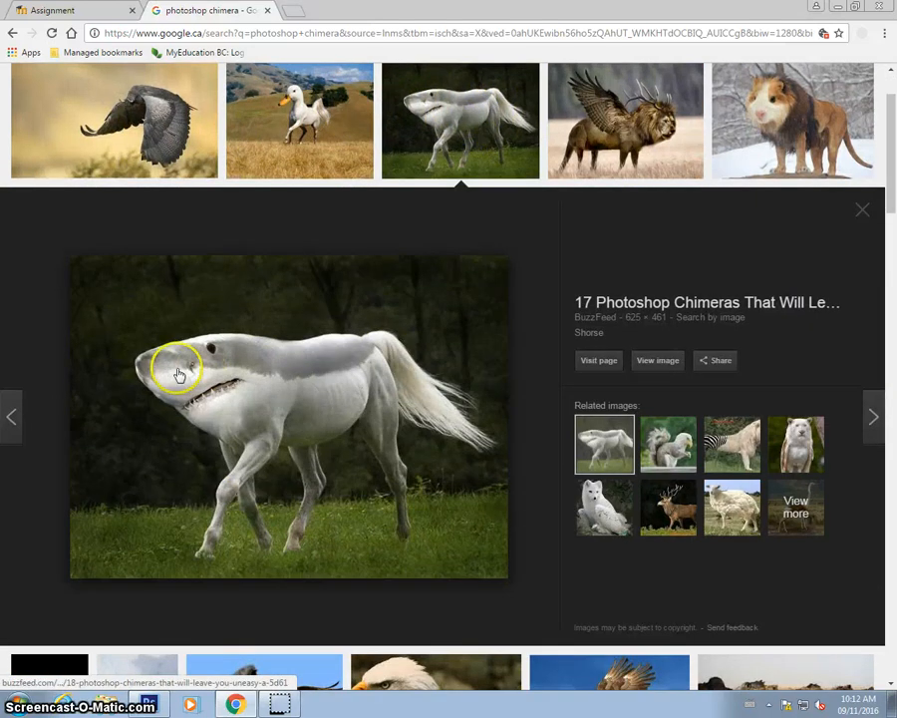
scroll(down, 3)
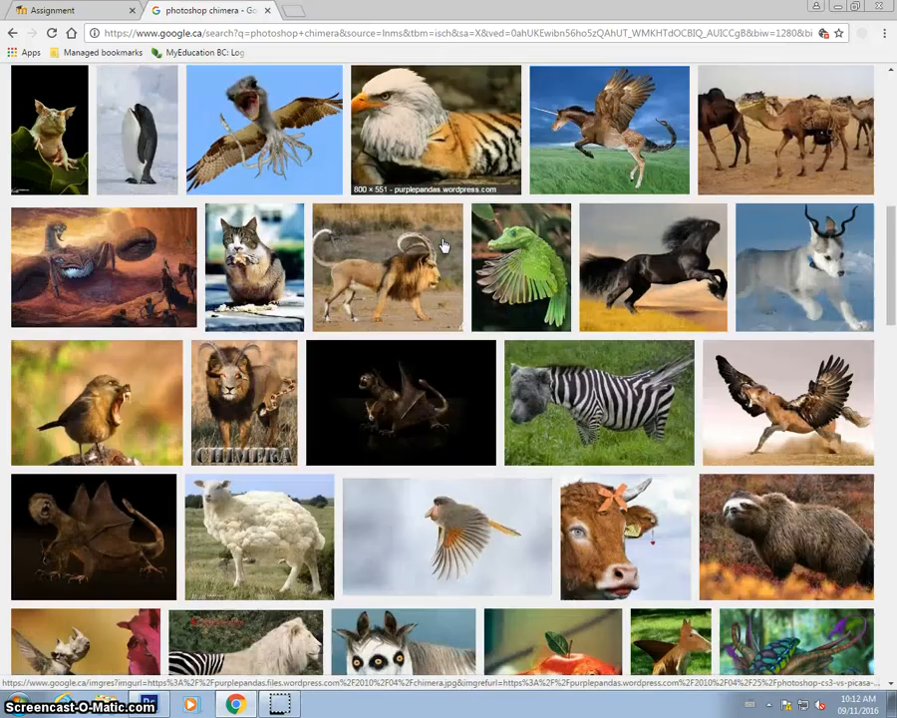
scroll(down, 3)
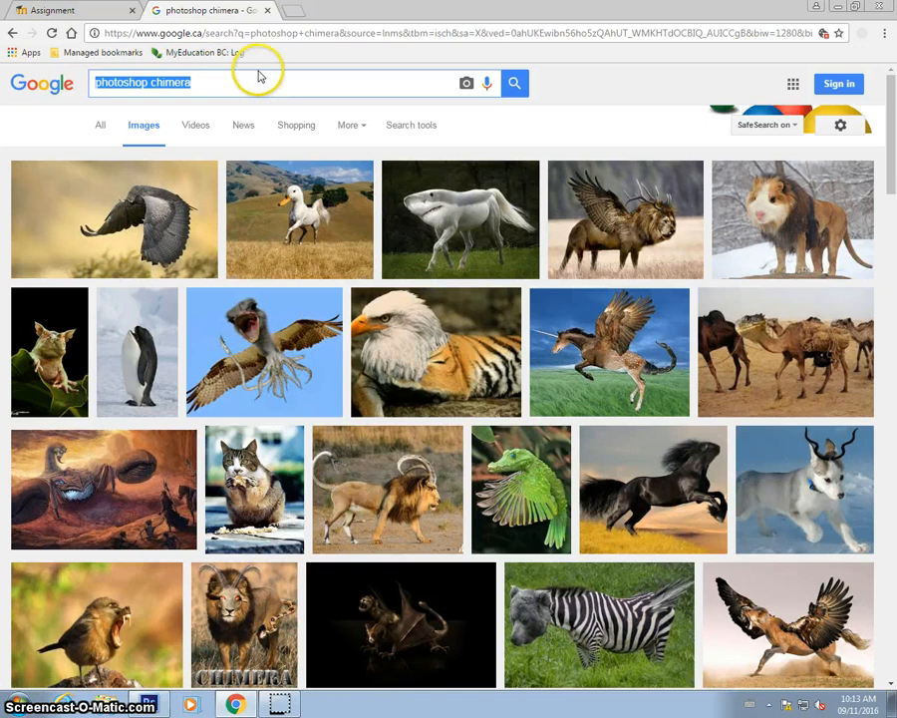
mouse_move(287, 74)
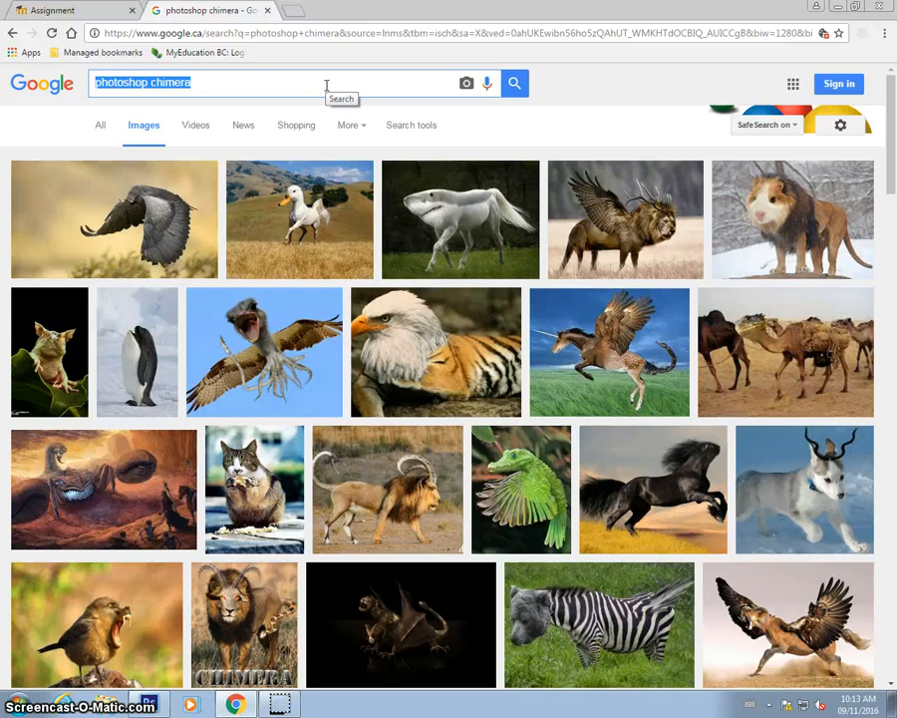
text(chimpanzee)
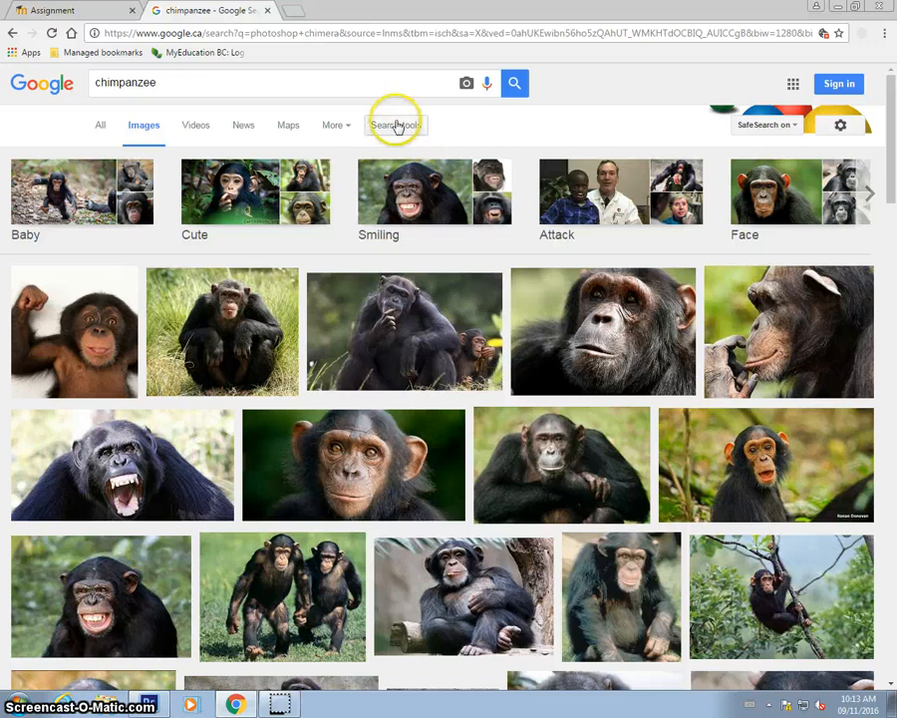
Step: Filter the chimpanzee image results to large images only
click(396, 125)
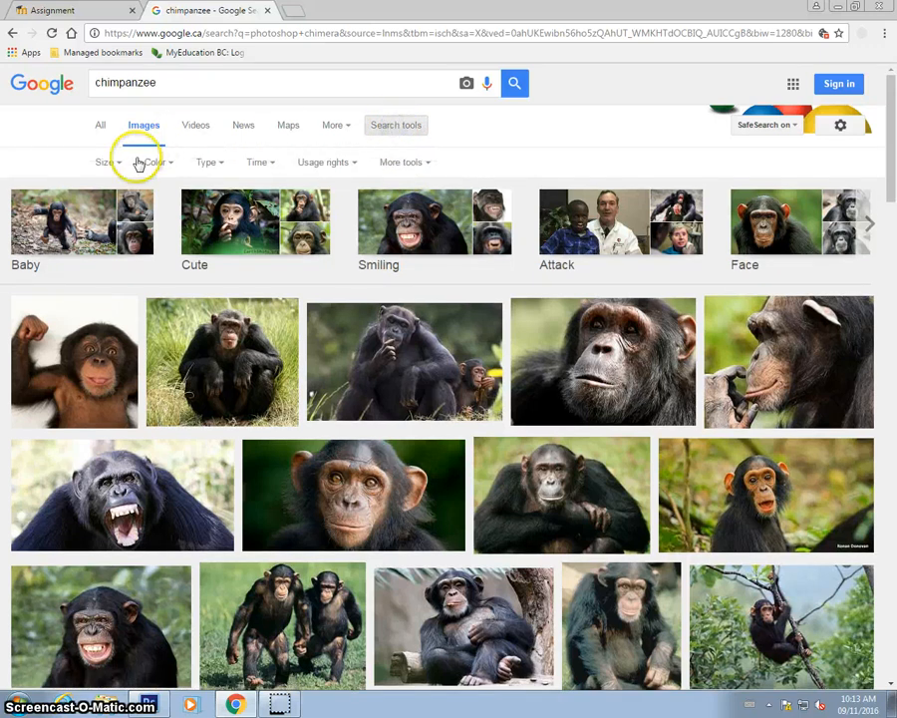
click(105, 161)
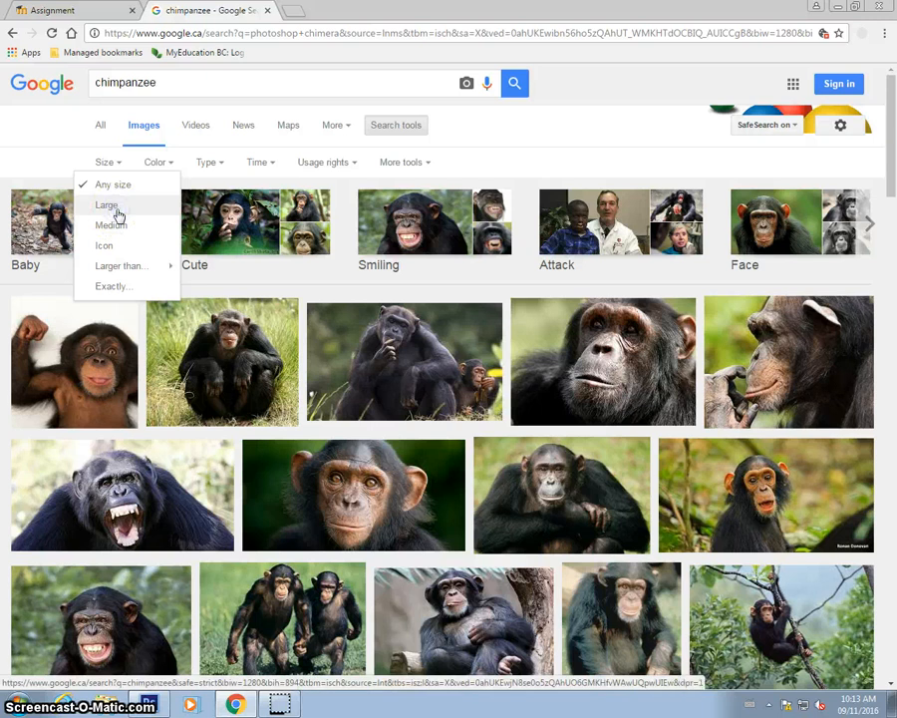
click(106, 205)
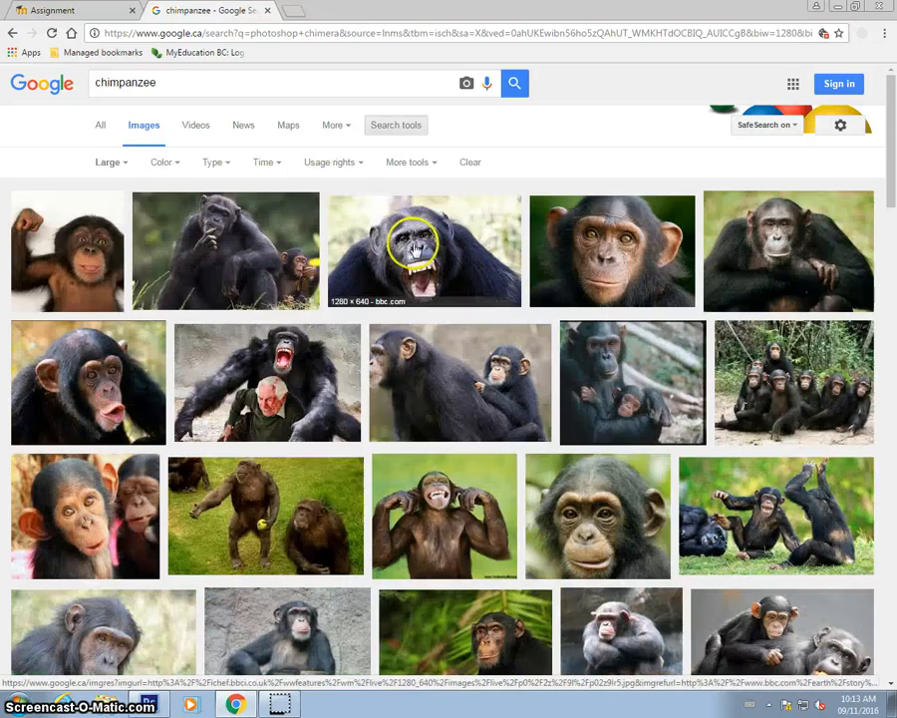
Step: Scroll the large chimpanzee results and preview the upright chimp on a rocky slope
scroll(down, 3)
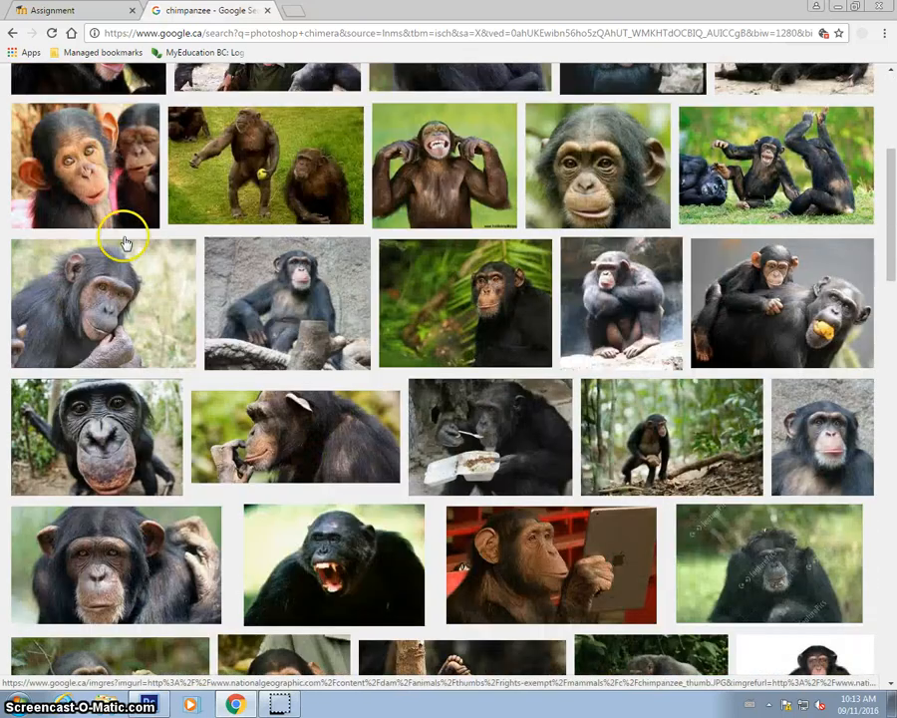
scroll(down, 3)
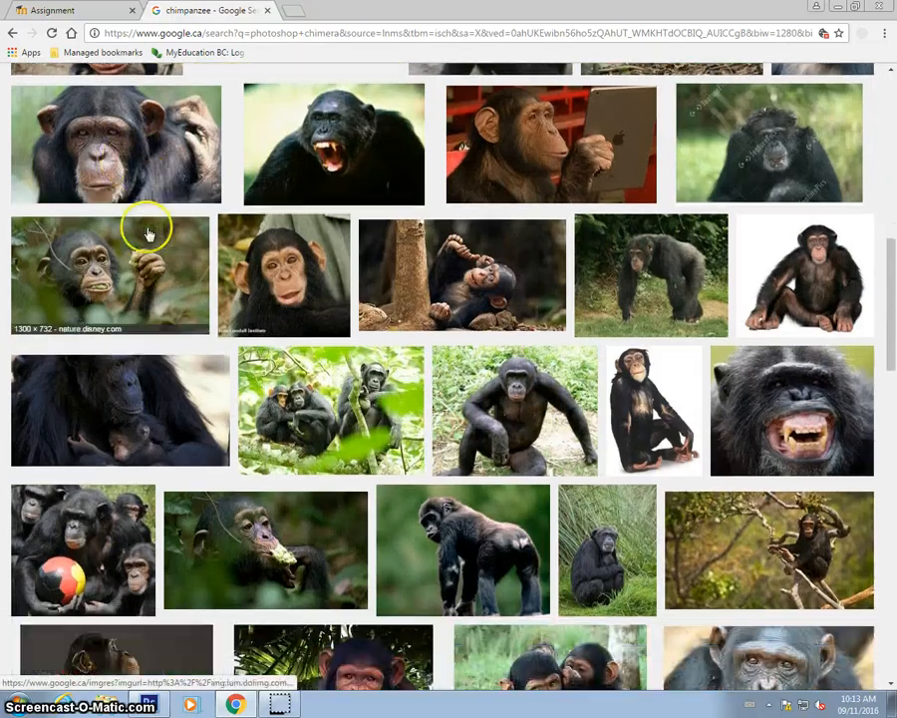
scroll(down, 3)
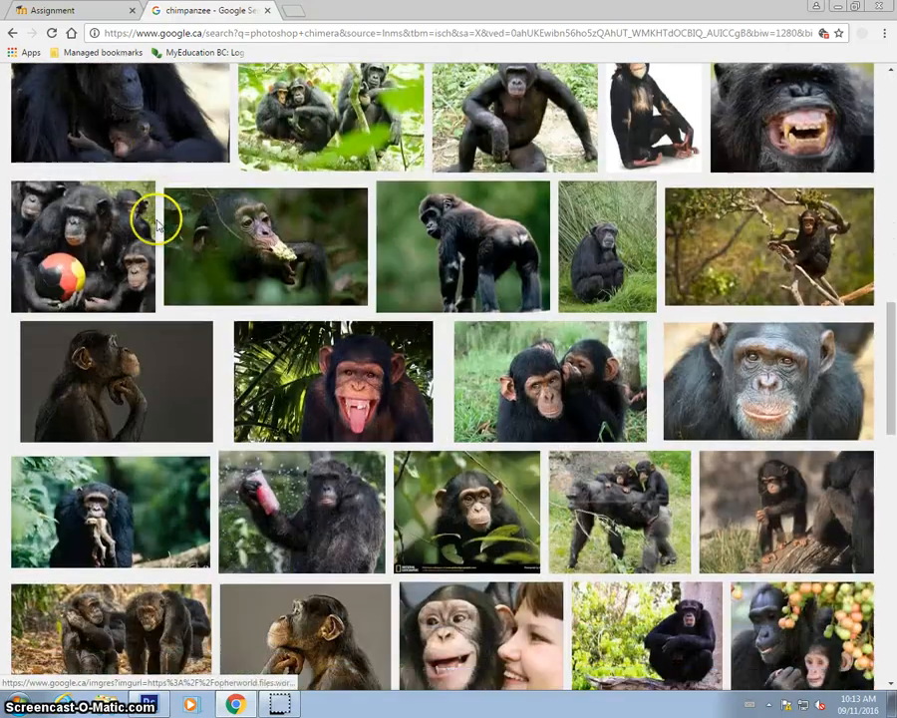
scroll(down, 3)
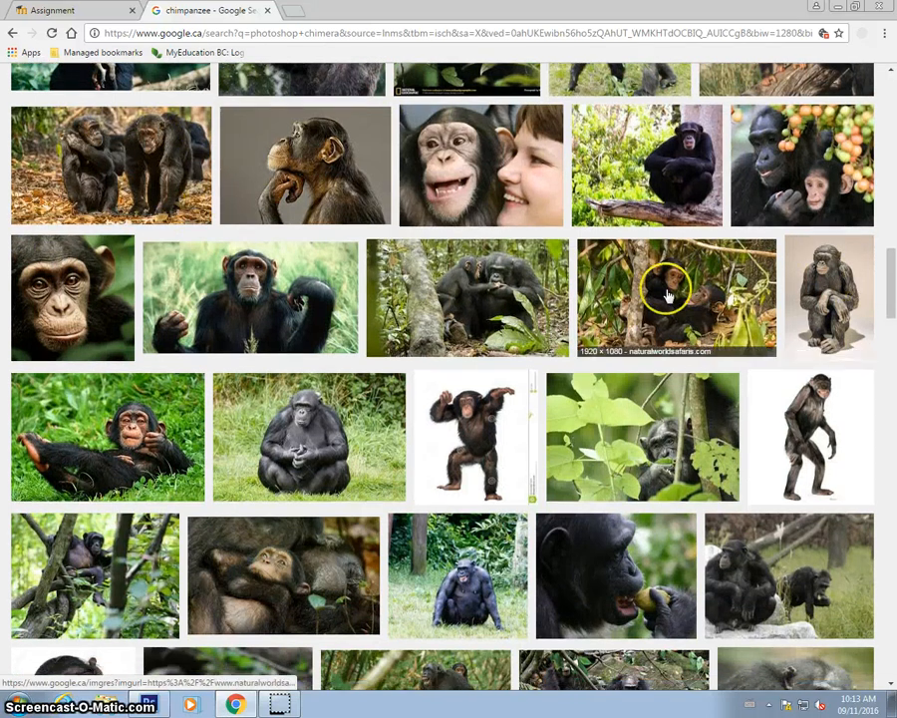
scroll(down, 3)
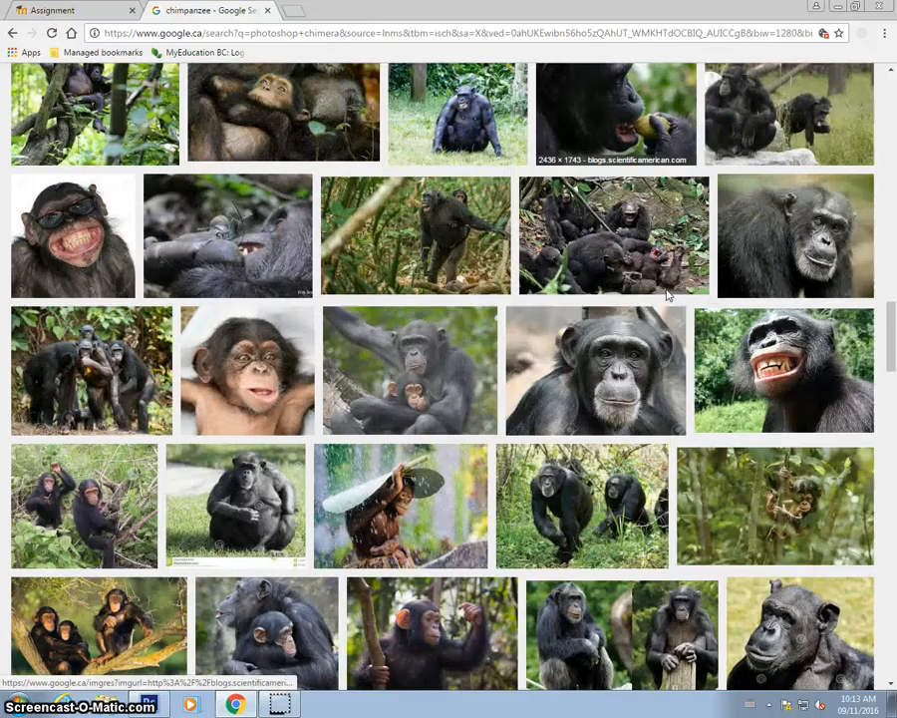
scroll(down, 3)
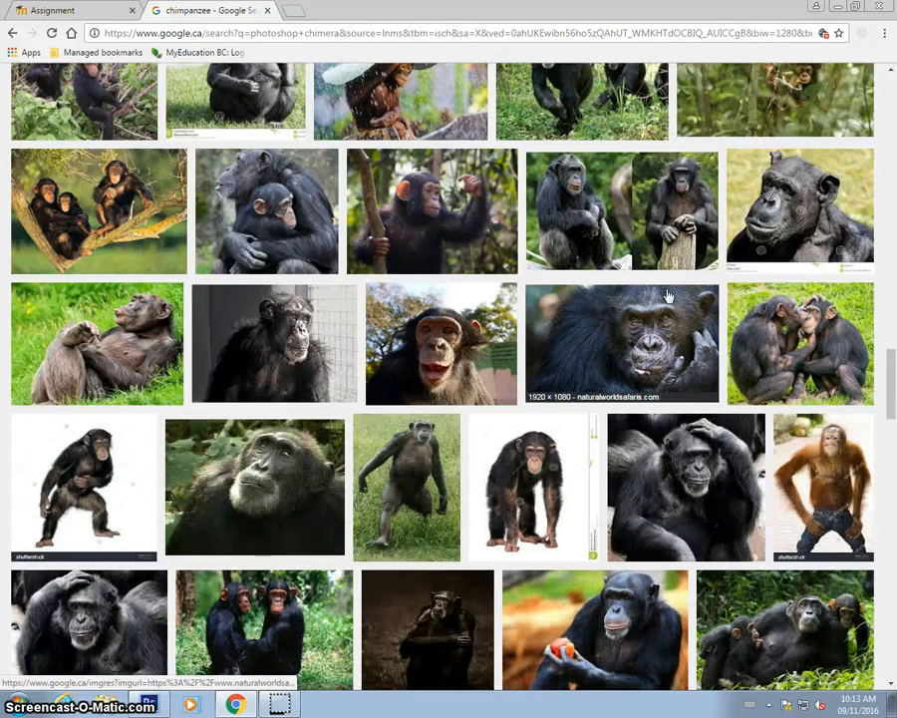
scroll(down, 3)
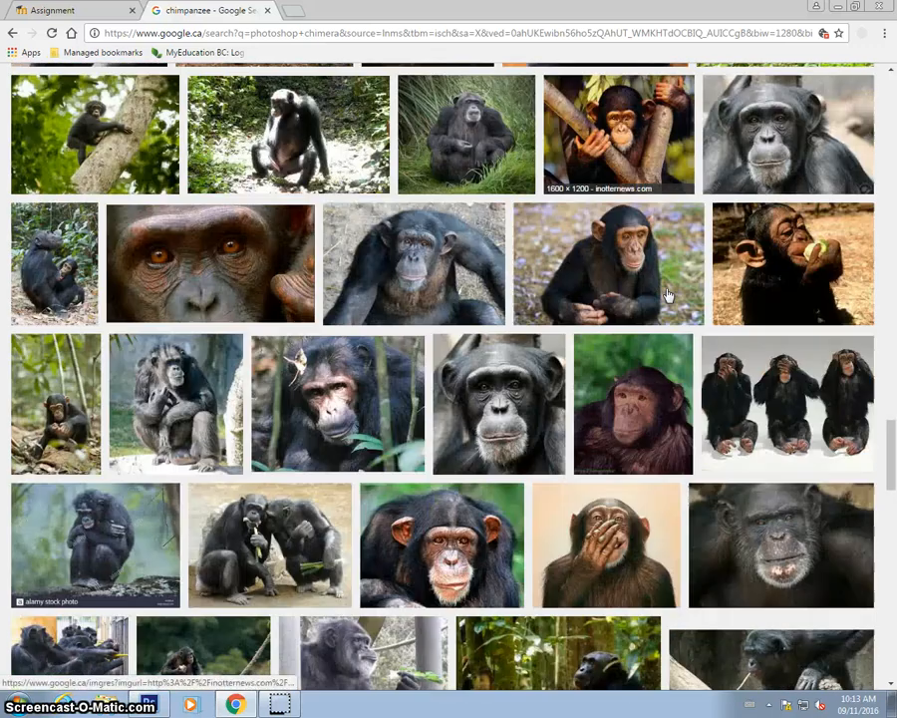
scroll(down, 3)
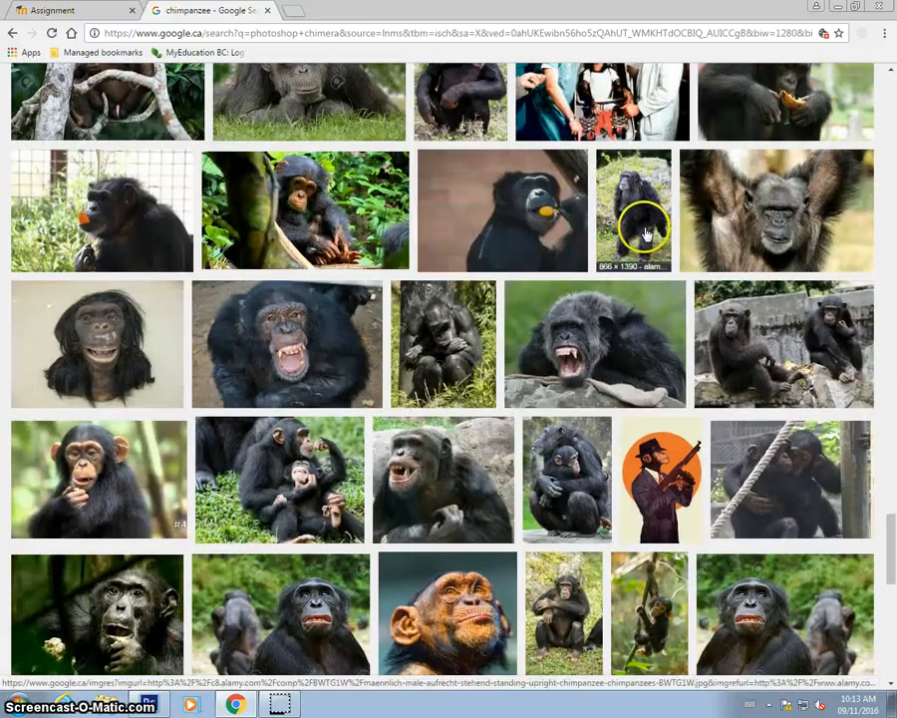
scroll(up, 3)
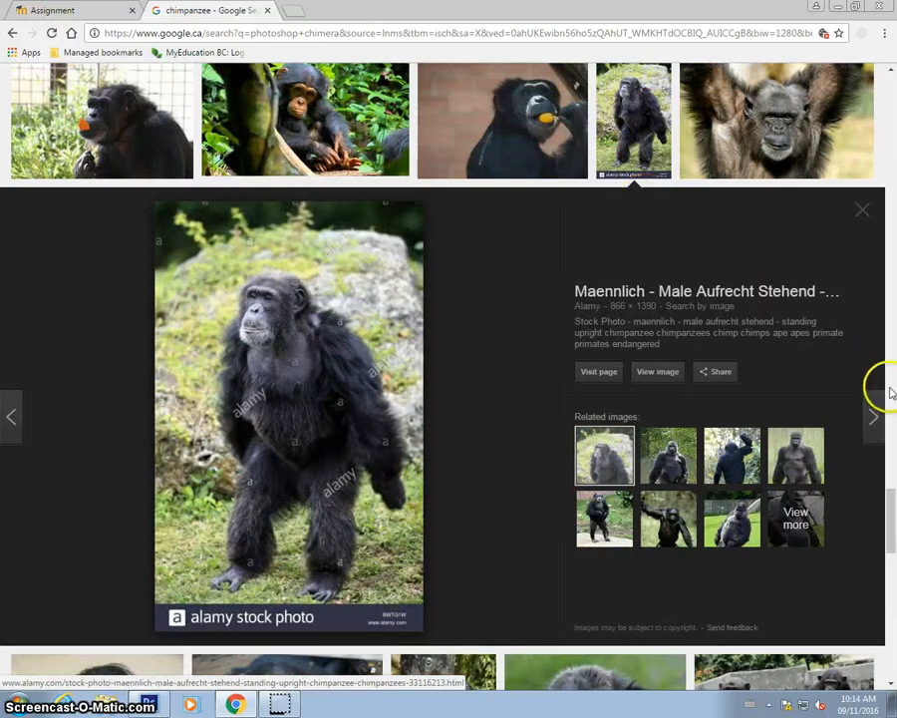
scroll(down, 3)
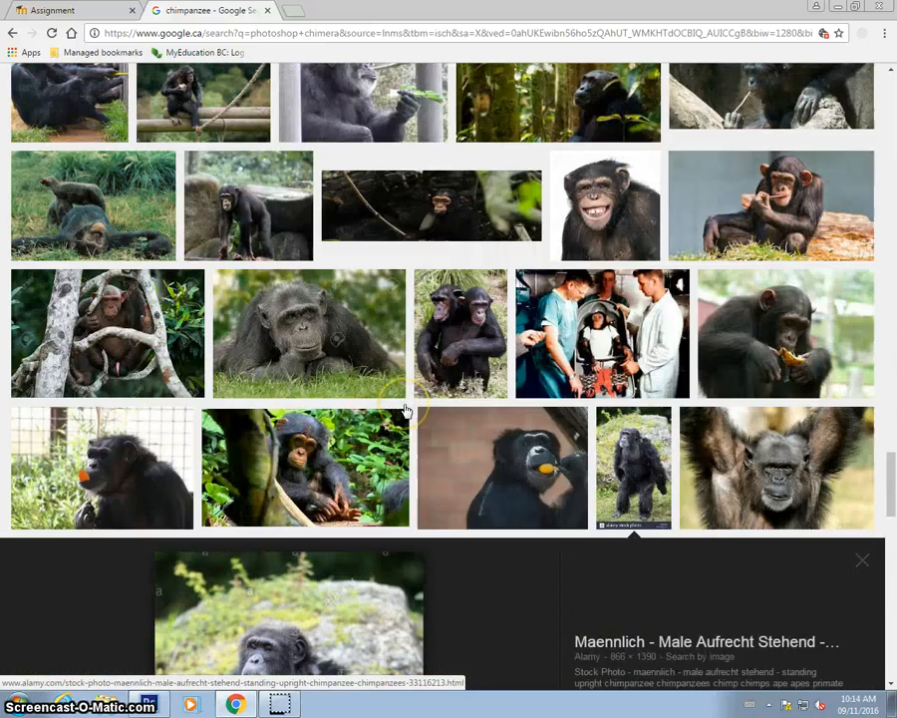
scroll(down, 3)
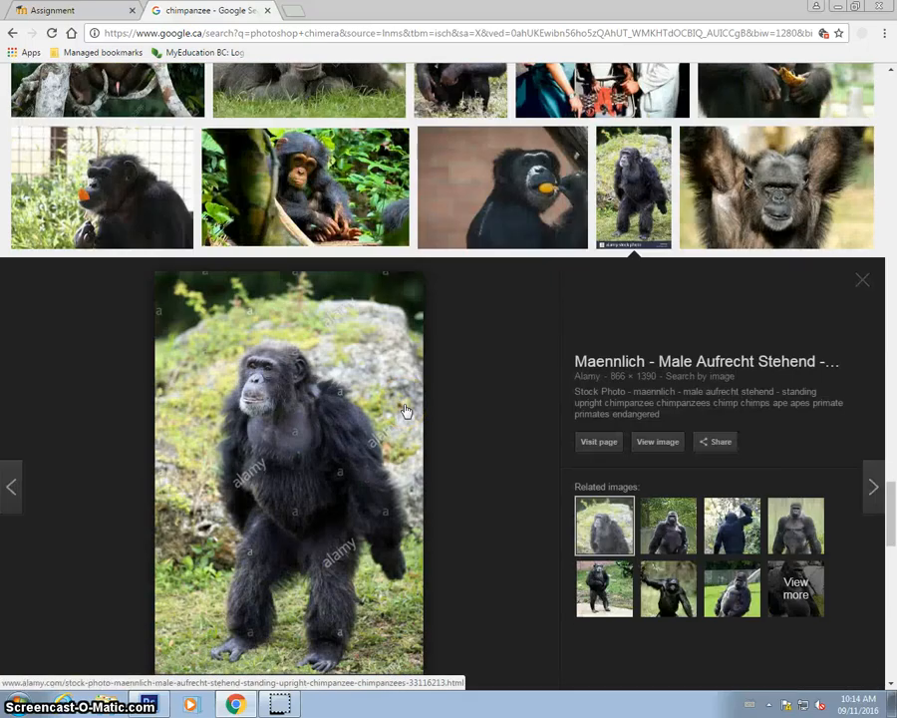
click(861, 279)
text(chimpanzee standing)
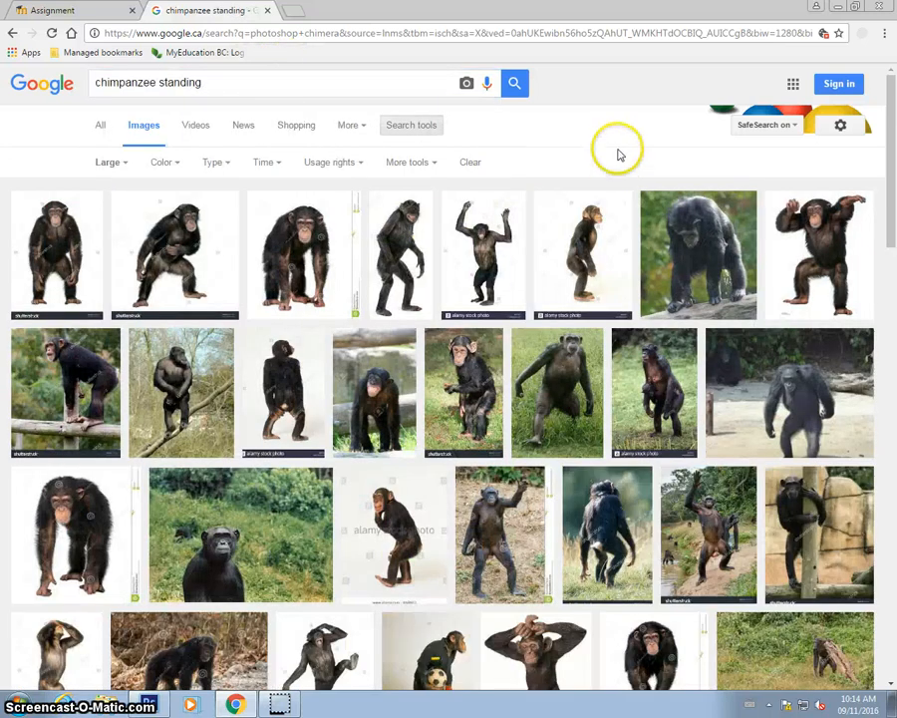
mouse_move(489, 229)
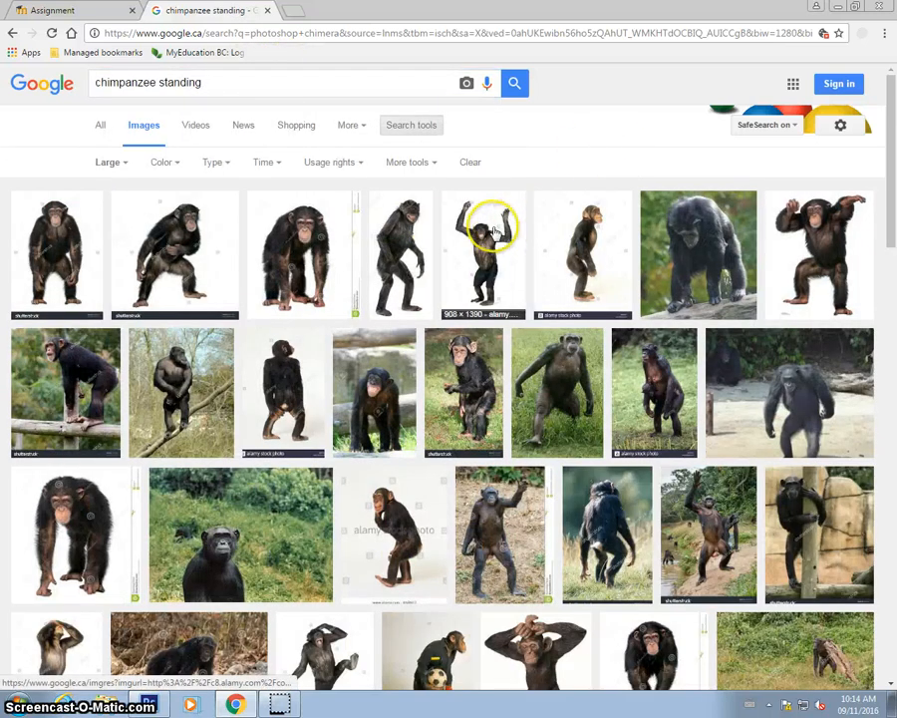
mouse_move(538, 389)
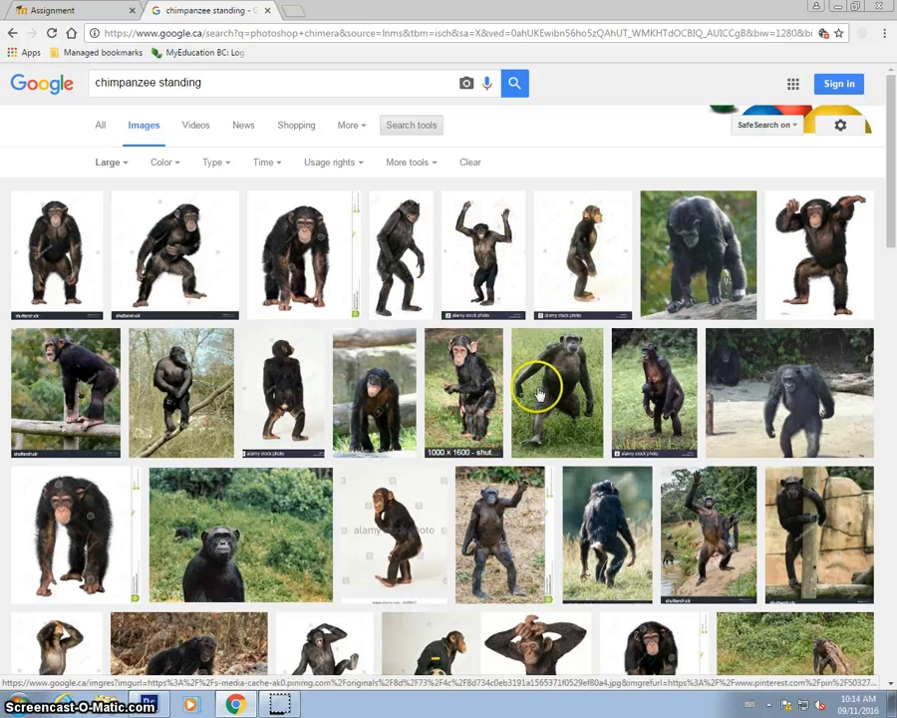
Step: Preview the chimpanzee standing in grass, open it full size, and copy it
scroll(down, 3)
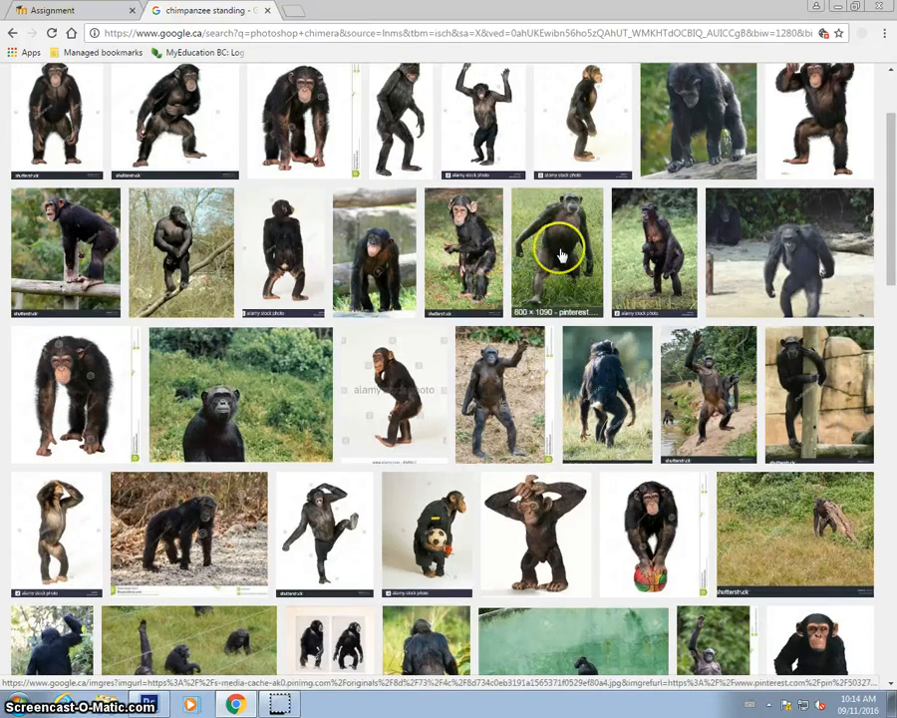
click(558, 252)
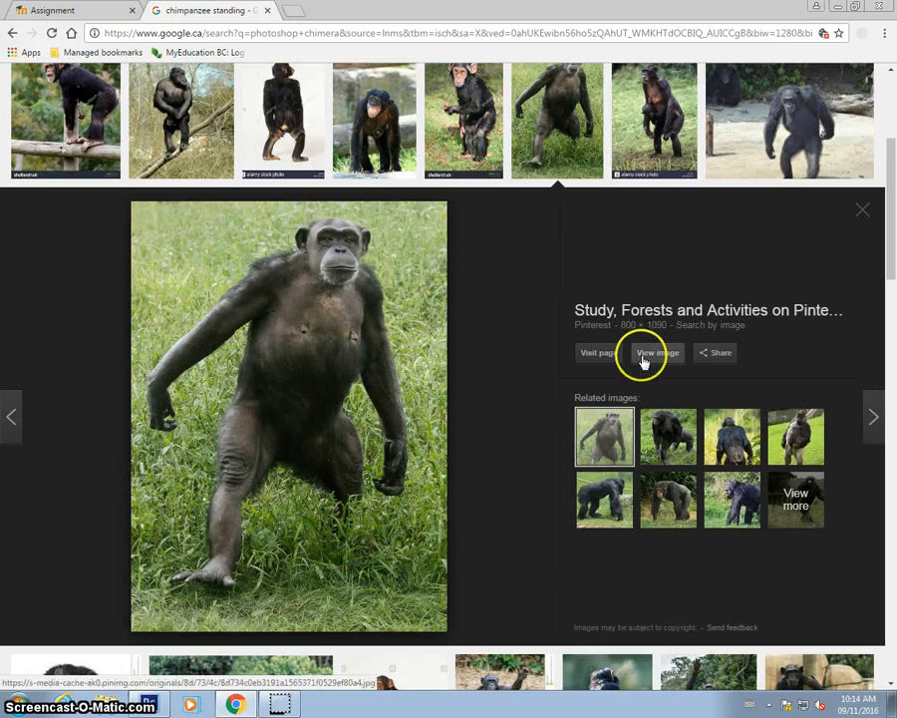
click(658, 352)
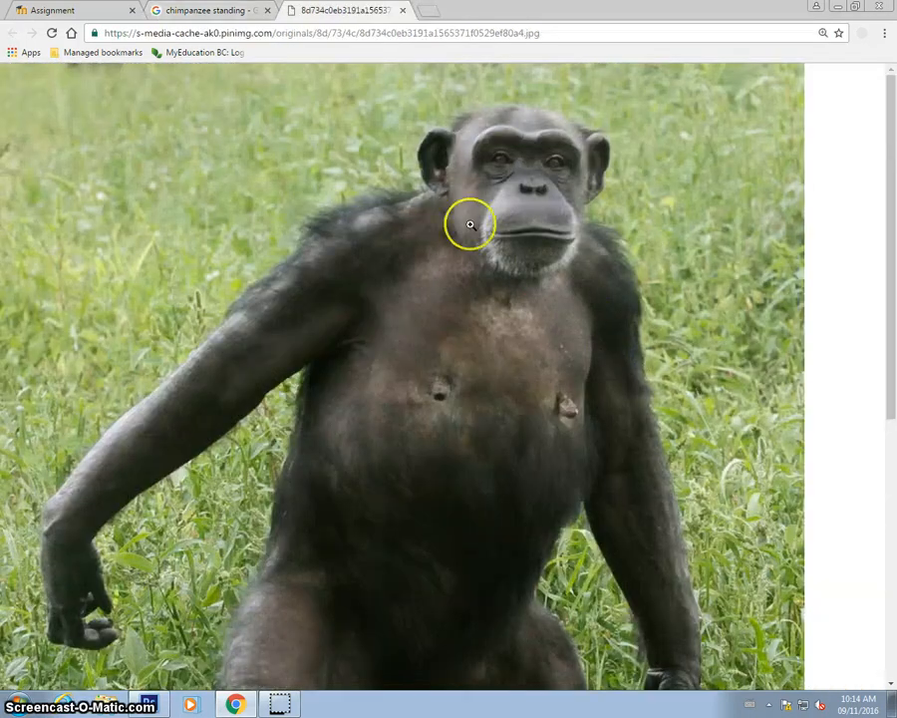
right_click(470, 223)
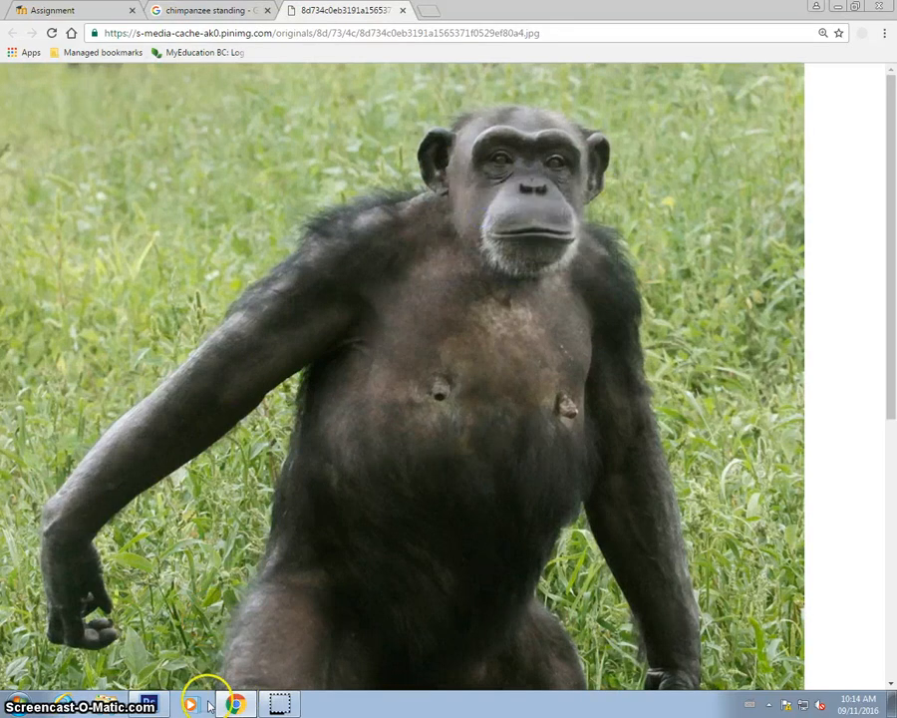
Step: Create a clipboard-sized 800×1090 Photoshop document holding the chimp photo, then return to the browser
click(148, 704)
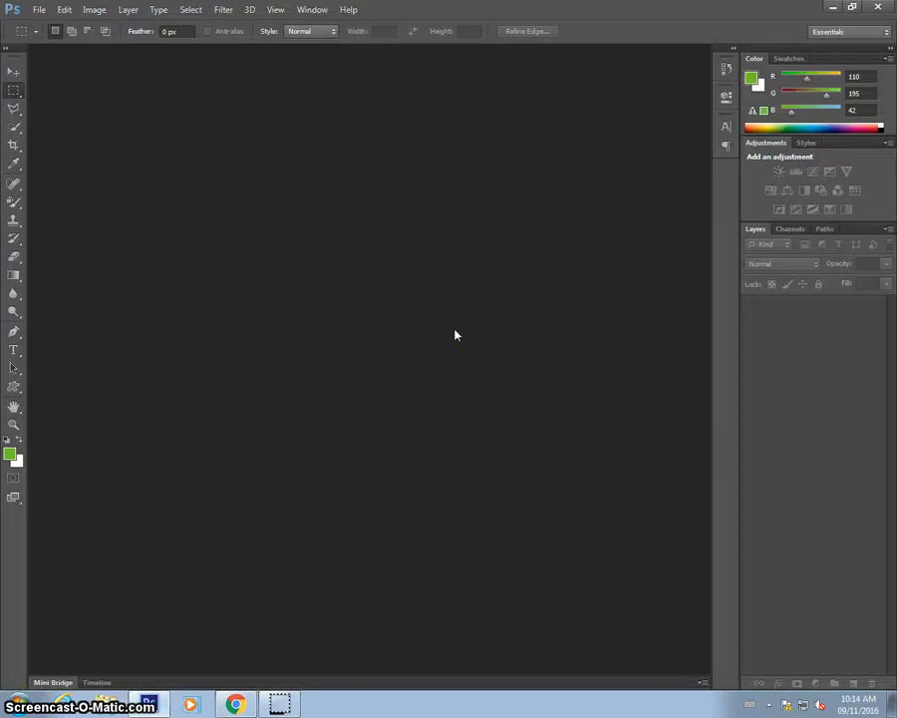
click(38, 9)
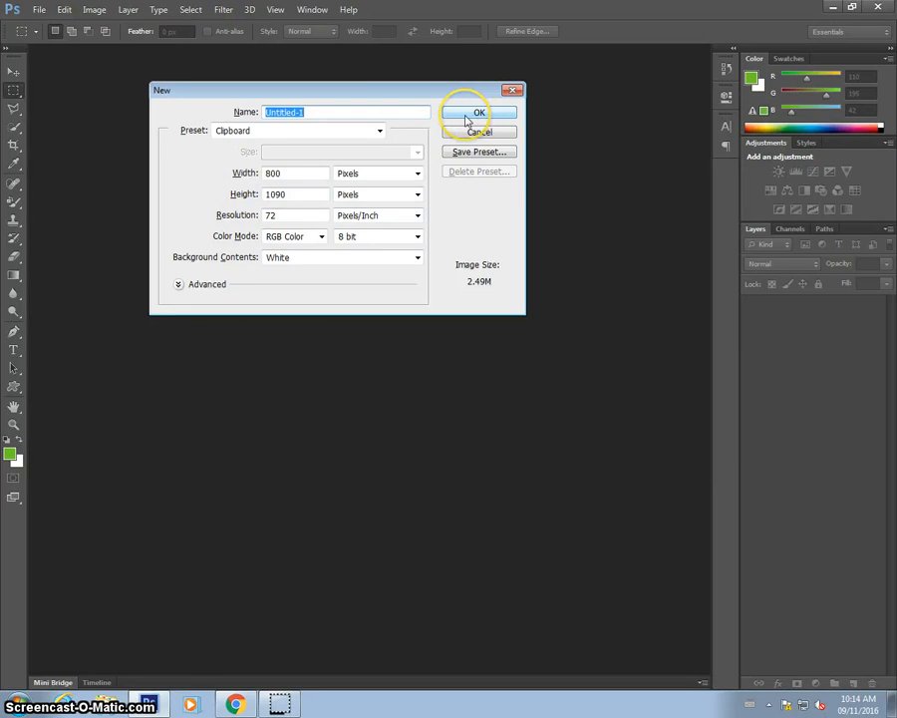
click(478, 111)
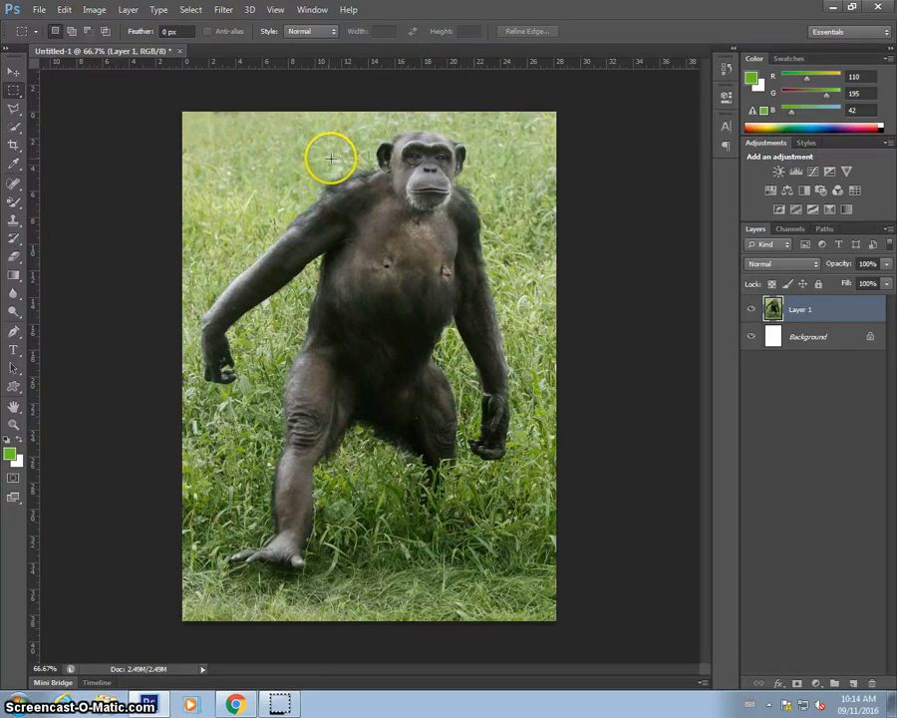
mouse_move(222, 678)
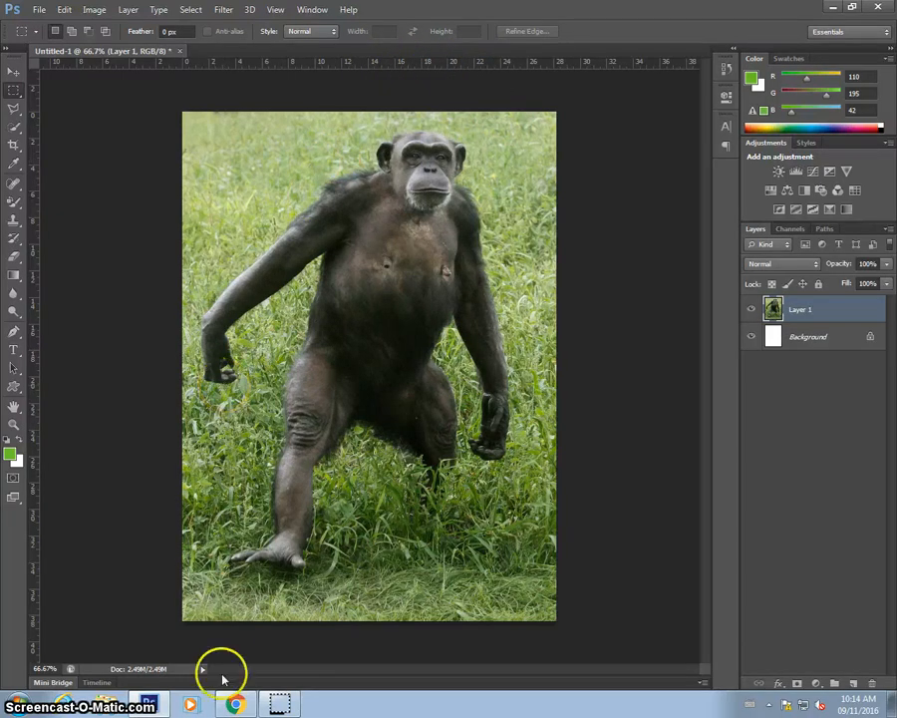
click(234, 705)
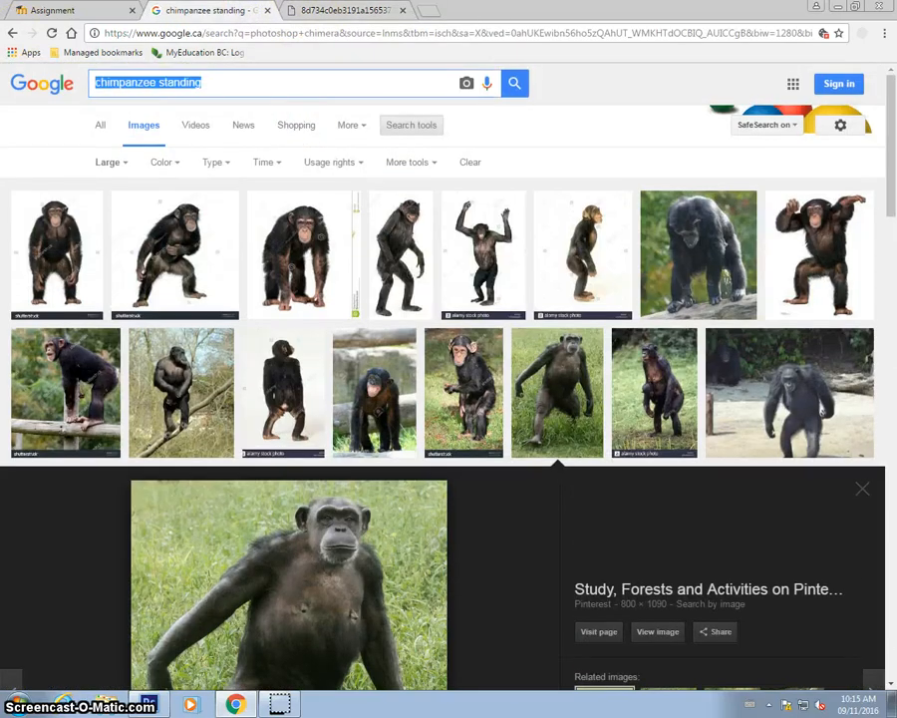
Step: Search Google Images for 'ostrich' and scroll through the photo results
text(ostrich)
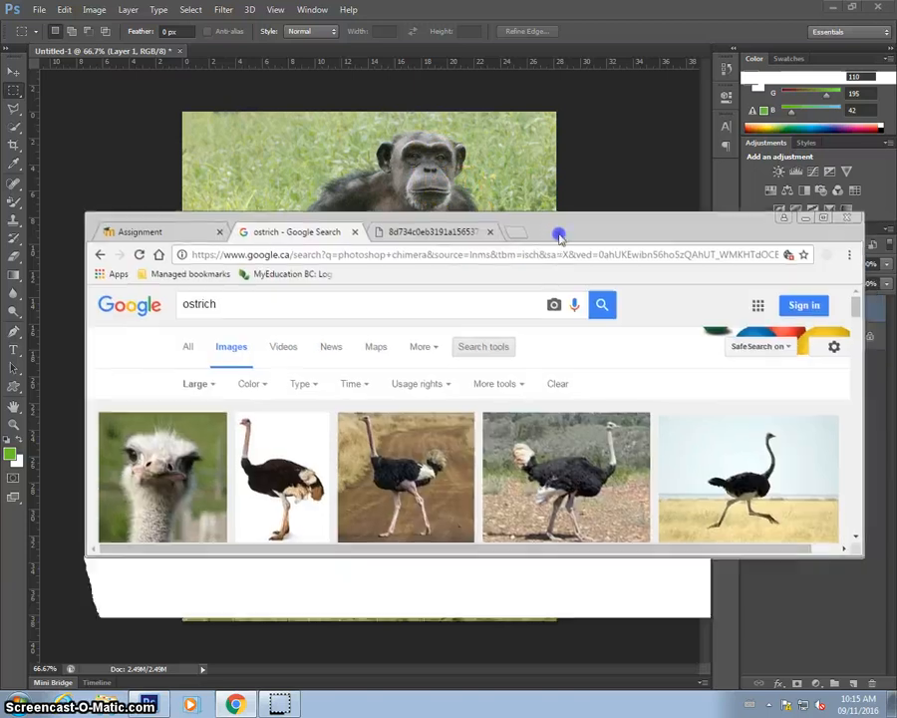
scroll(down, 3)
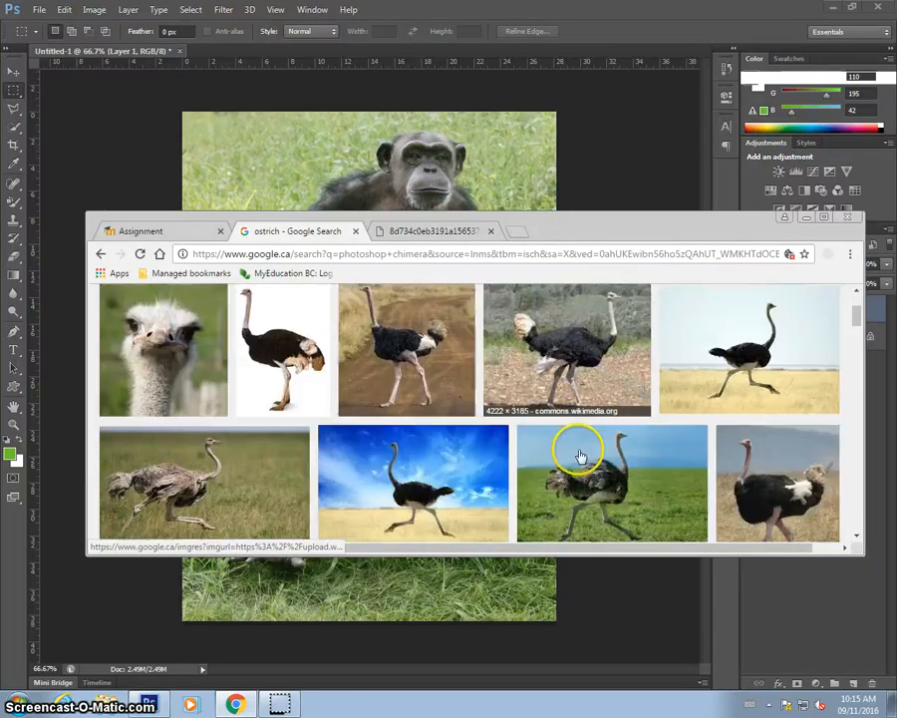
scroll(down, 3)
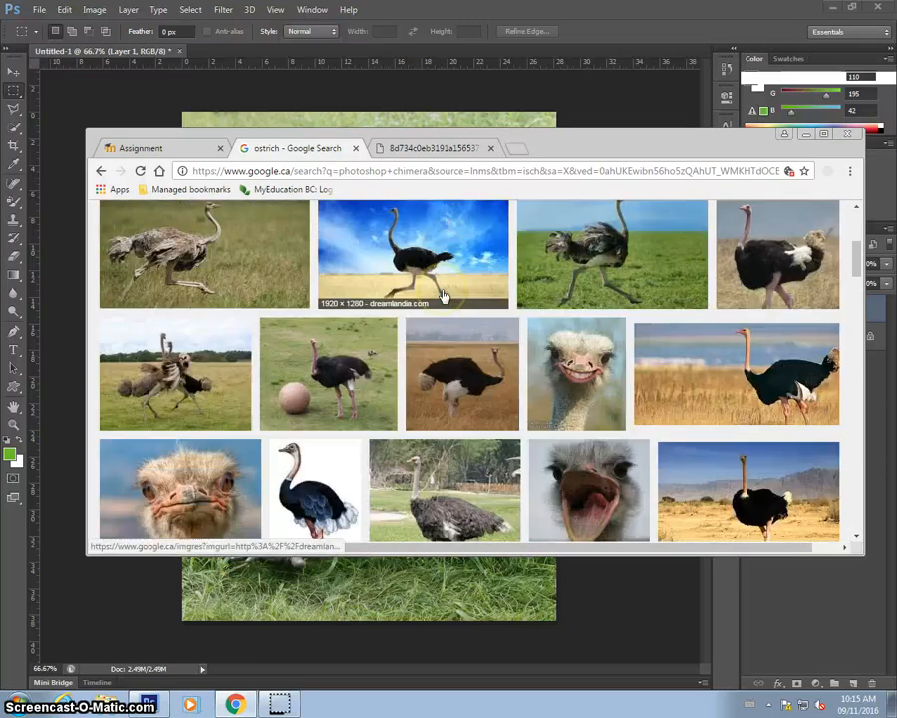
scroll(down, 3)
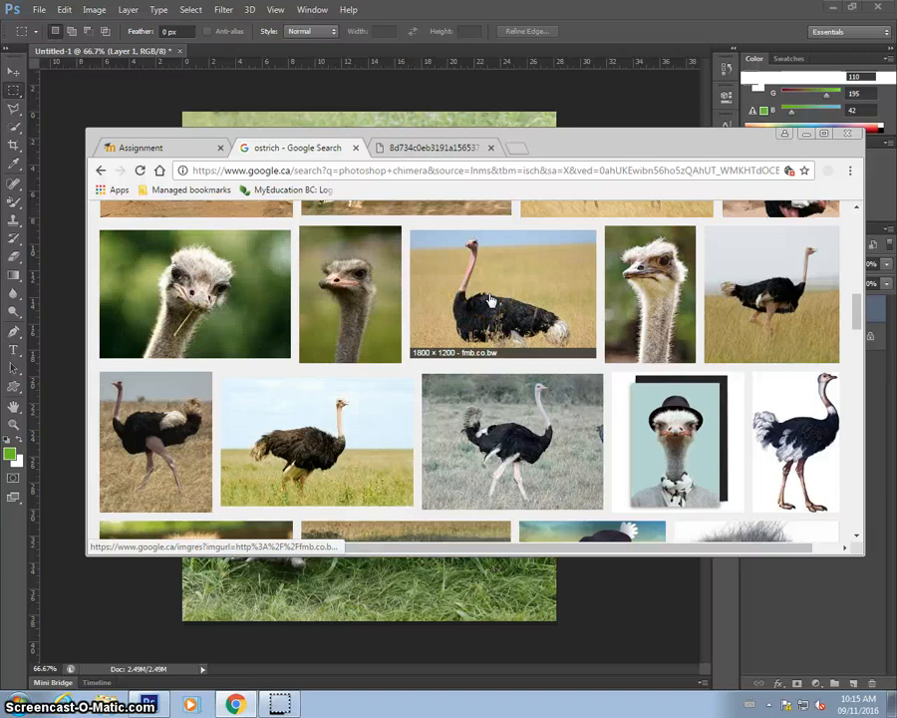
scroll(down, 3)
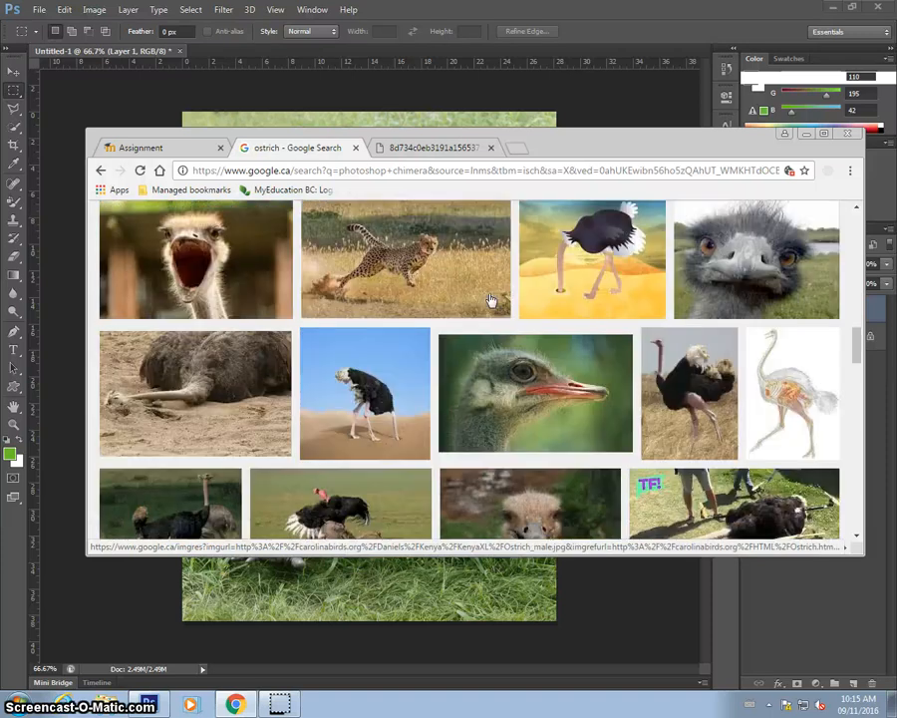
scroll(down, 3)
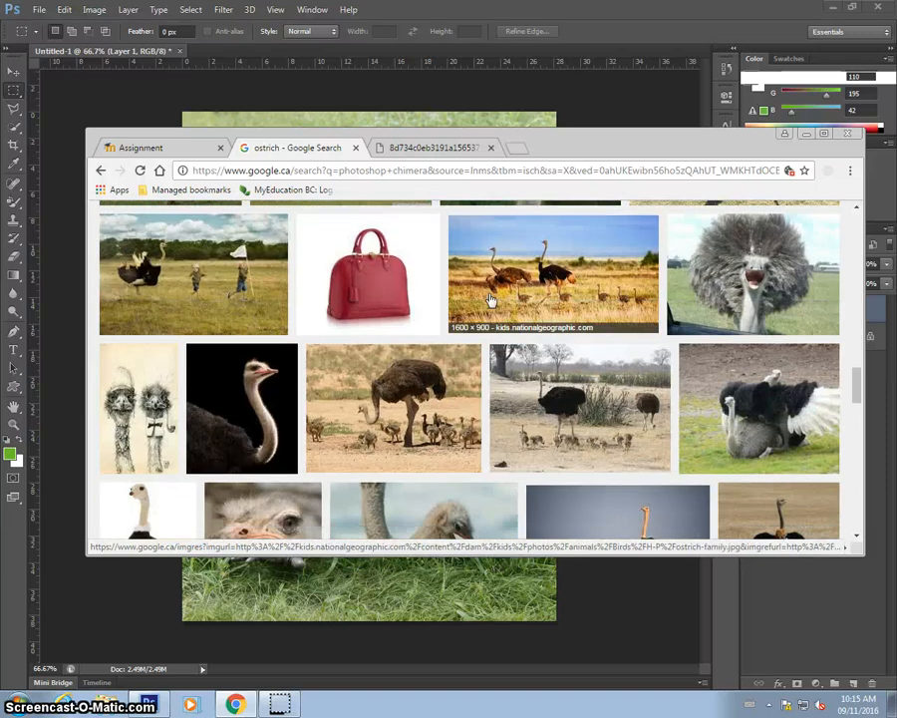
scroll(down, 3)
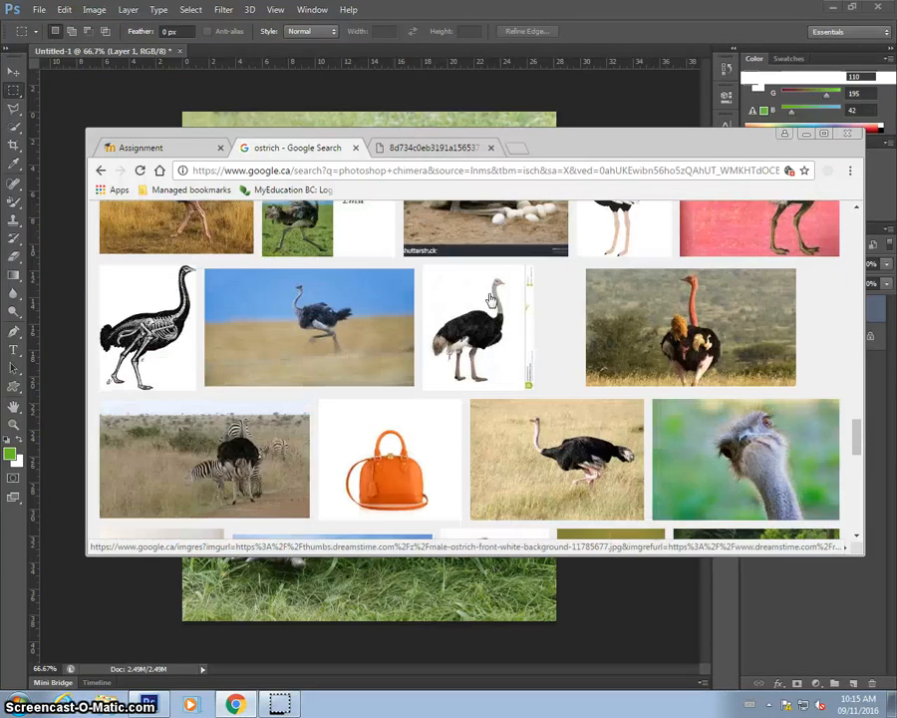
scroll(down, 3)
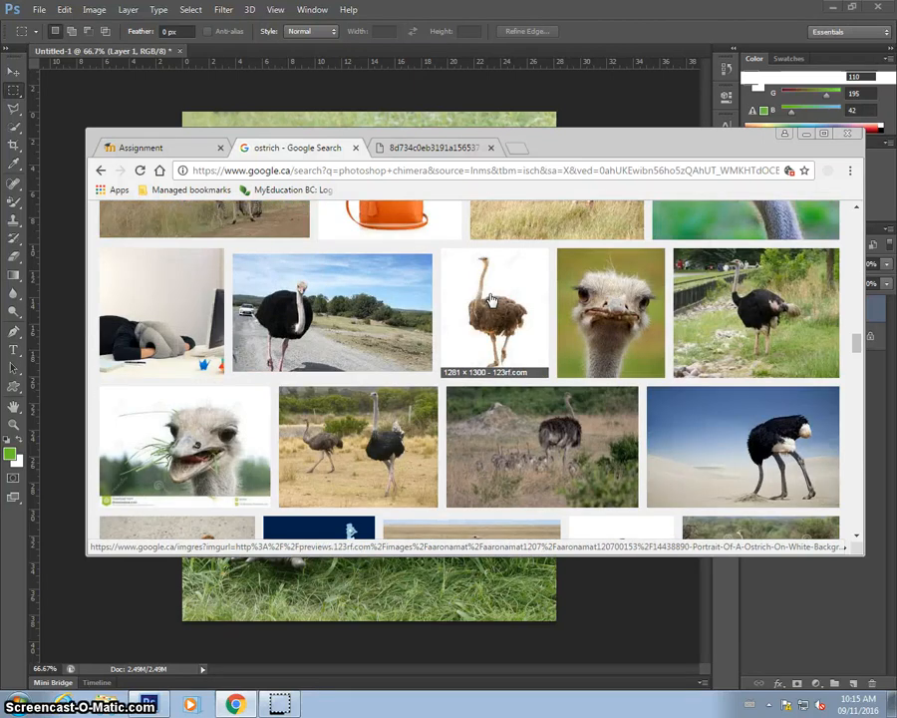
scroll(down, 3)
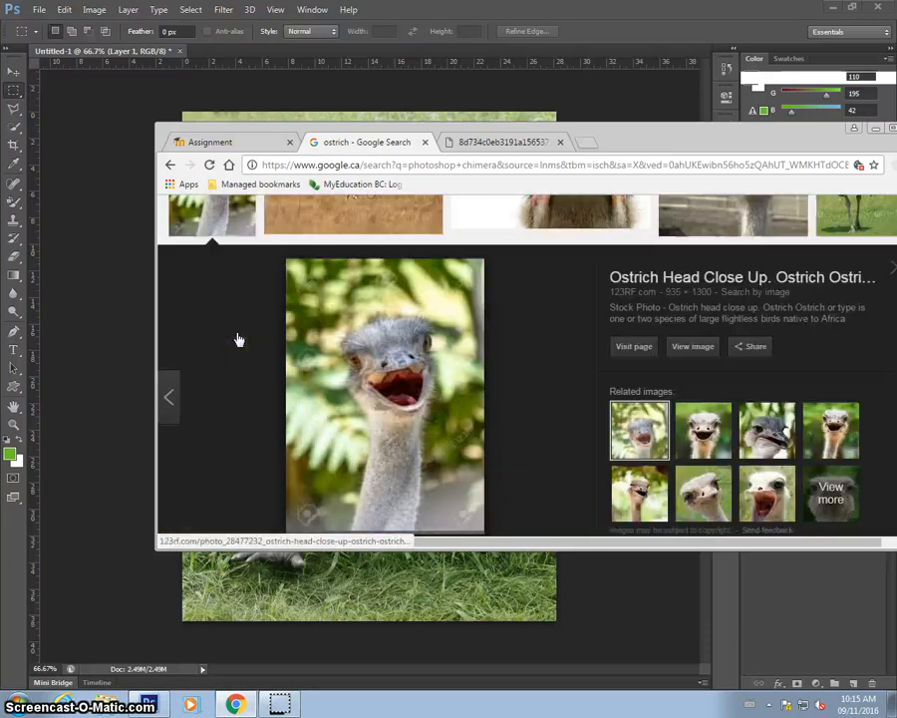
scroll(down, 3)
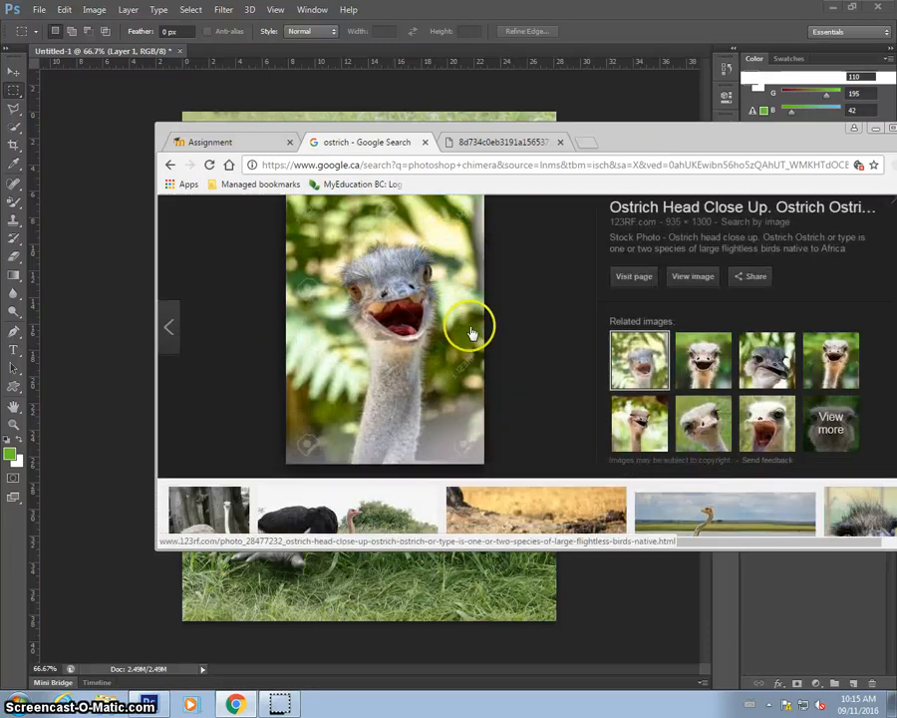
mouse_move(831, 356)
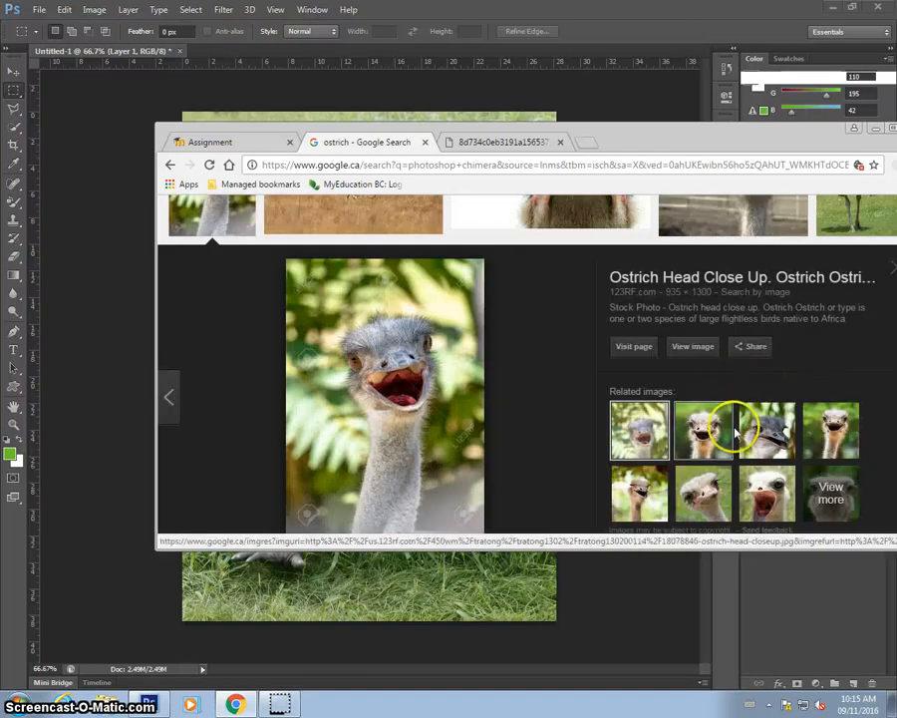
mouse_move(808, 431)
text(ostrich head)
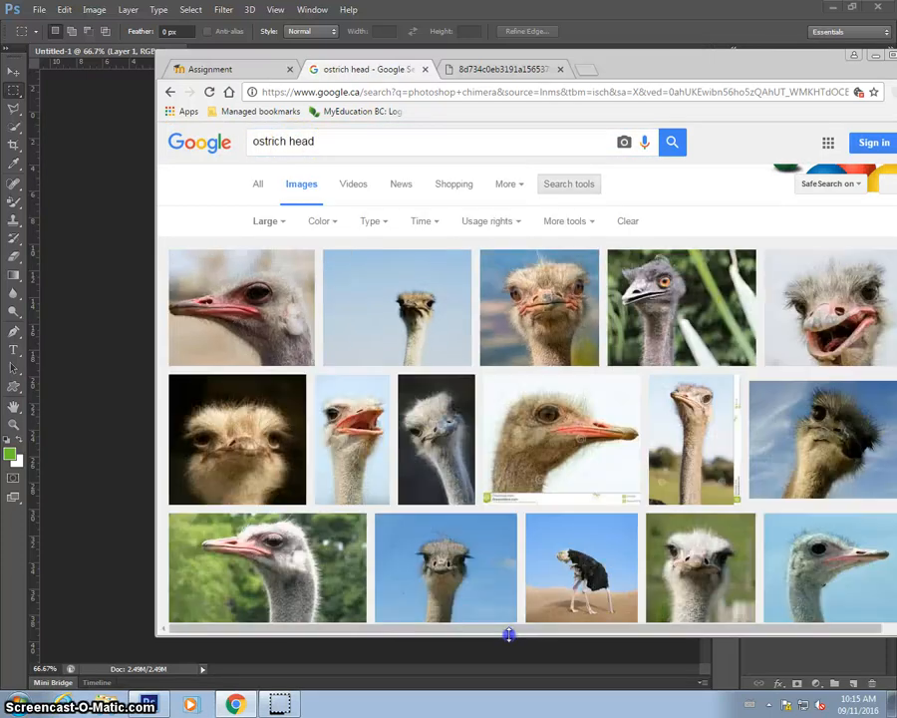
Step: Find the ostrich head close-up, open it at full size, and copy the image
scroll(down, 3)
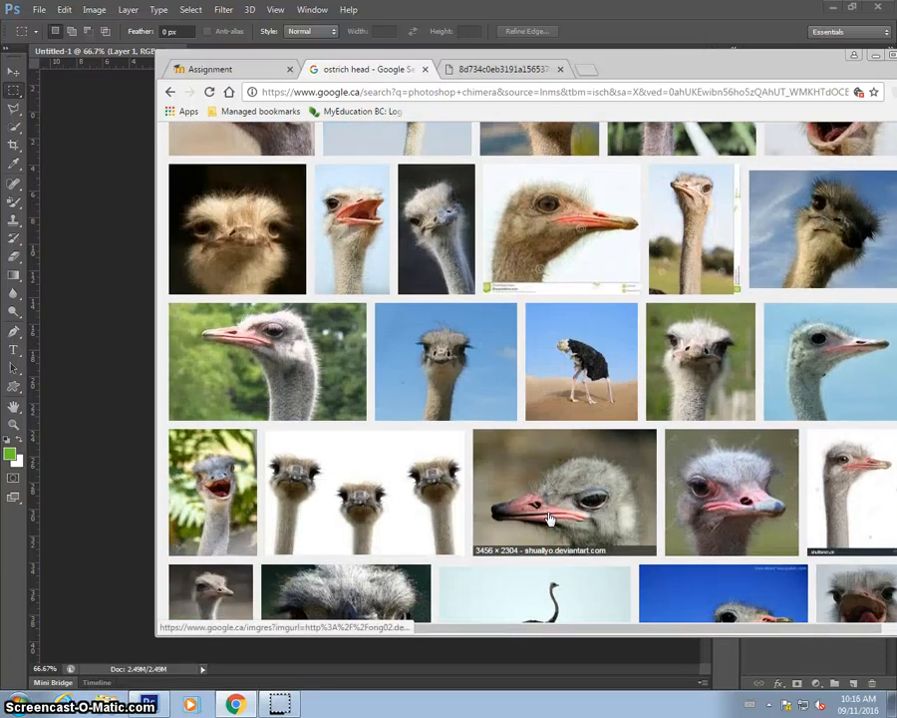
scroll(down, 3)
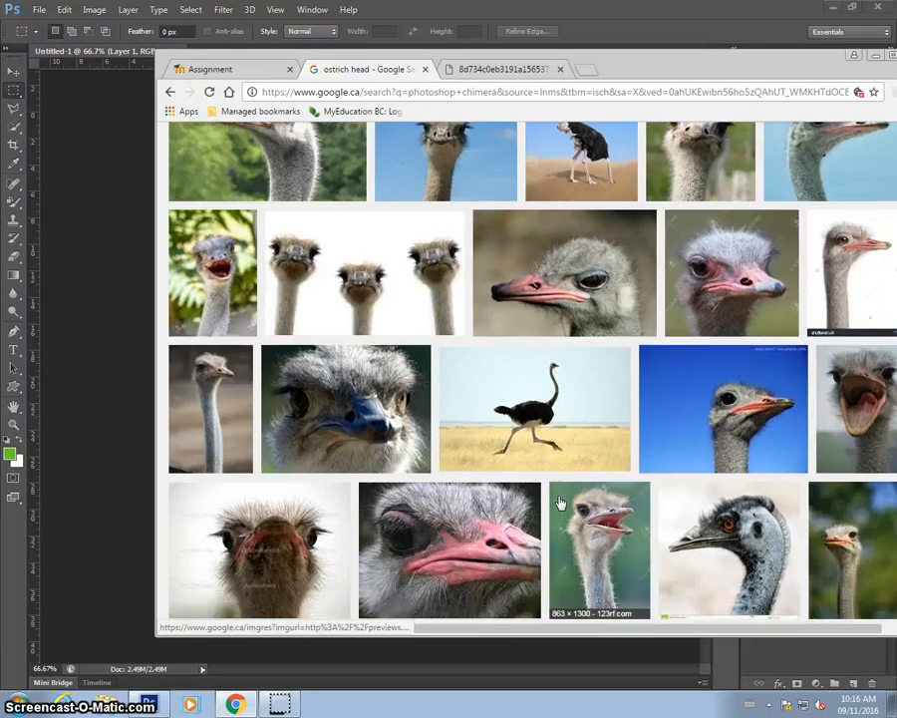
scroll(down, 3)
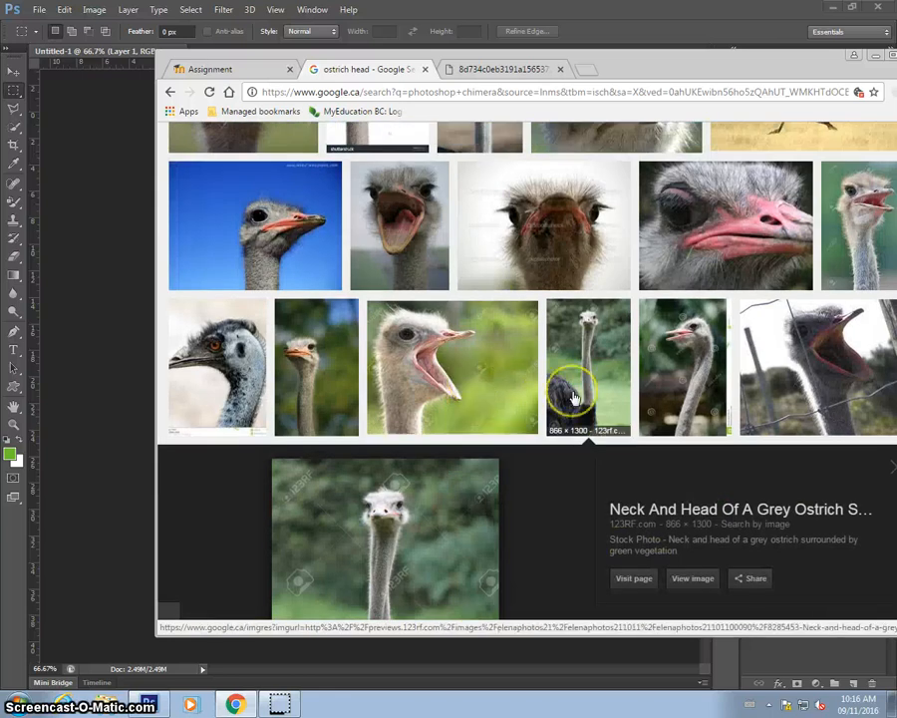
scroll(down, 3)
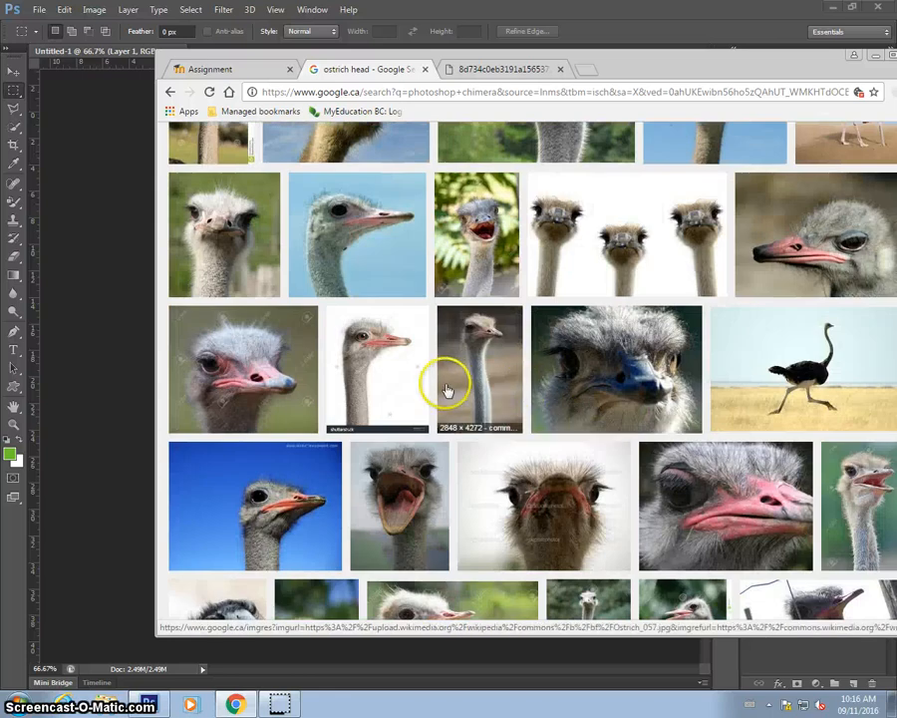
scroll(down, 3)
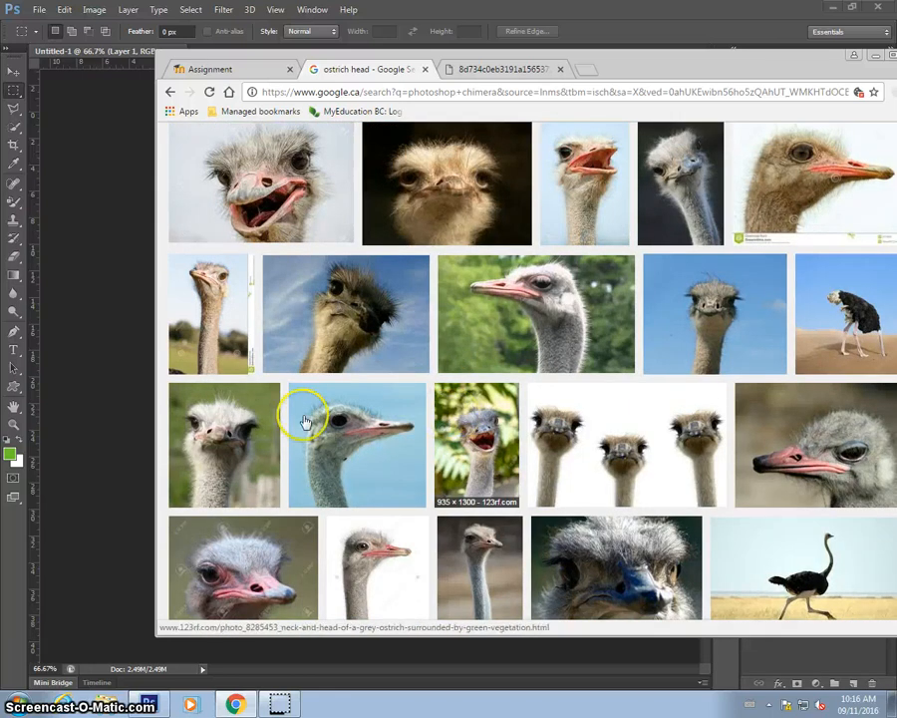
mouse_move(254, 429)
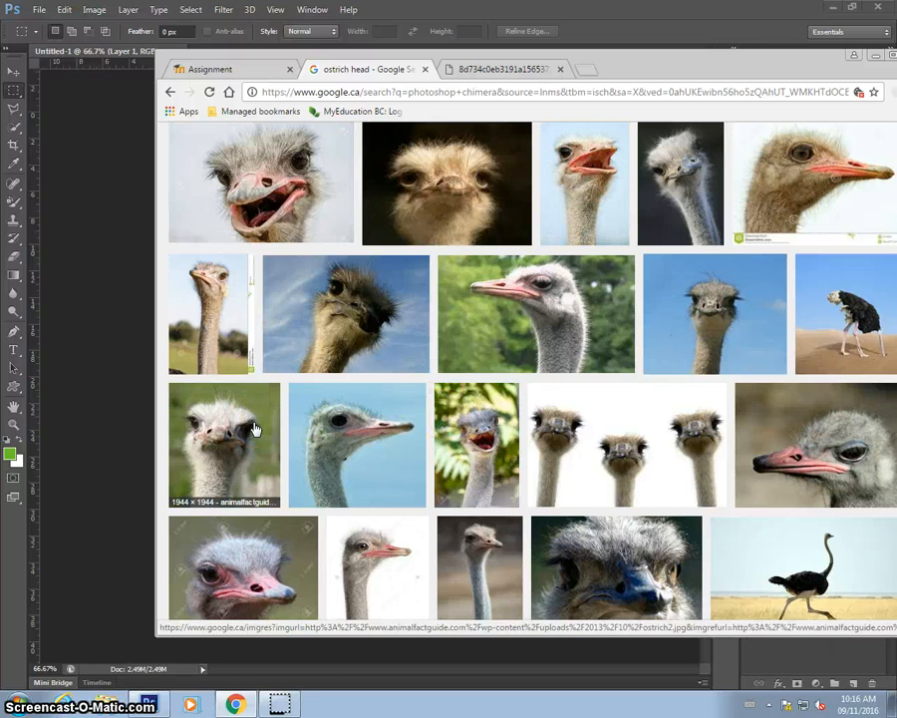
click(224, 444)
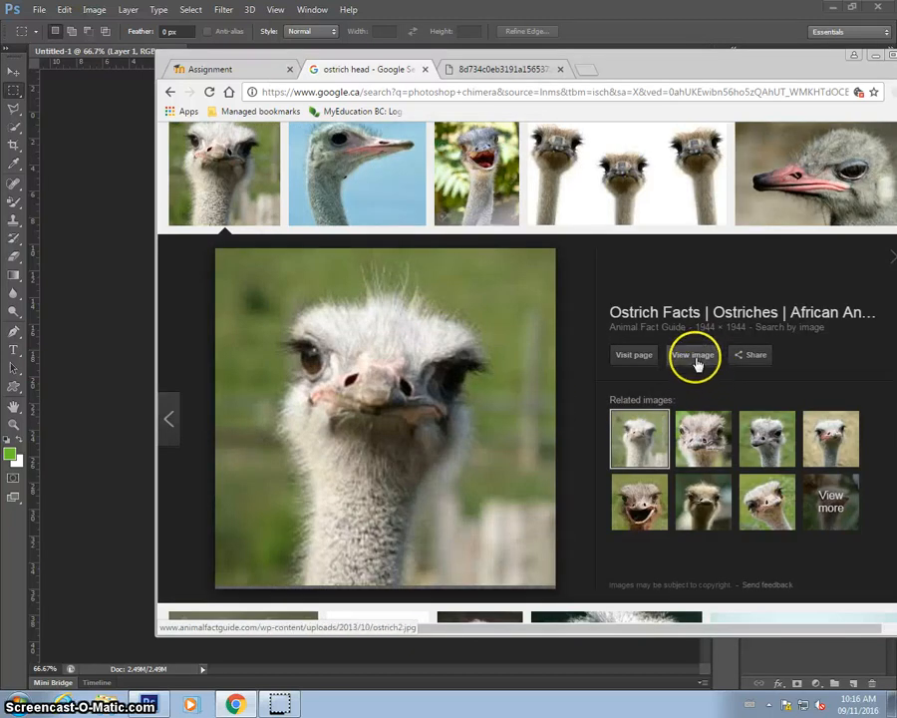
click(693, 355)
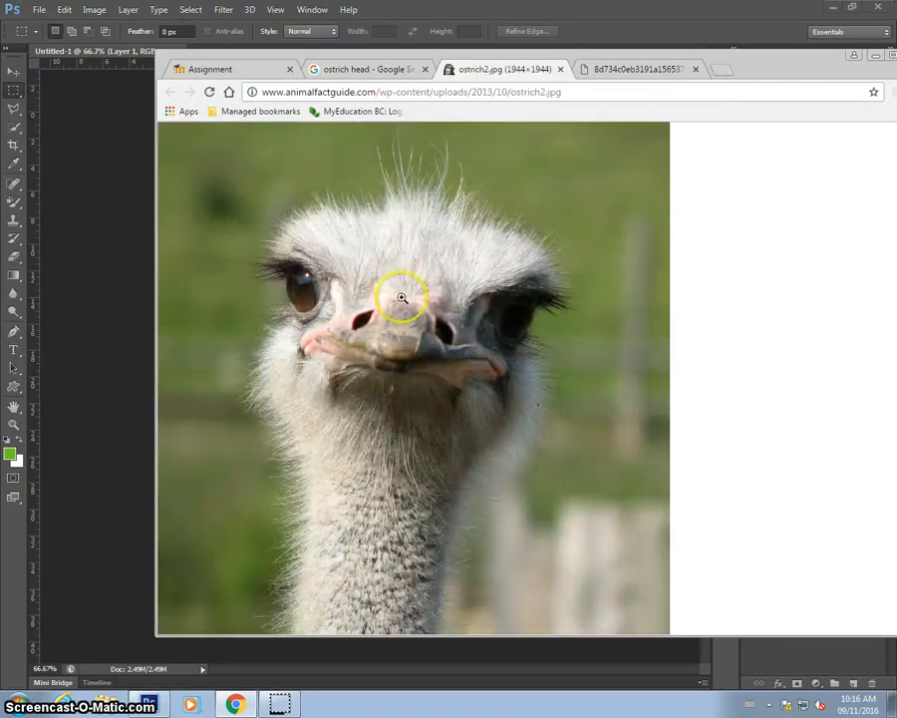
right_click(401, 298)
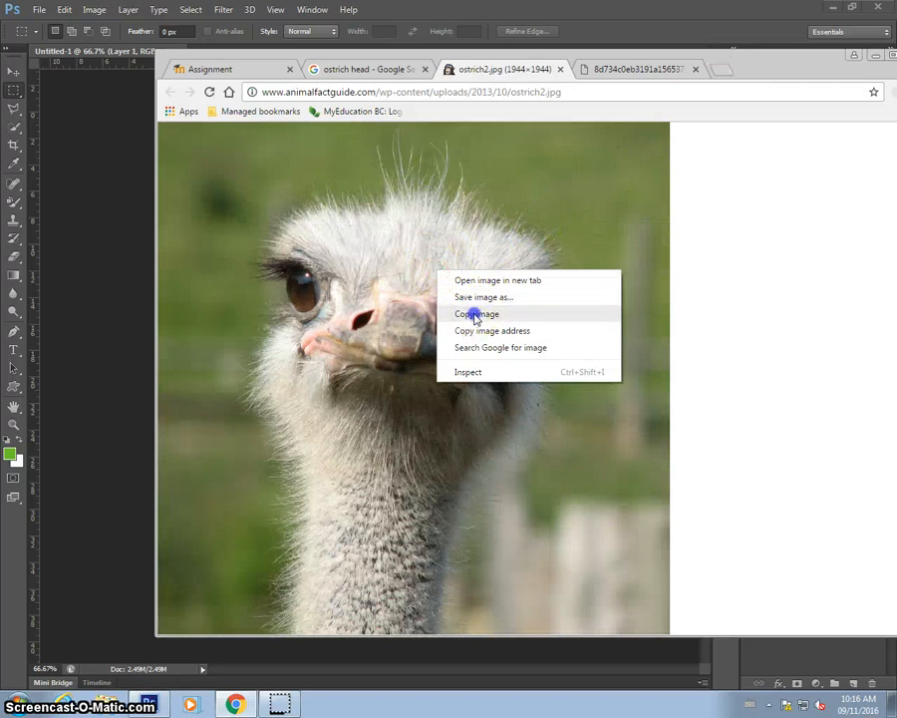
click(476, 313)
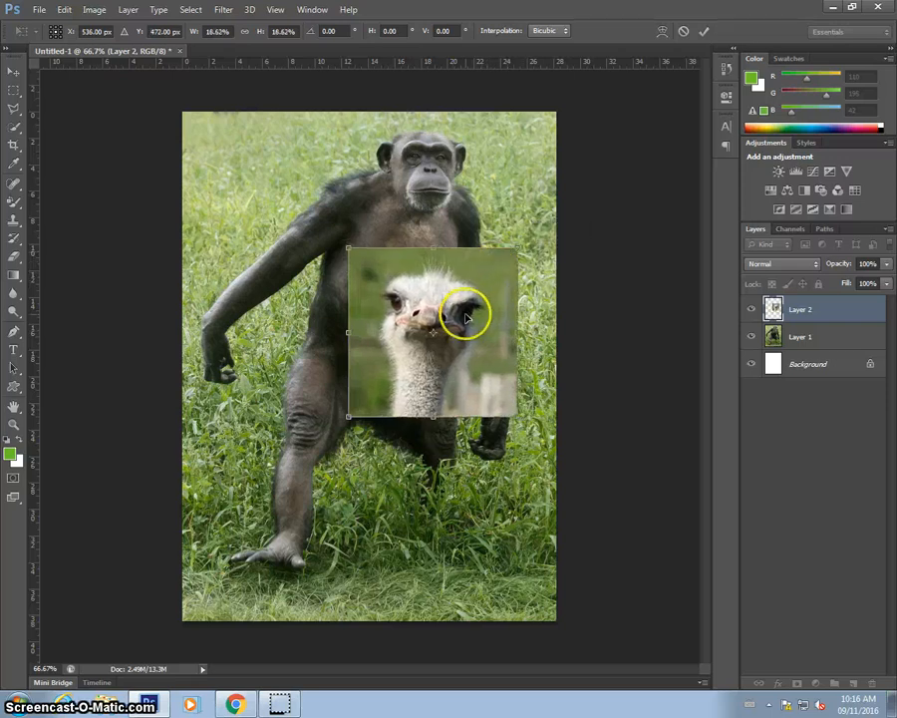
Step: Drag the shrunken ostrich photo onto the chimp's torso and select Layer 1
drag(434, 334, 433, 165)
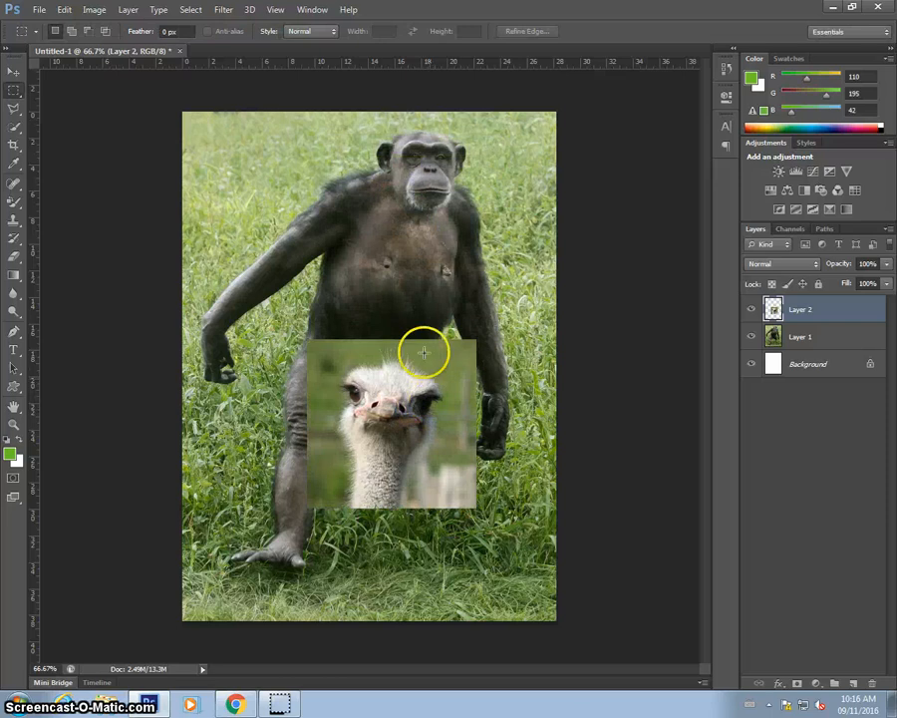
click(800, 336)
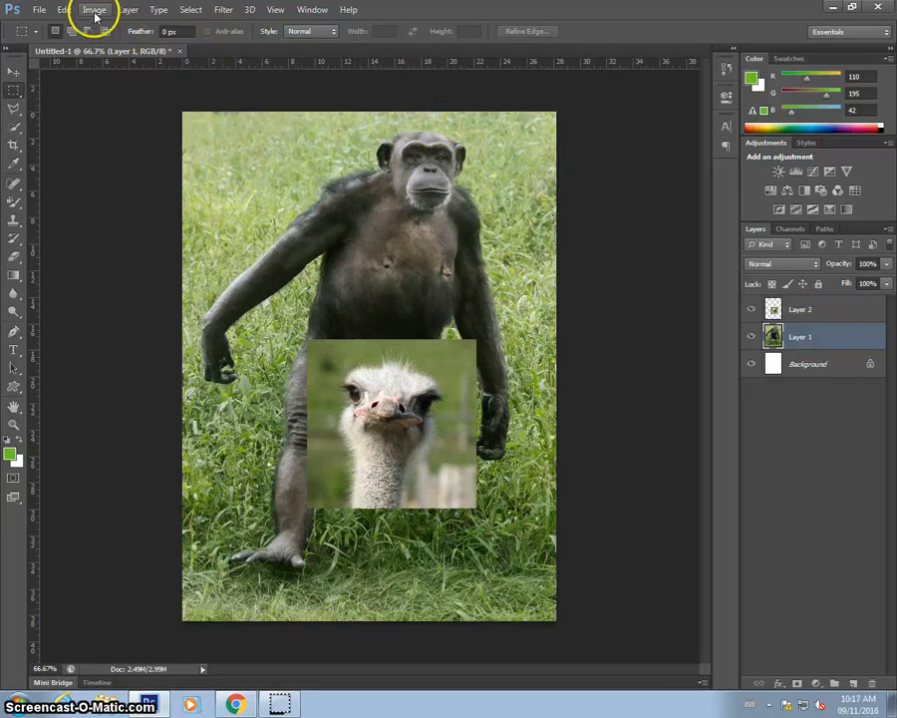
Step: Set the canvas height to 1300 pixels, adding blank space above the chimpanzee
click(94, 9)
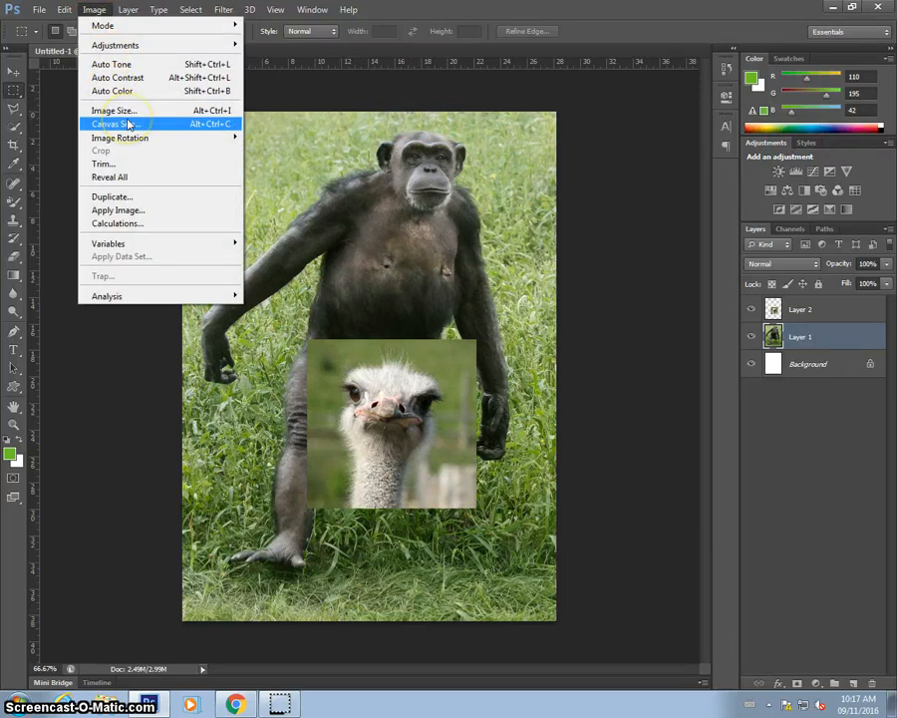
click(116, 124)
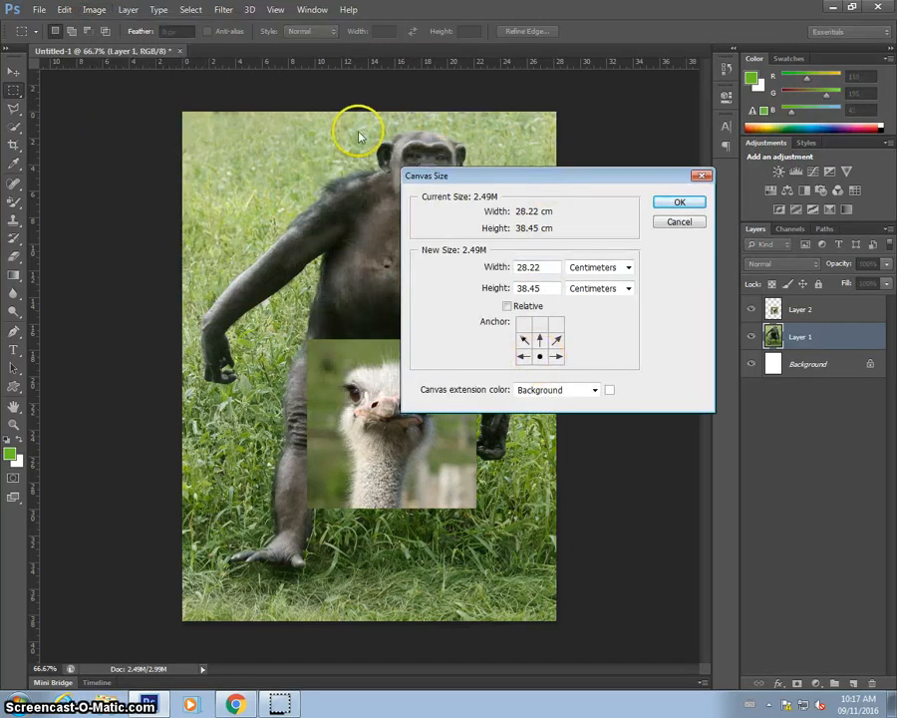
mouse_move(593, 267)
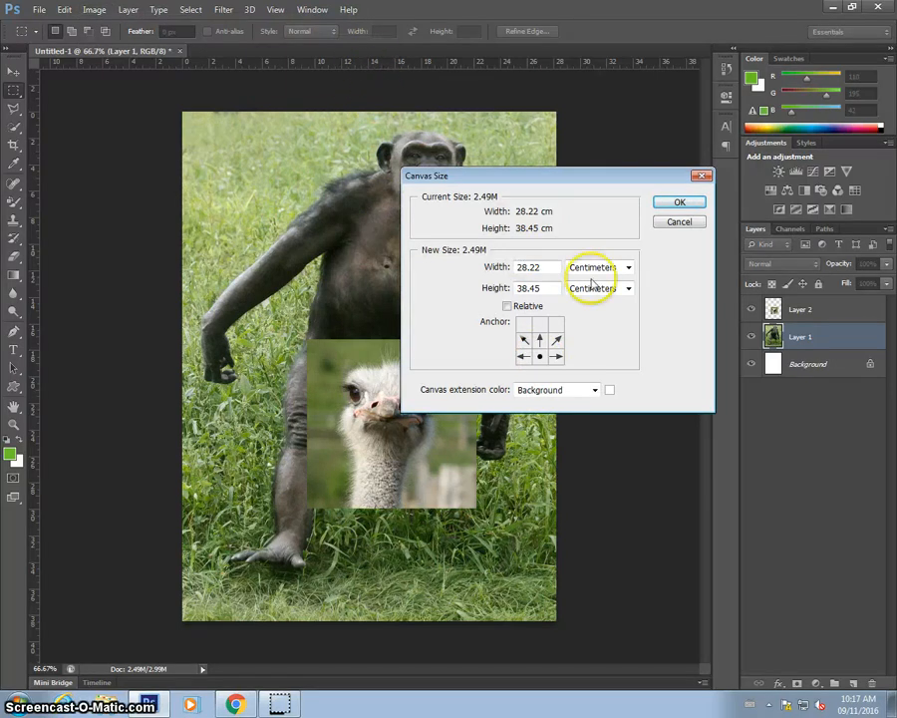
click(598, 267)
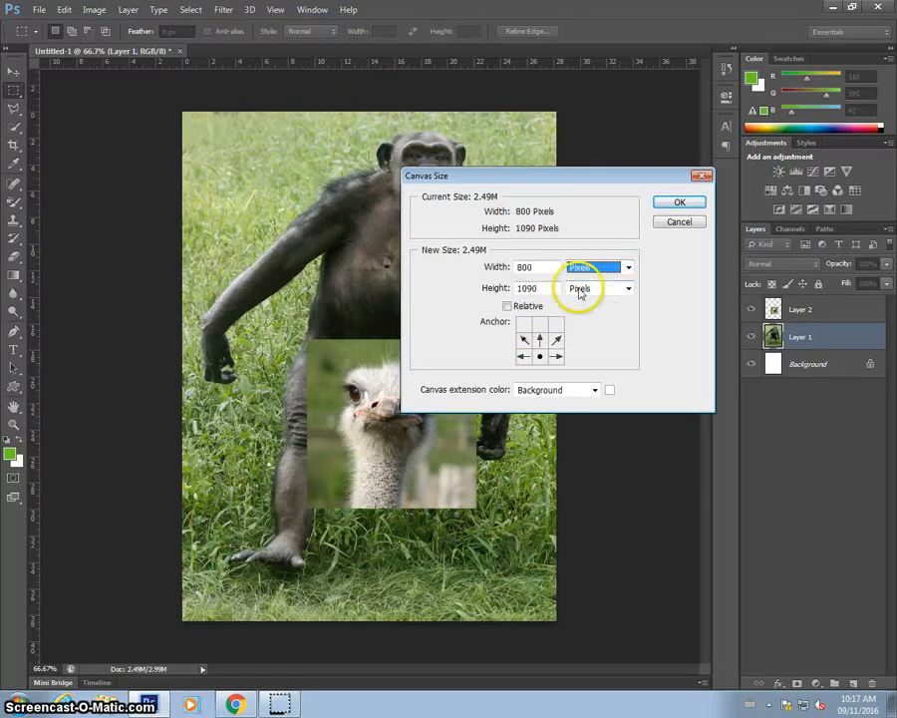
click(527, 287)
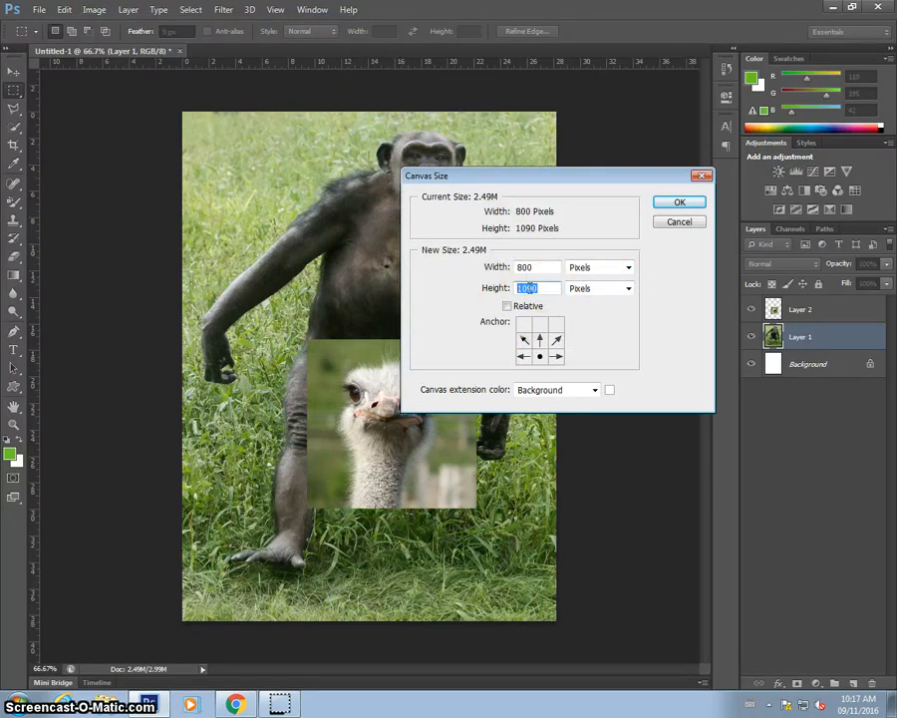
text(1300)
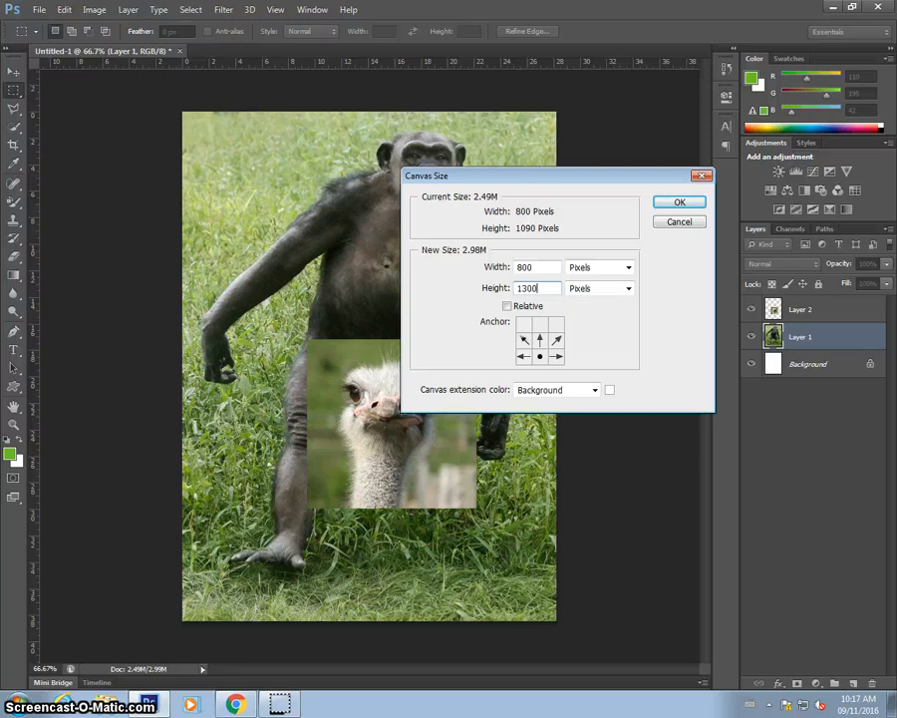
click(679, 201)
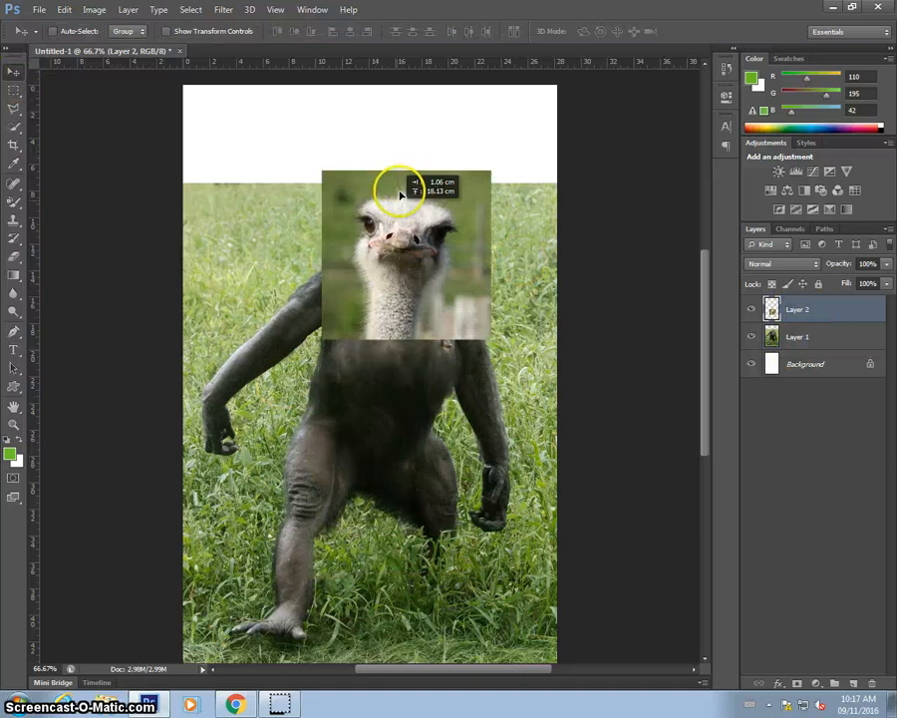
Step: Move the ostrich photo up over the chimp's head and switch to the Polygonal Lasso
drag(404, 199, 414, 158)
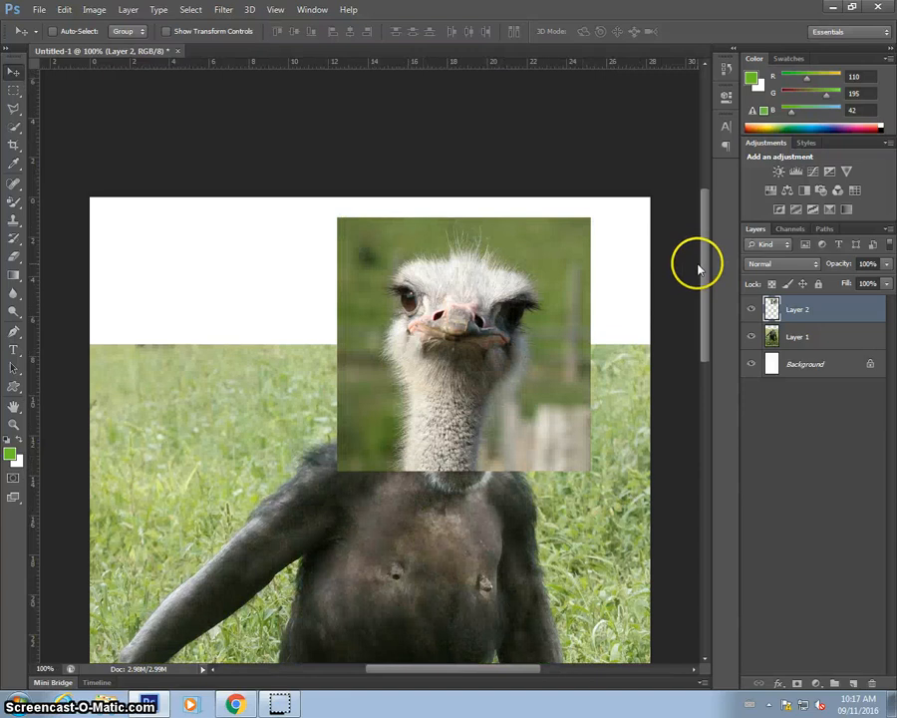
mouse_move(461, 309)
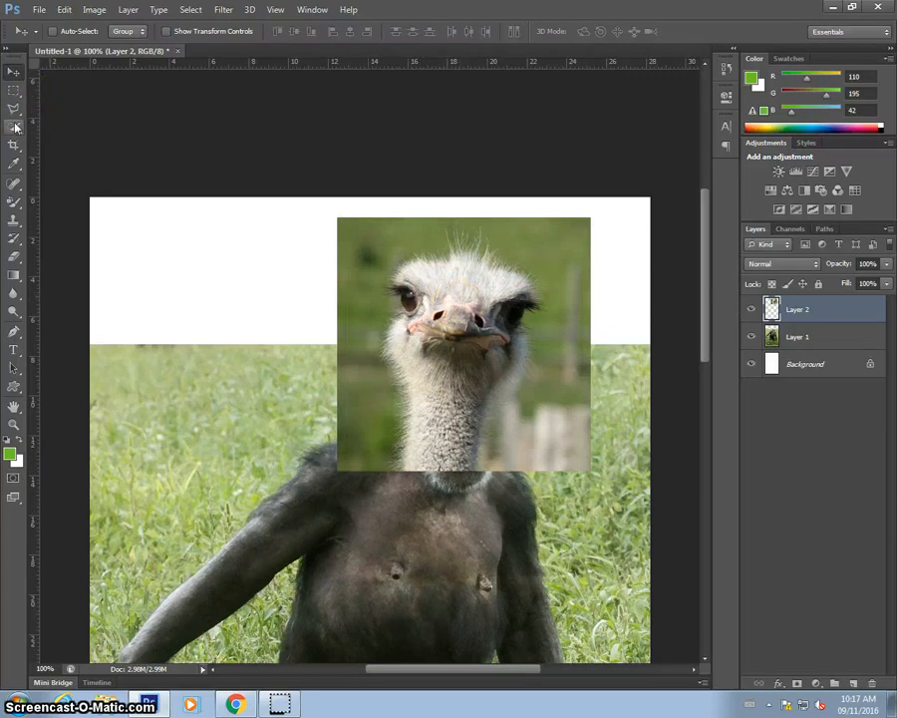
click(14, 128)
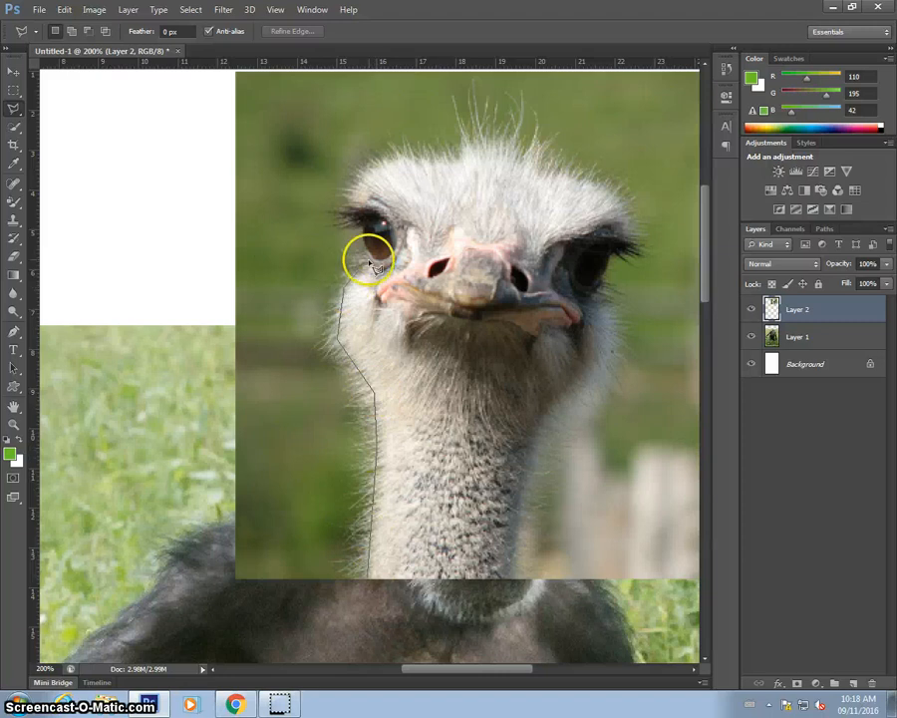
mouse_move(367, 170)
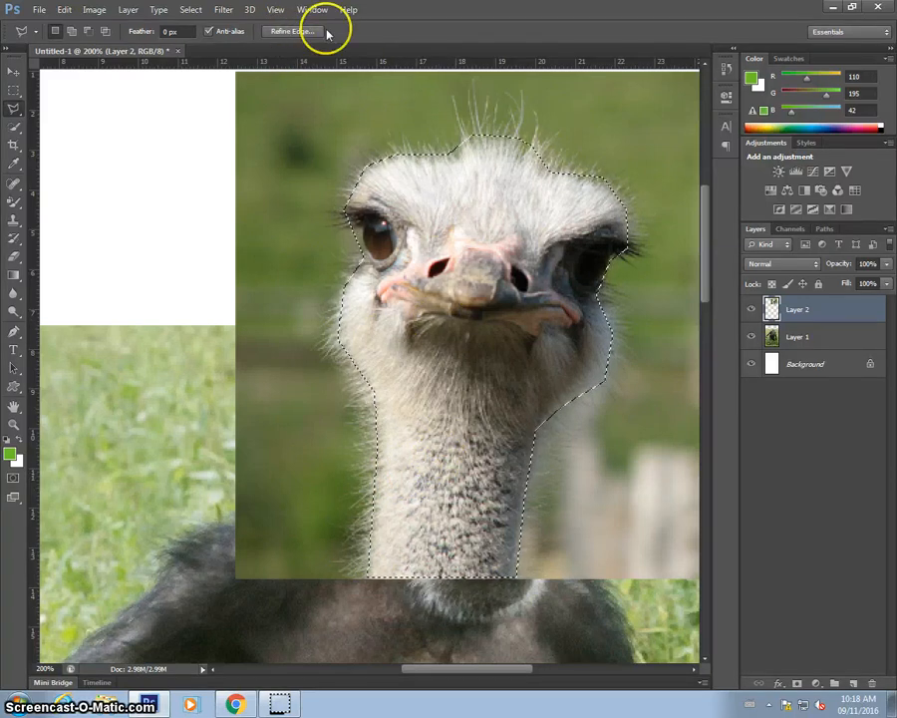
Step: Refine the selection edge along the ostrich's neck, cheek and head feathers, then close the outline
click(290, 31)
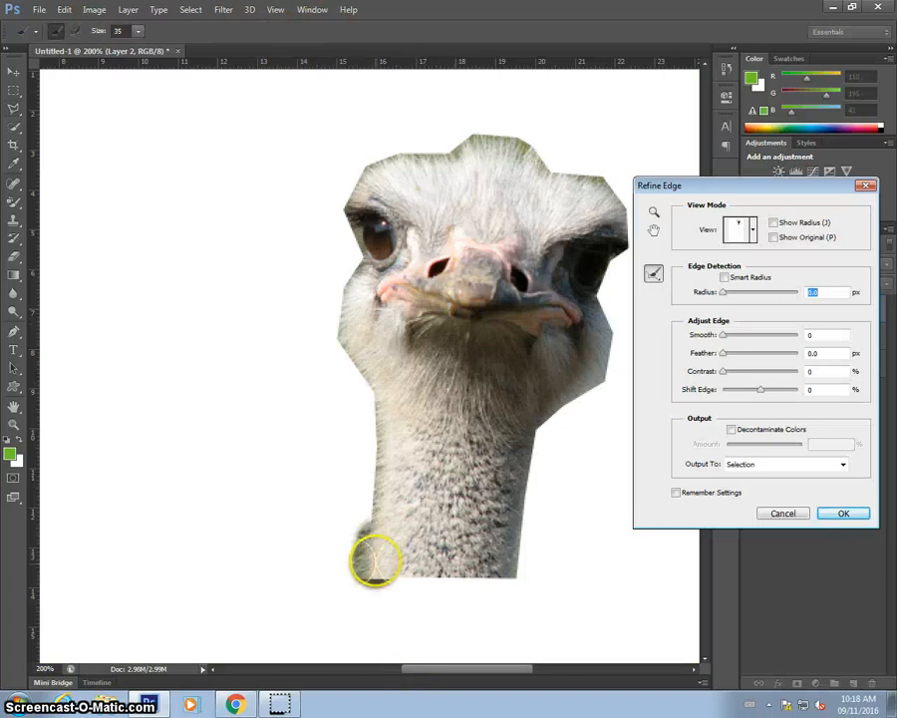
drag(377, 559, 384, 399)
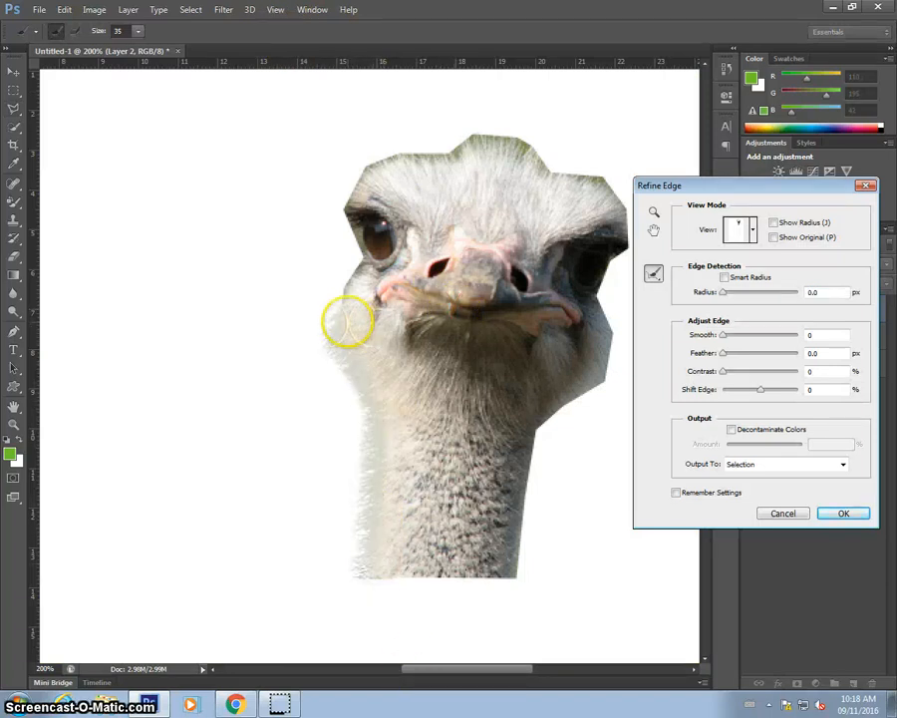
drag(349, 319, 354, 209)
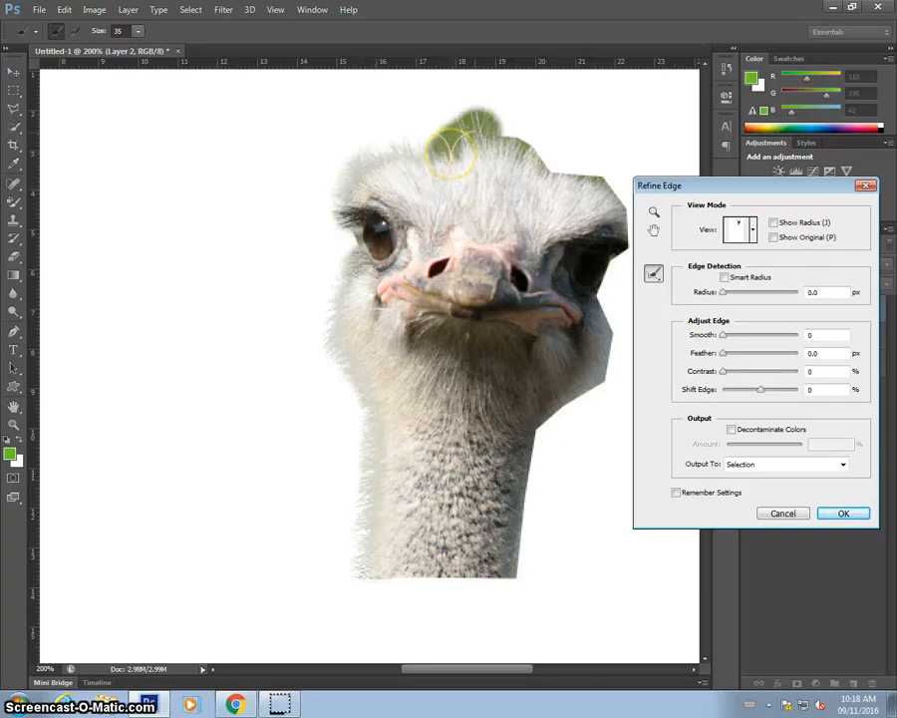
drag(453, 155, 558, 180)
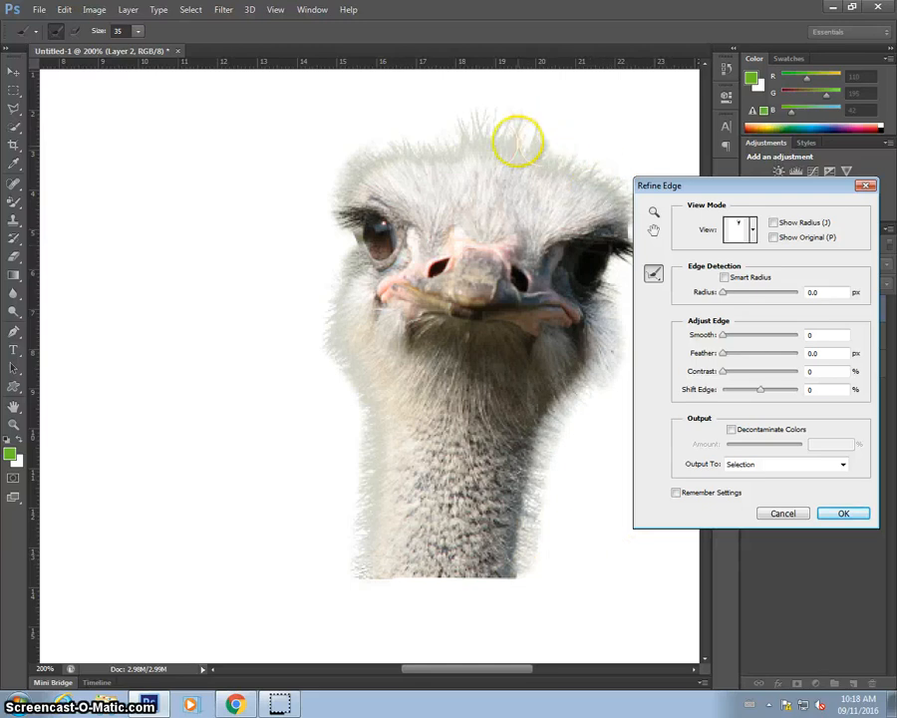
mouse_move(800, 479)
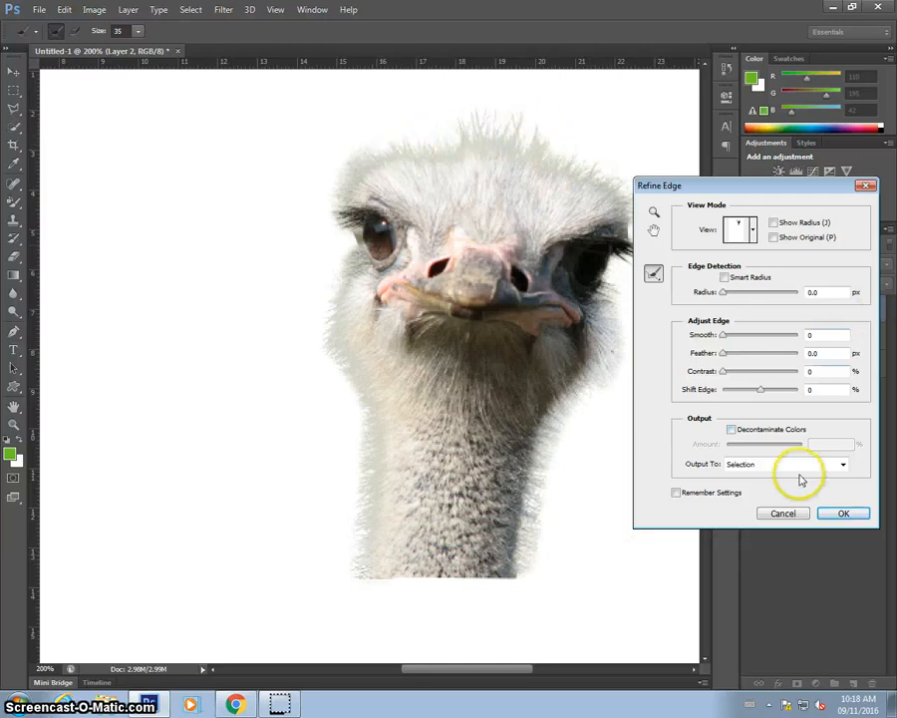
click(842, 512)
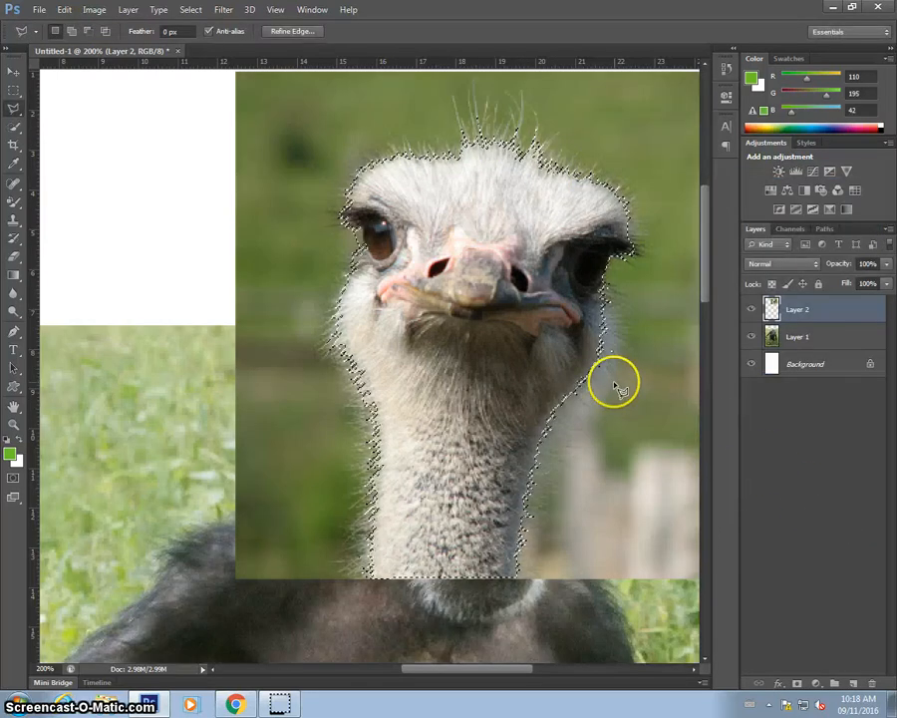
mouse_move(507, 329)
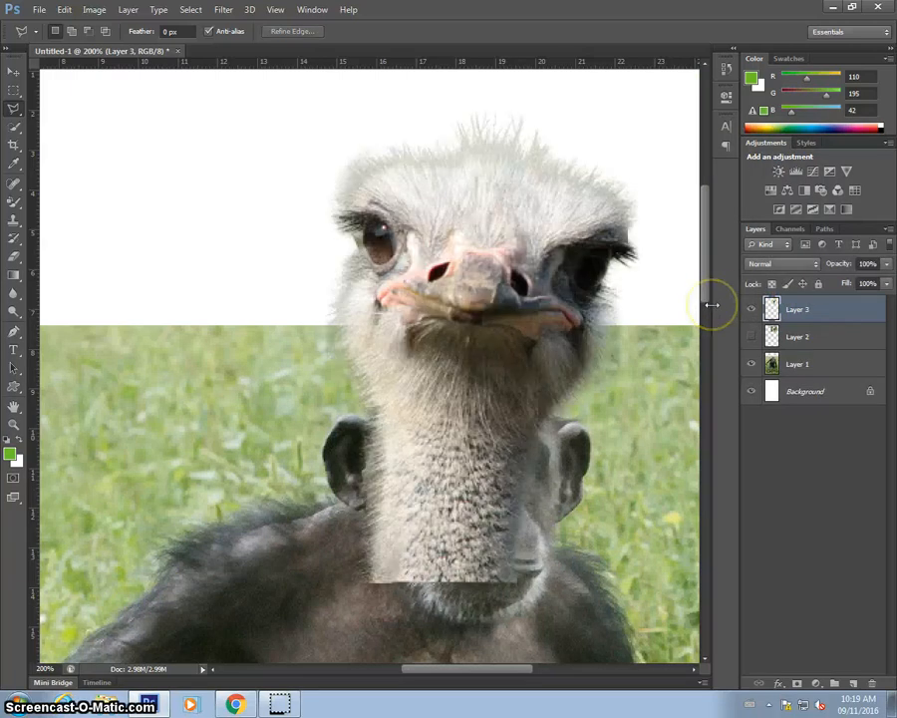
mouse_move(663, 294)
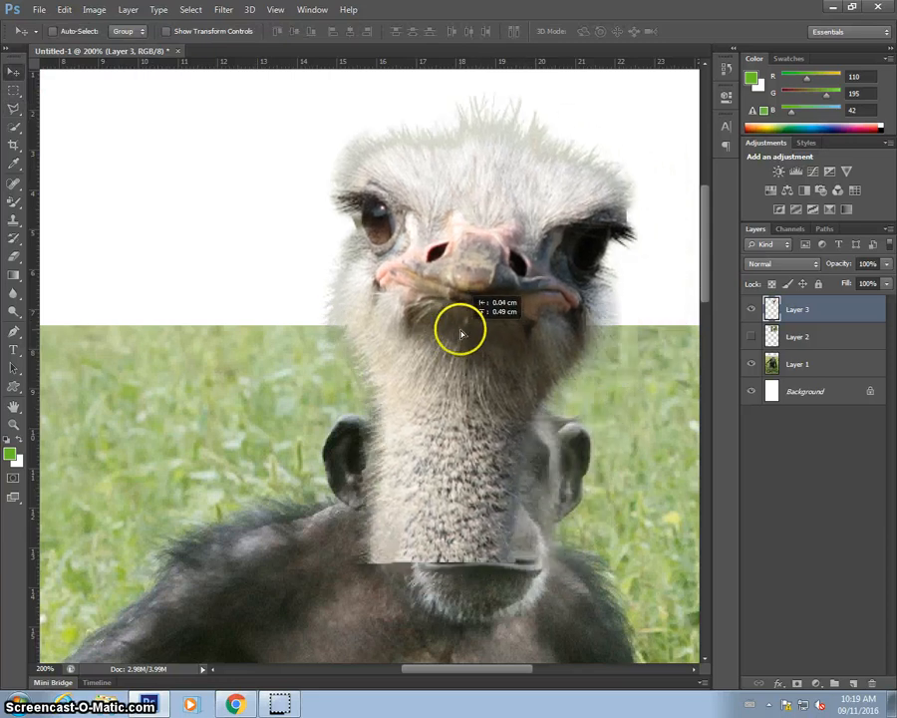
Step: Drag the cut-out ostrich head onto the chimpanzee's shoulders and nudge it into final position
drag(462, 333, 477, 323)
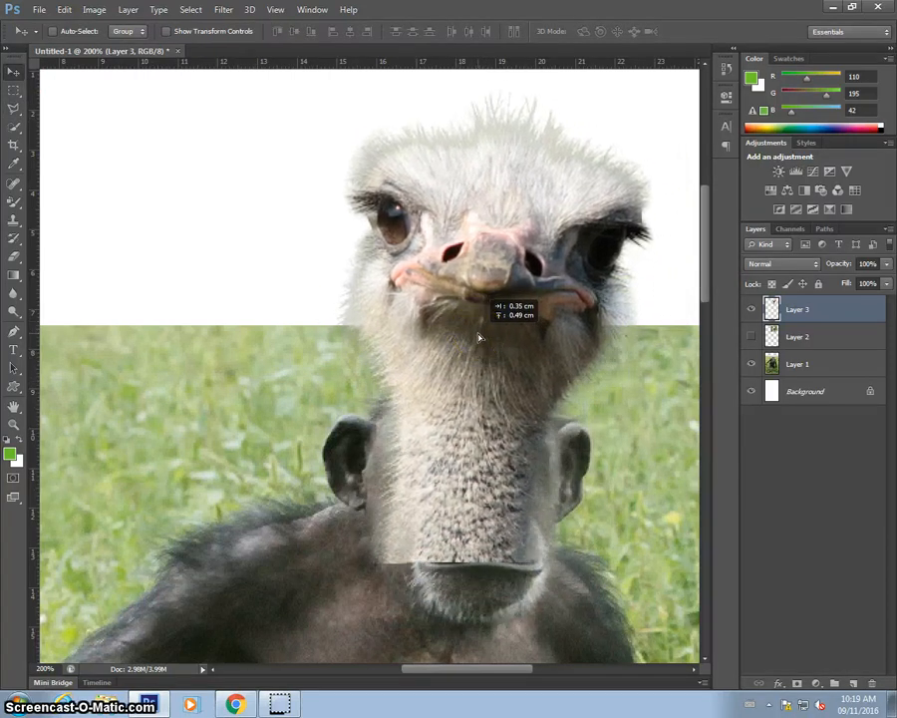
drag(479, 339, 542, 391)
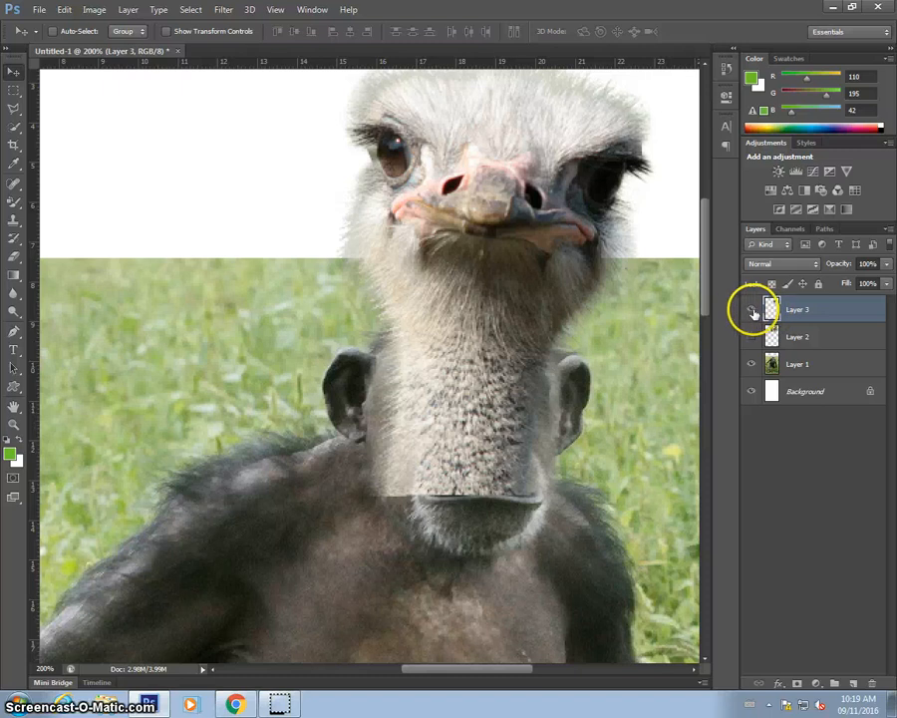
Step: Hide the ostrich head layer, make the chimpanzee photo active, and pick the Spot Healing Brush
click(752, 309)
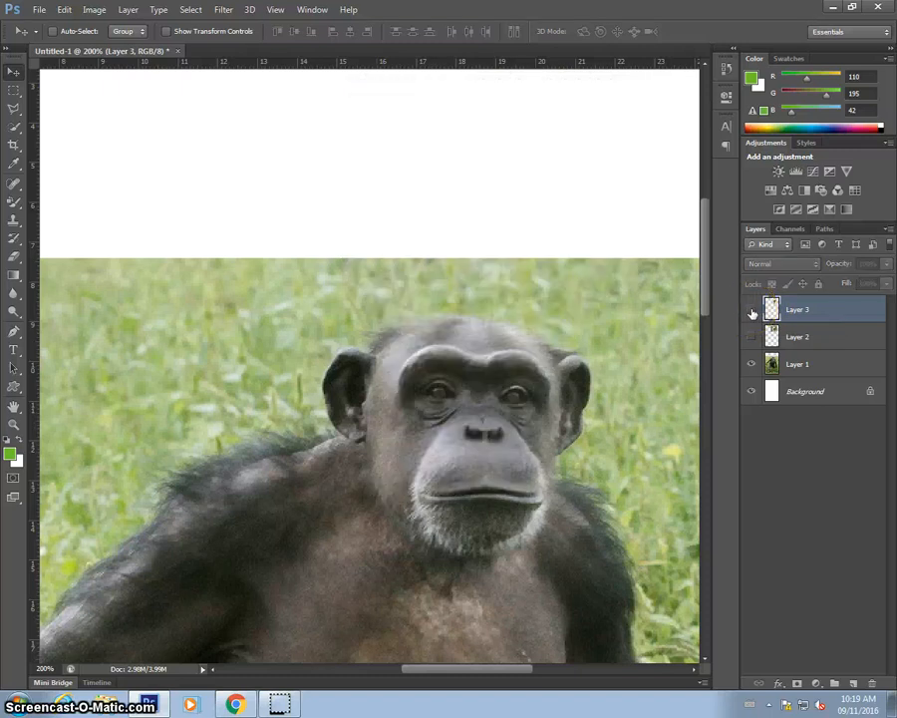
click(798, 364)
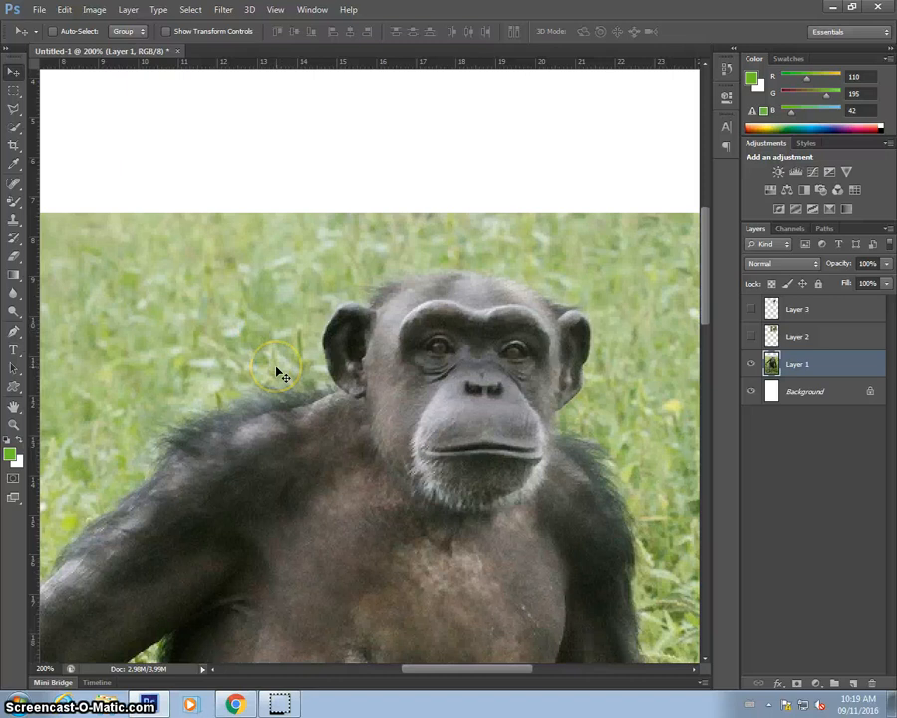
mouse_move(284, 375)
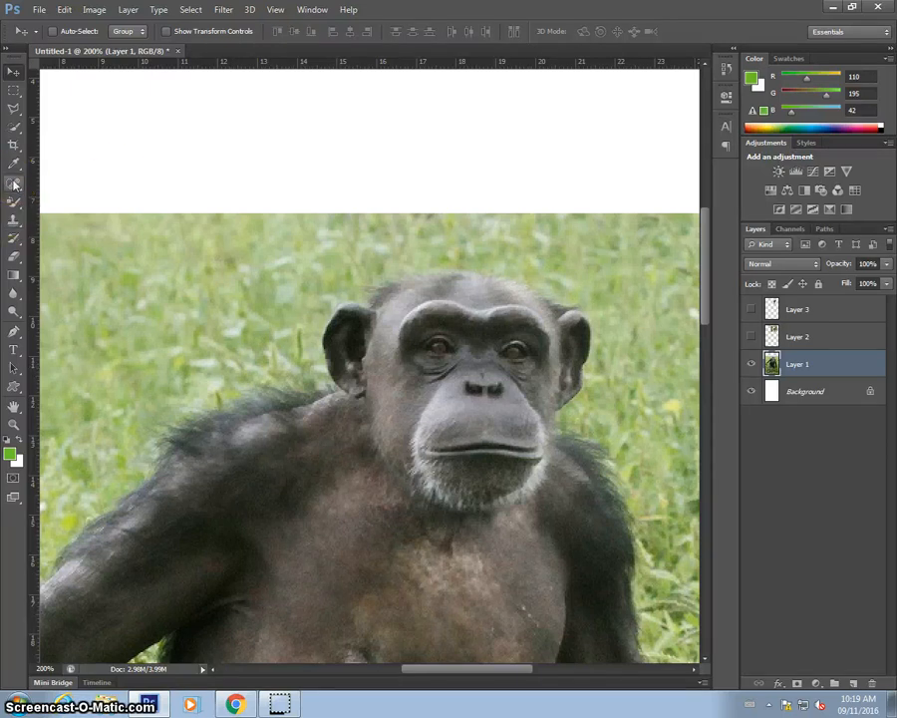
click(14, 184)
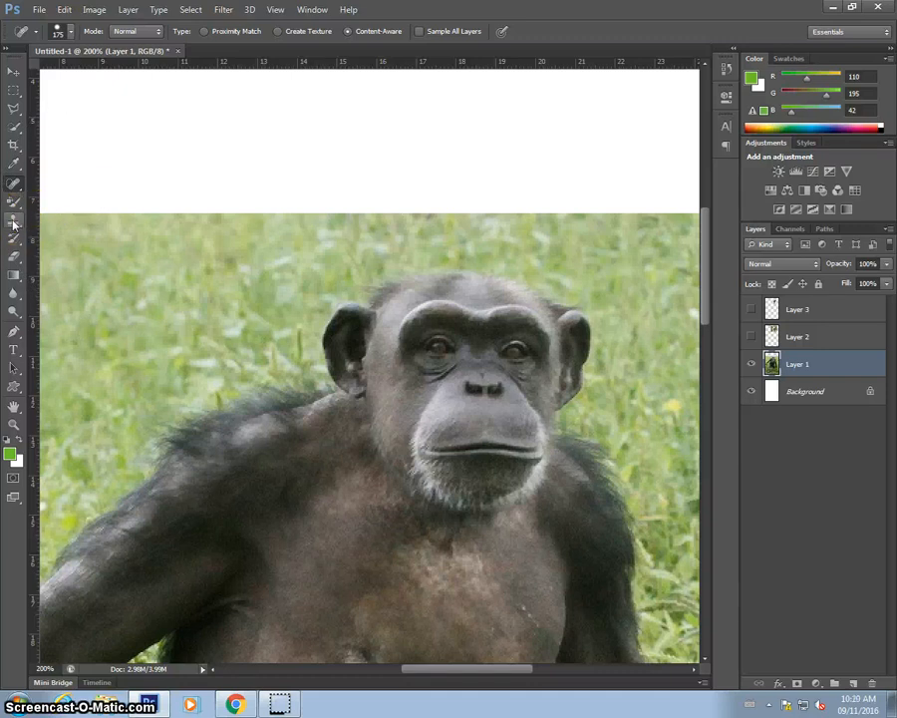
mouse_move(14, 223)
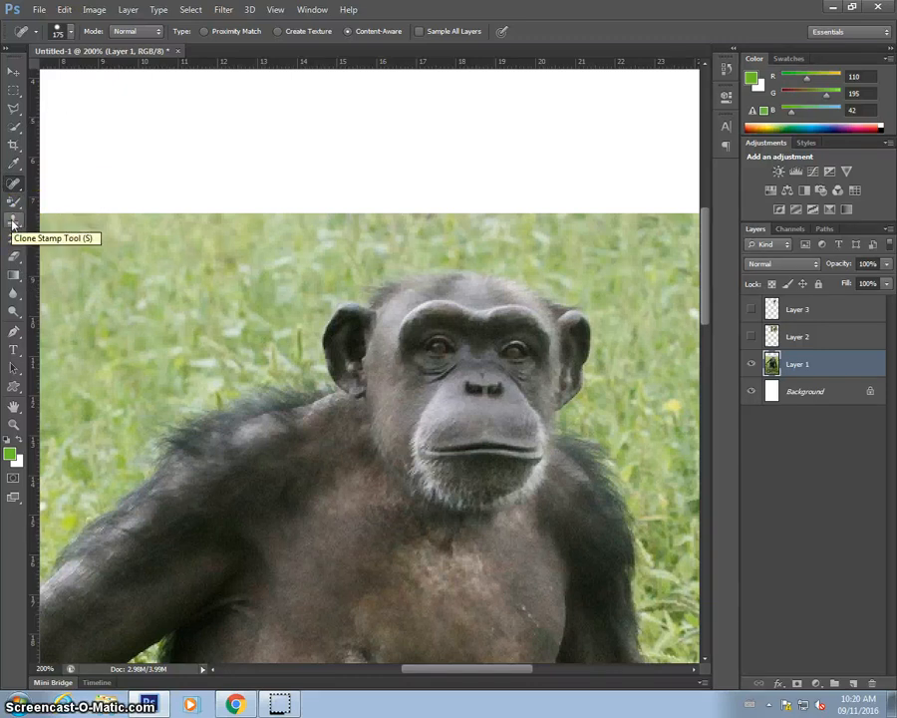
Step: Clone-stamp grass sampled from the background over the chimpanzee's own head
click(14, 222)
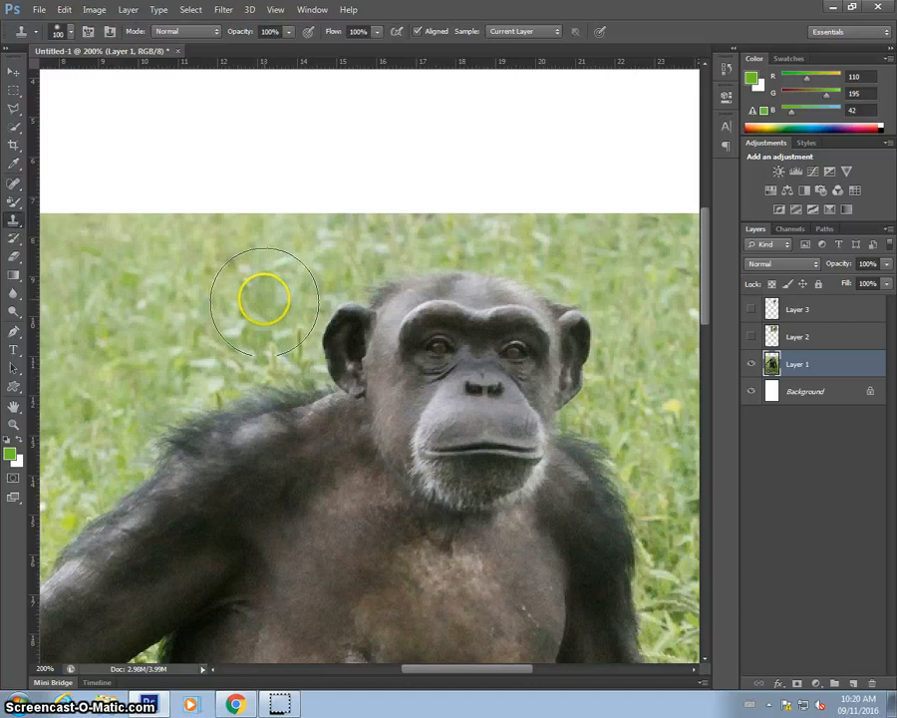
mouse_move(274, 319)
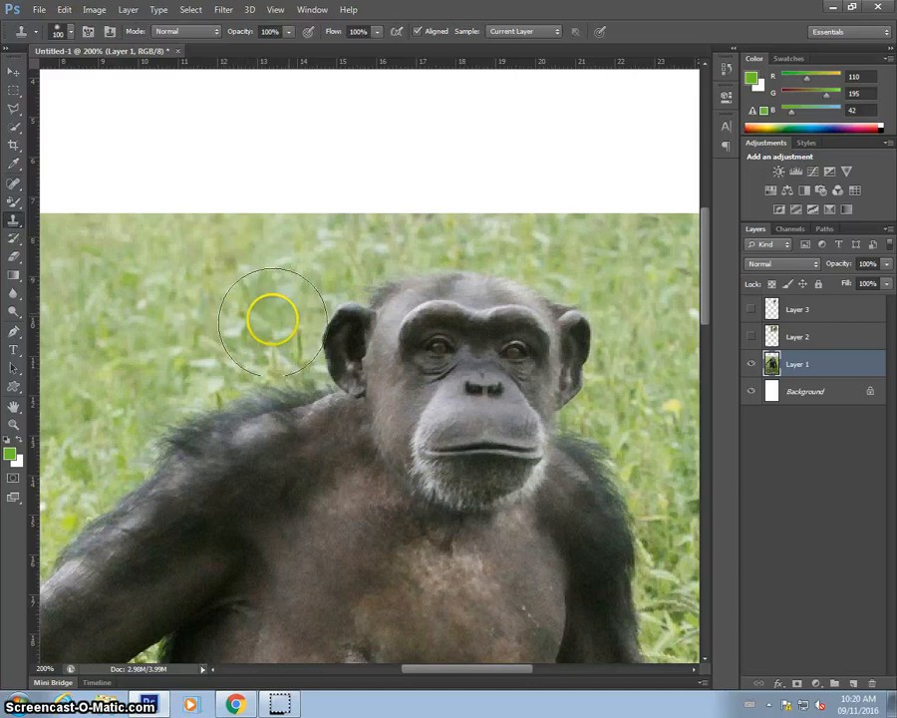
mouse_move(210, 284)
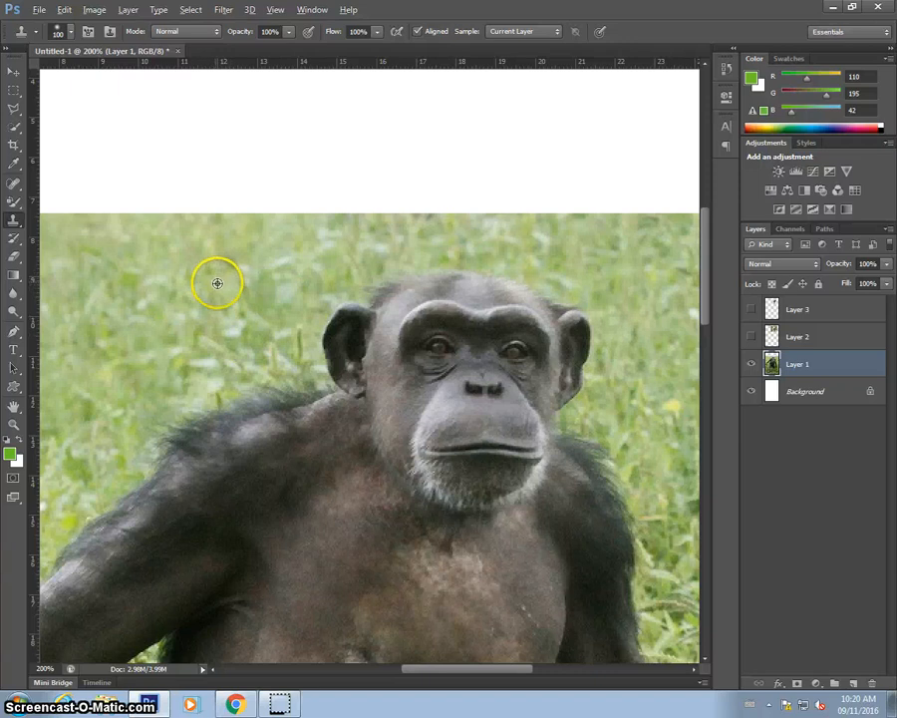
mouse_move(231, 287)
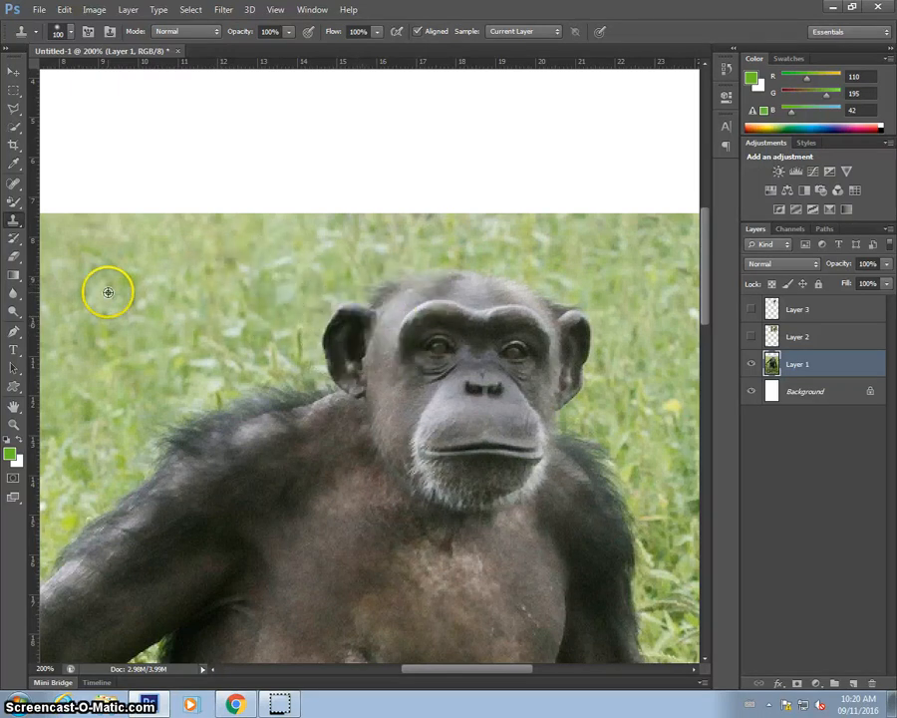
drag(107, 292, 344, 334)
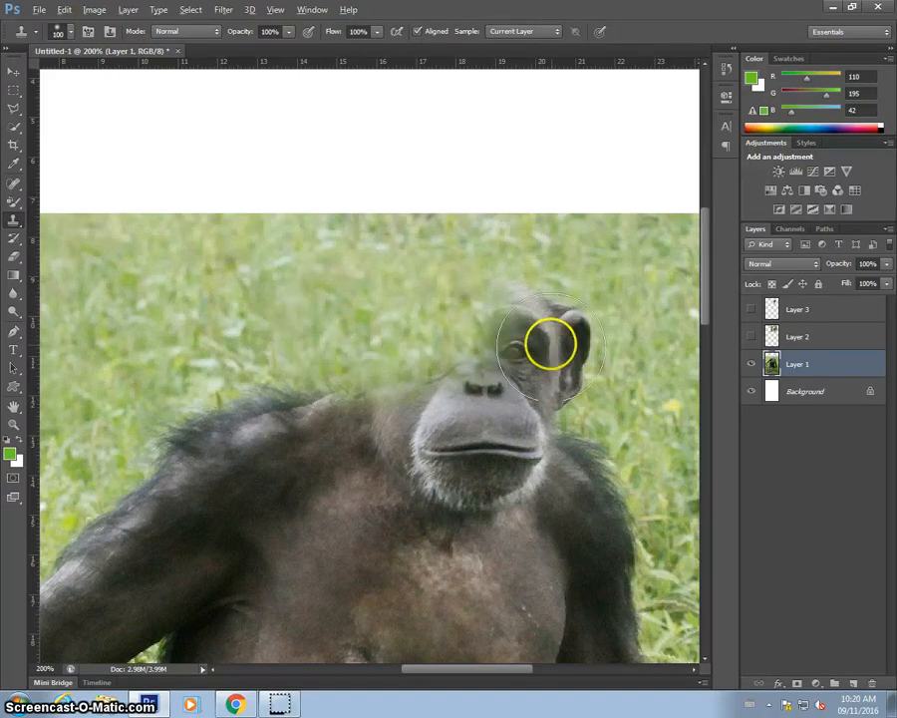
click(553, 349)
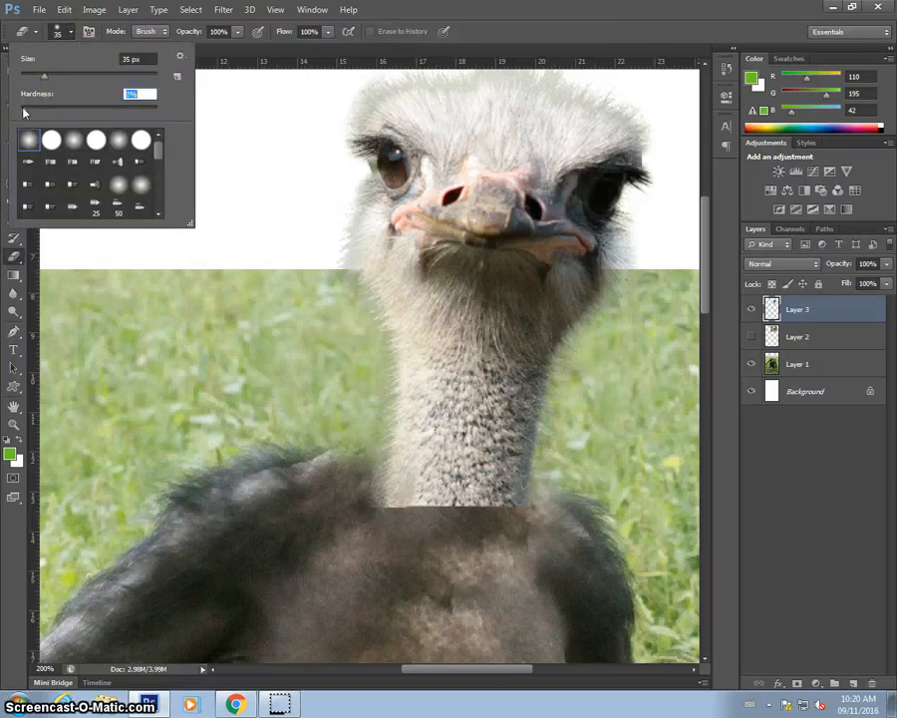
Step: Set the eraser to 0% hardness and erase the hard lower edge of the ostrich neck
click(321, 568)
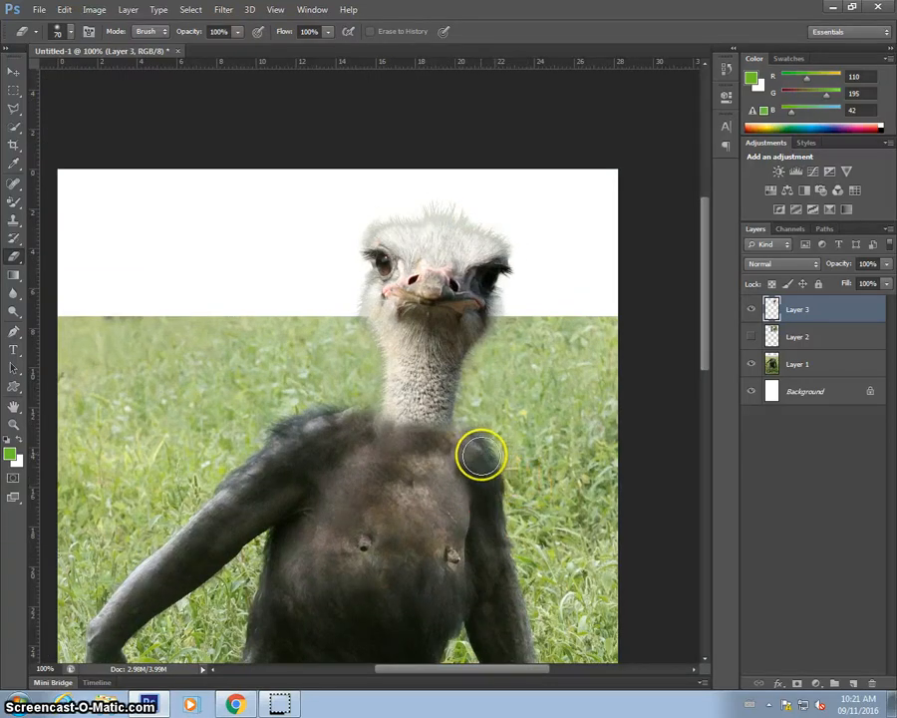
mouse_move(70, 215)
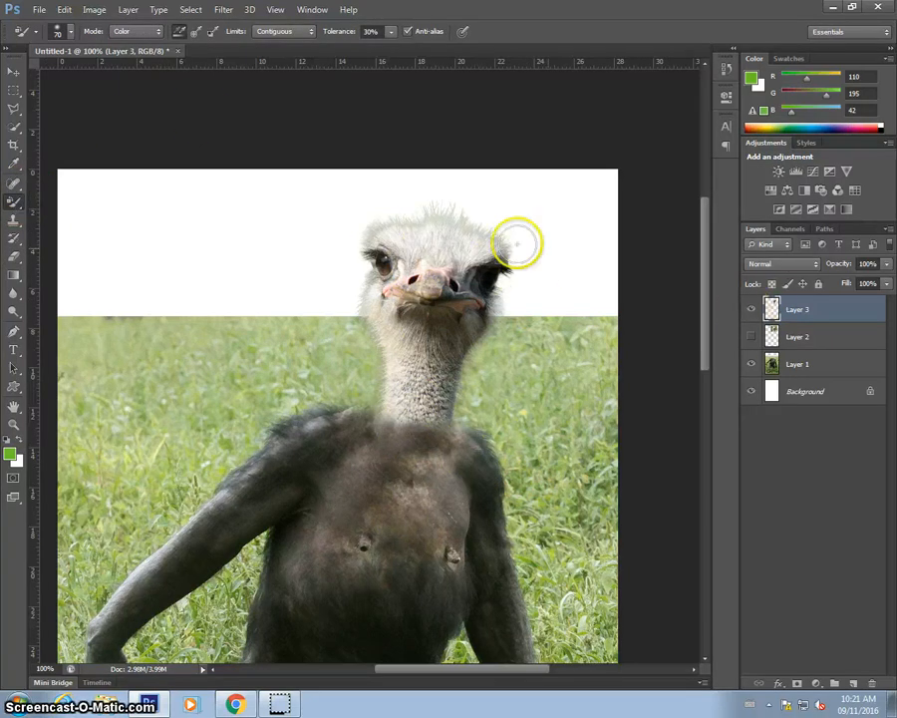
Step: Sample the chimp's fur colour with the Color Replacement Tool and paint it onto the ostrich neck
click(94, 10)
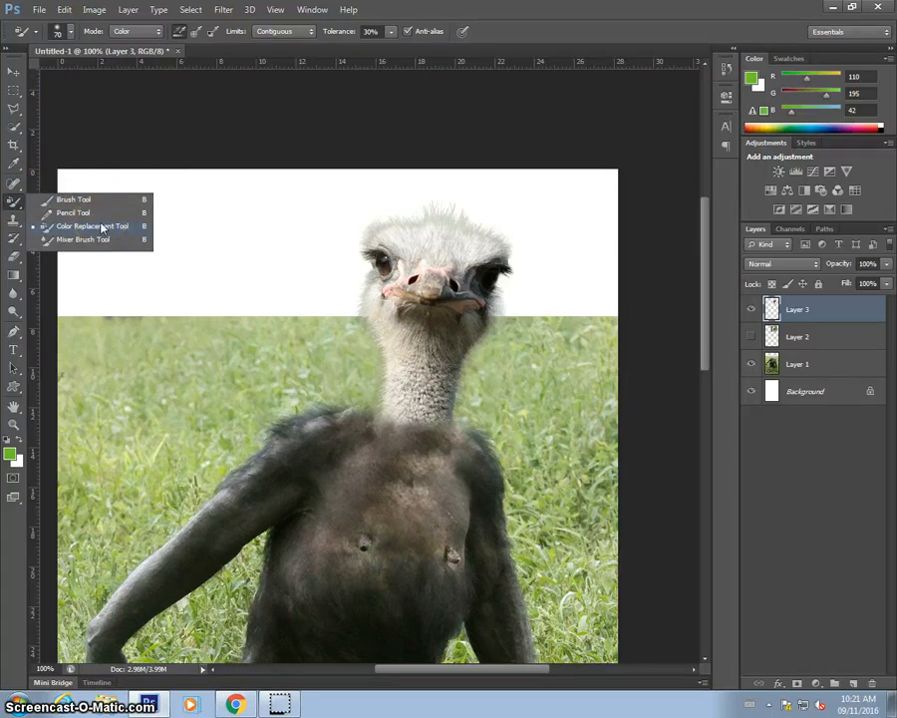
click(92, 225)
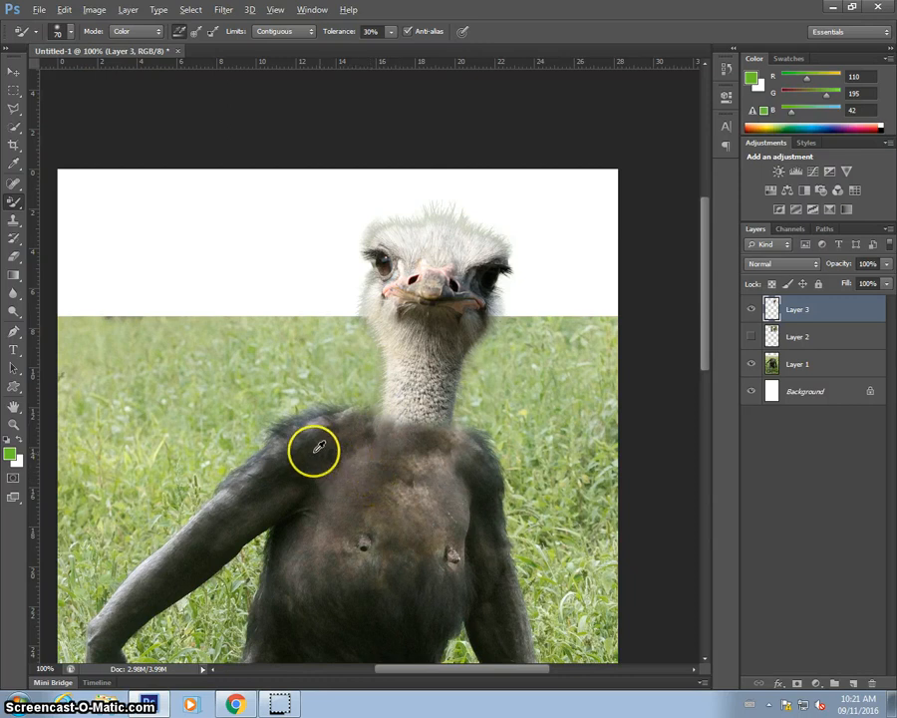
click(311, 451)
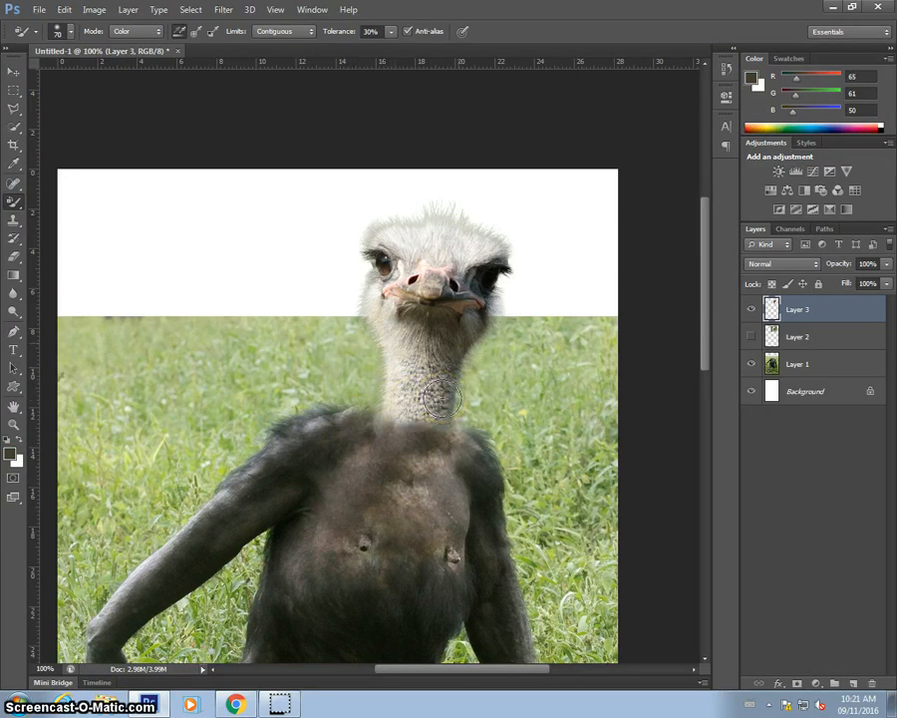
click(420, 424)
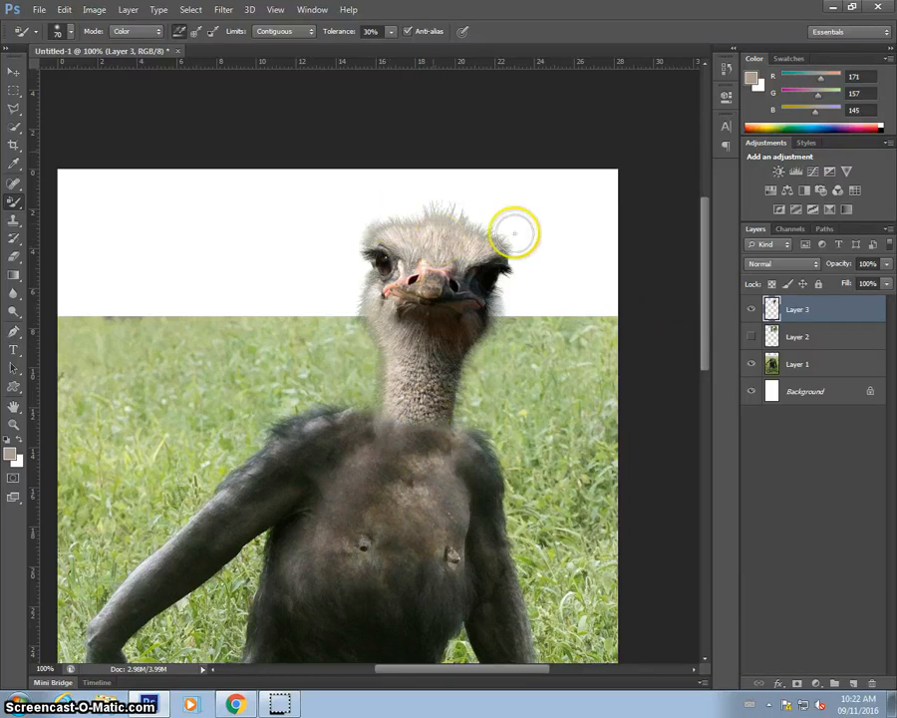
Step: Darken the ostrich head with an Exposure adjustment, then switch to Chrome for more images
click(94, 9)
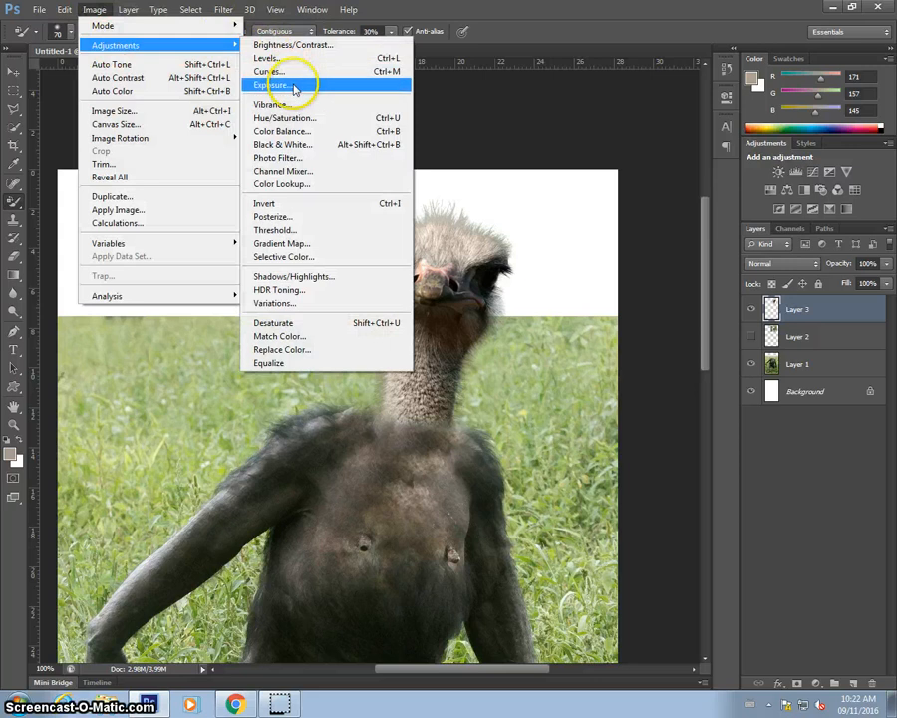
click(271, 84)
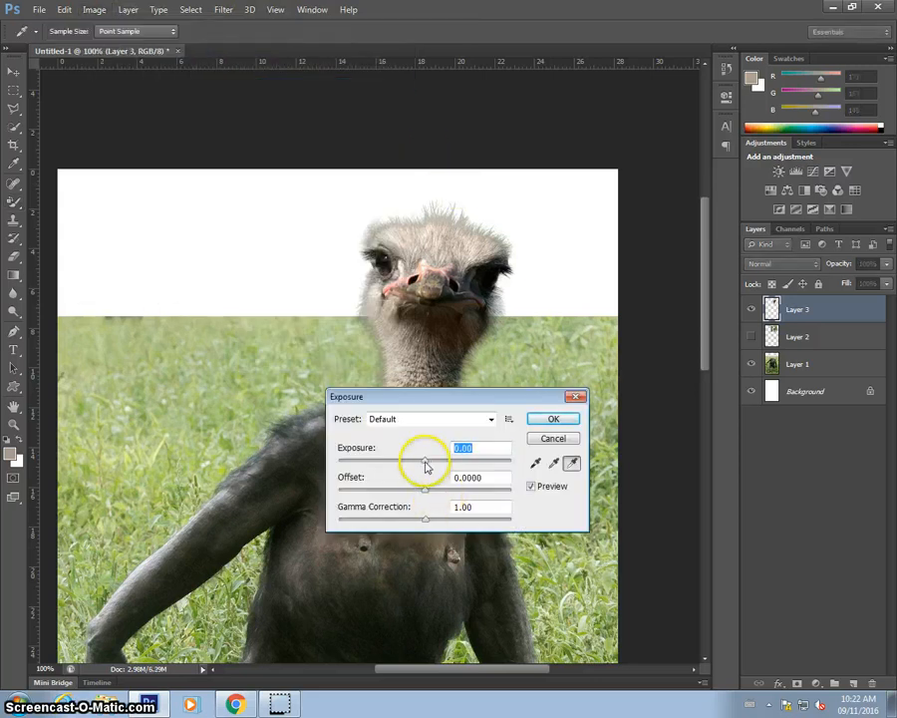
drag(426, 461, 411, 460)
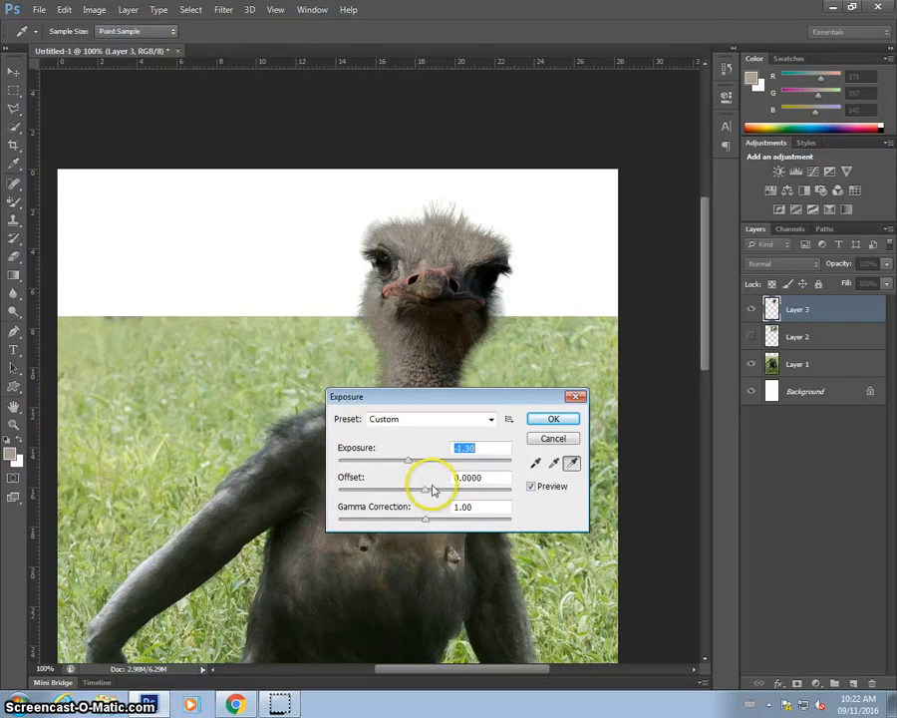
drag(409, 490, 427, 490)
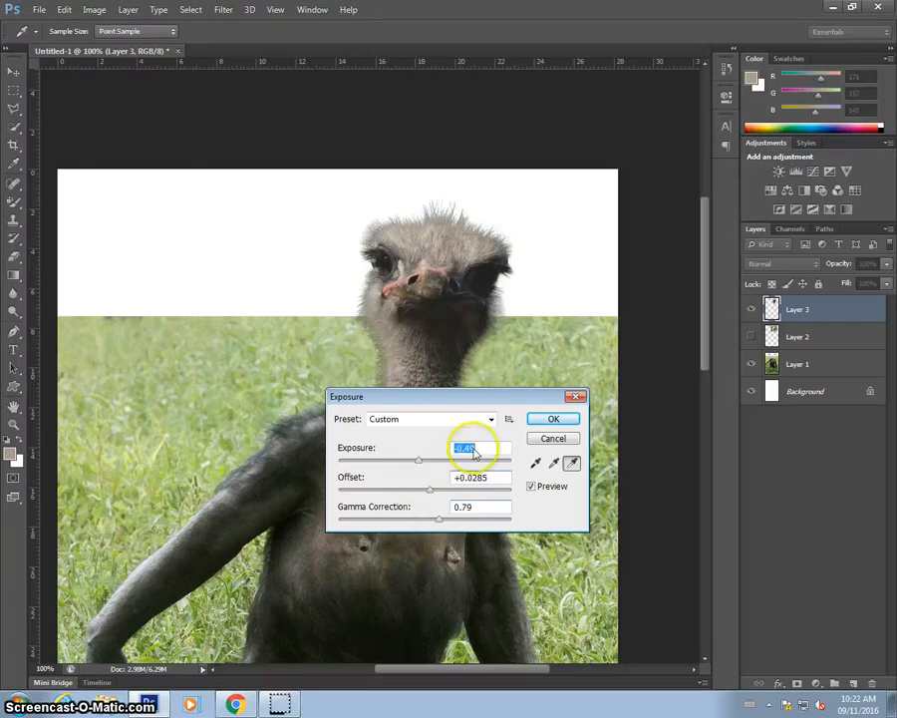
click(553, 418)
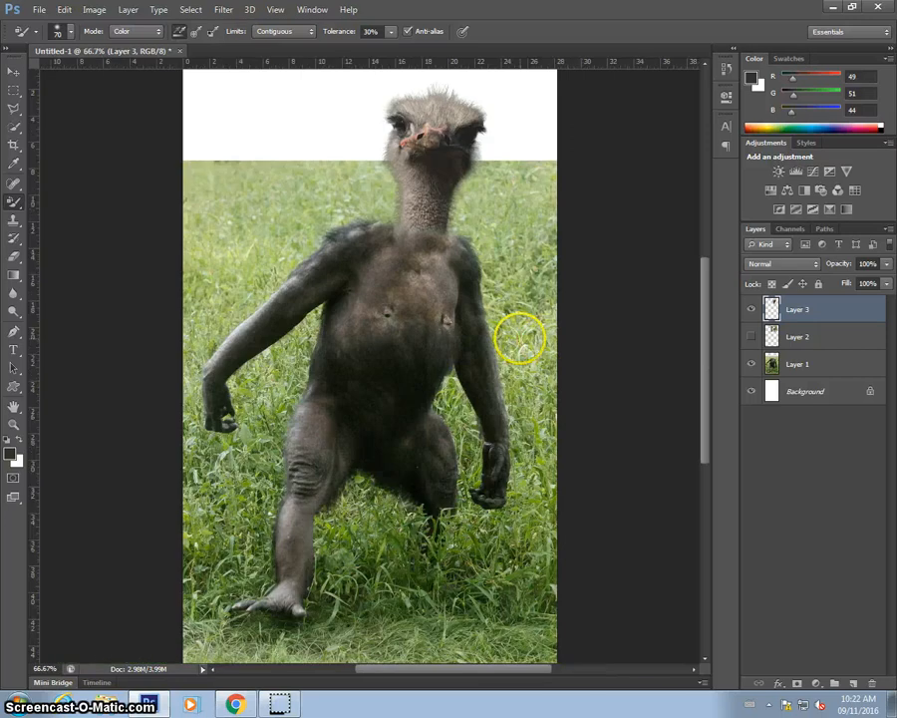
mouse_move(199, 616)
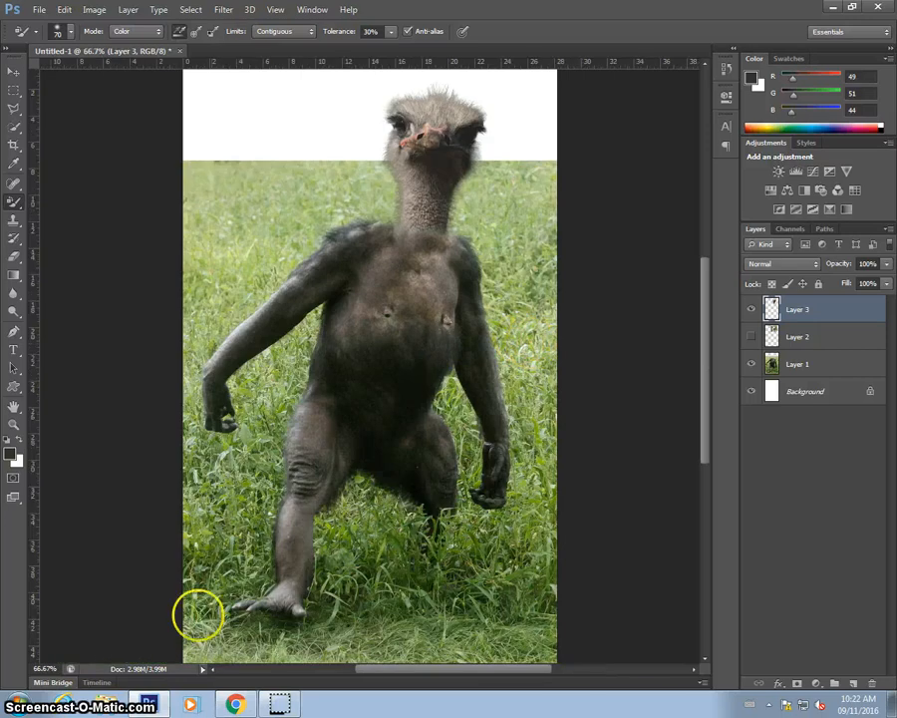
click(236, 704)
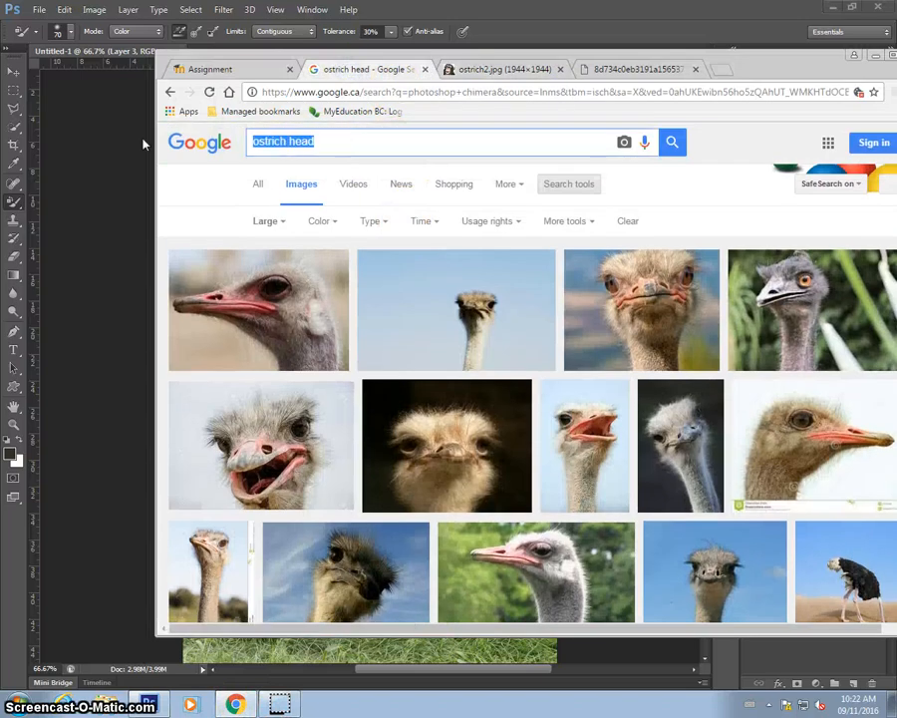
Step: Search Google Images for 'panda standing' and scroll through the upright panda results
text(panda standing)
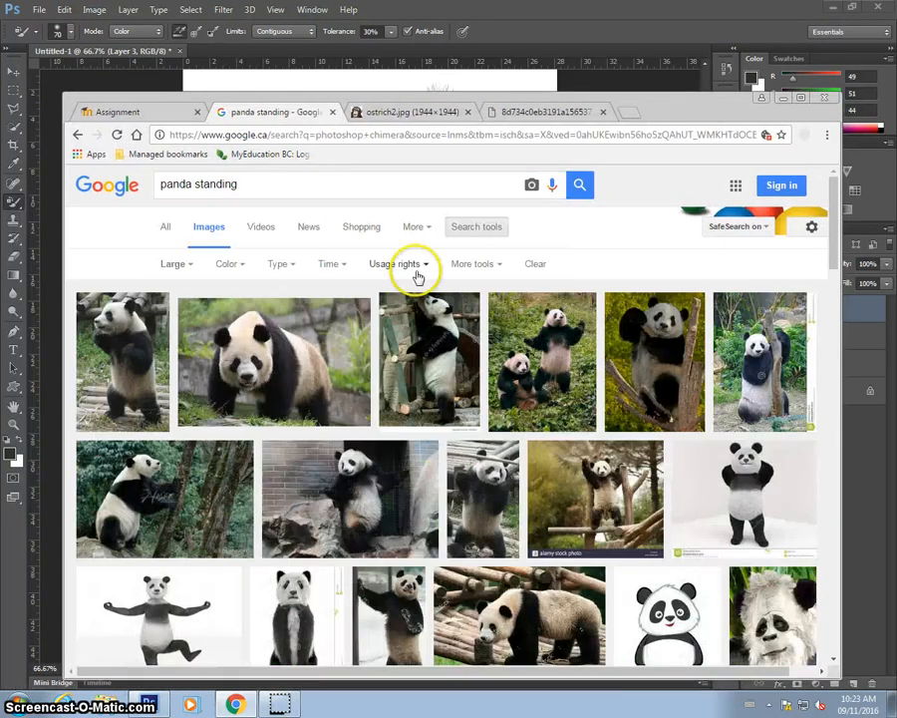
scroll(down, 3)
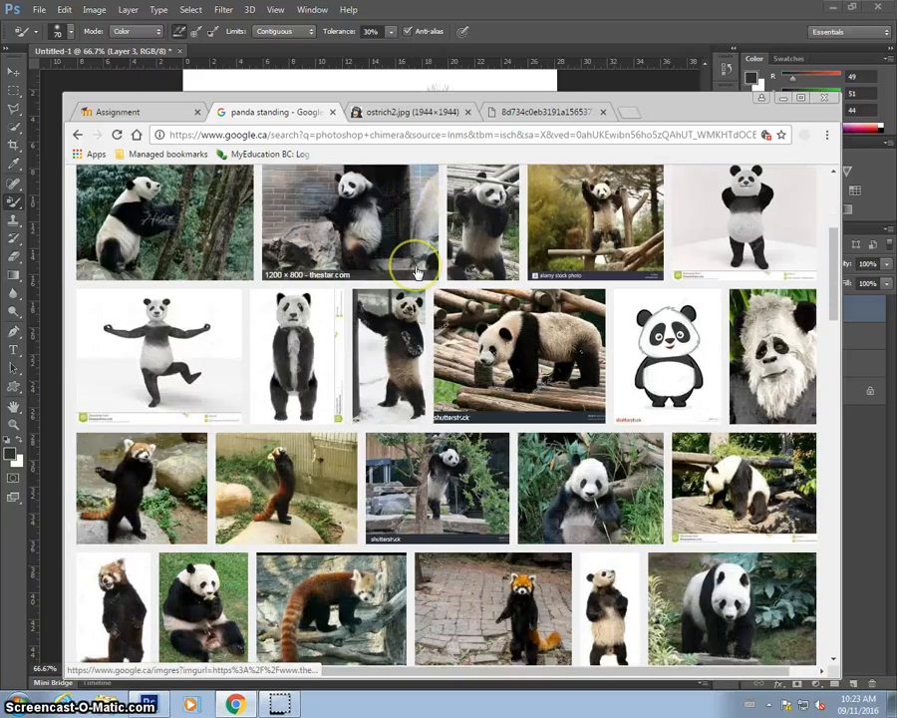
scroll(down, 3)
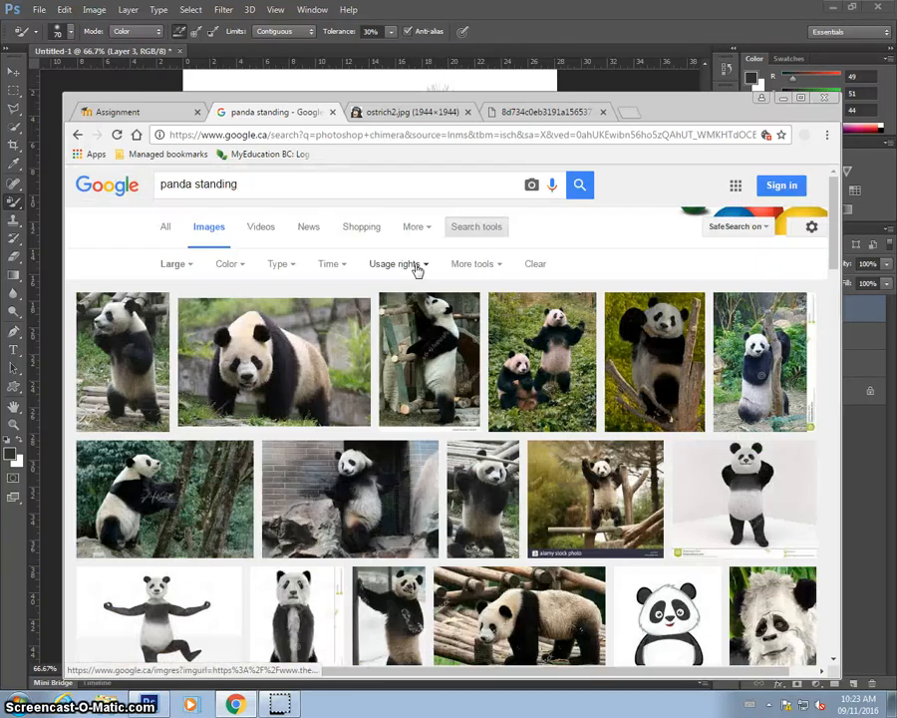
scroll(down, 3)
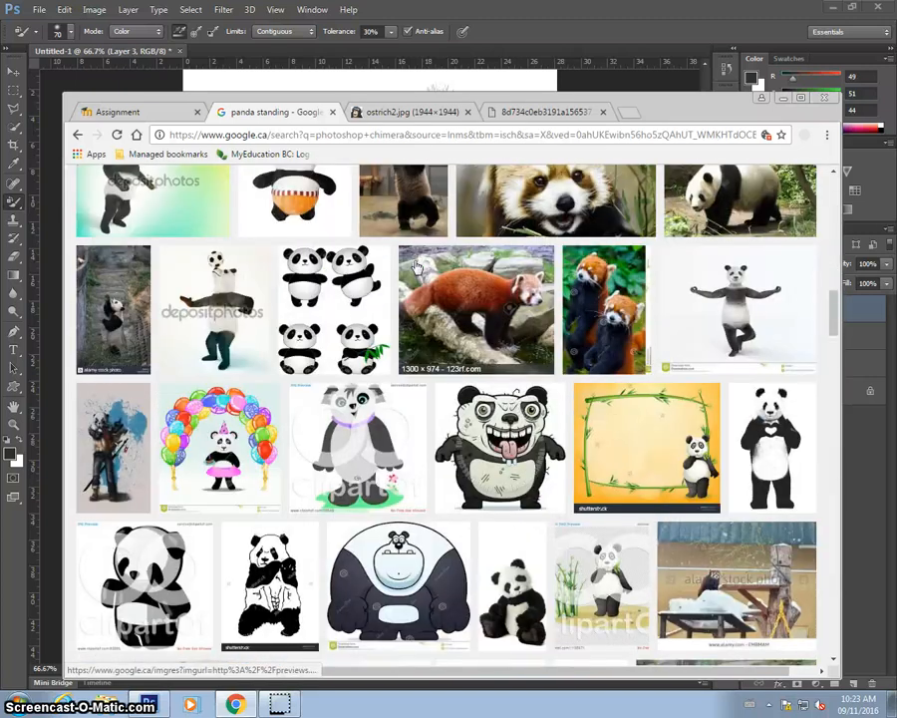
scroll(down, 3)
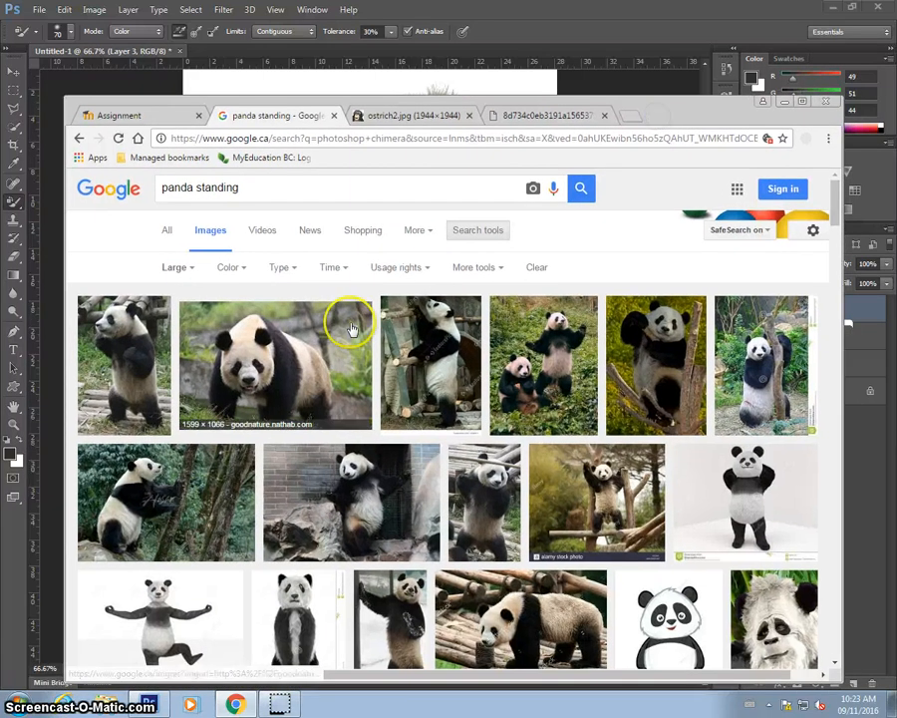
mouse_move(149, 346)
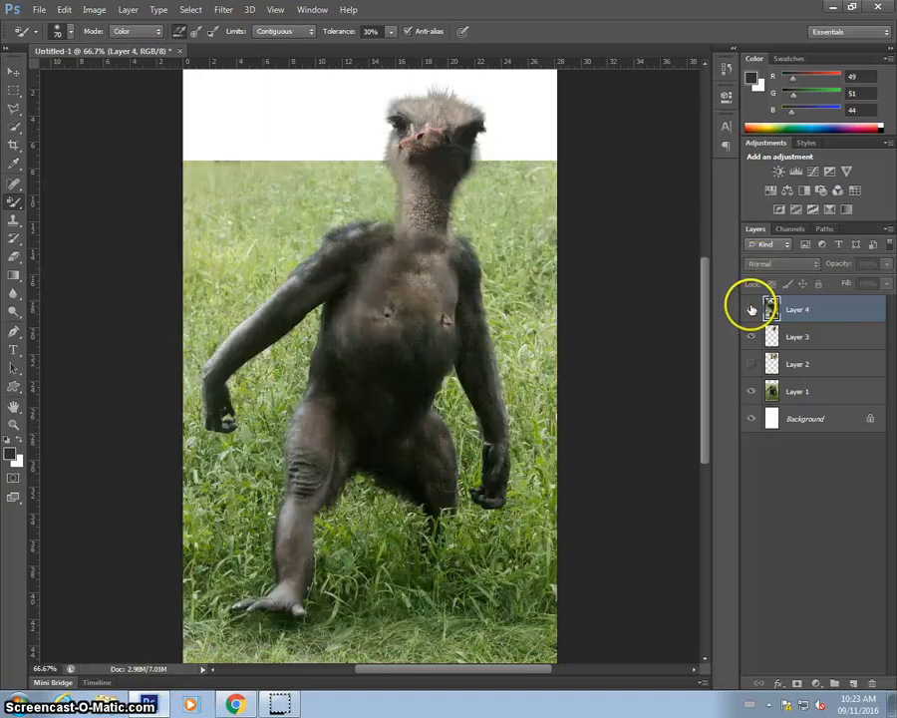
Step: Show the pasted panda layer and flip it horizontally to face the other way
click(64, 9)
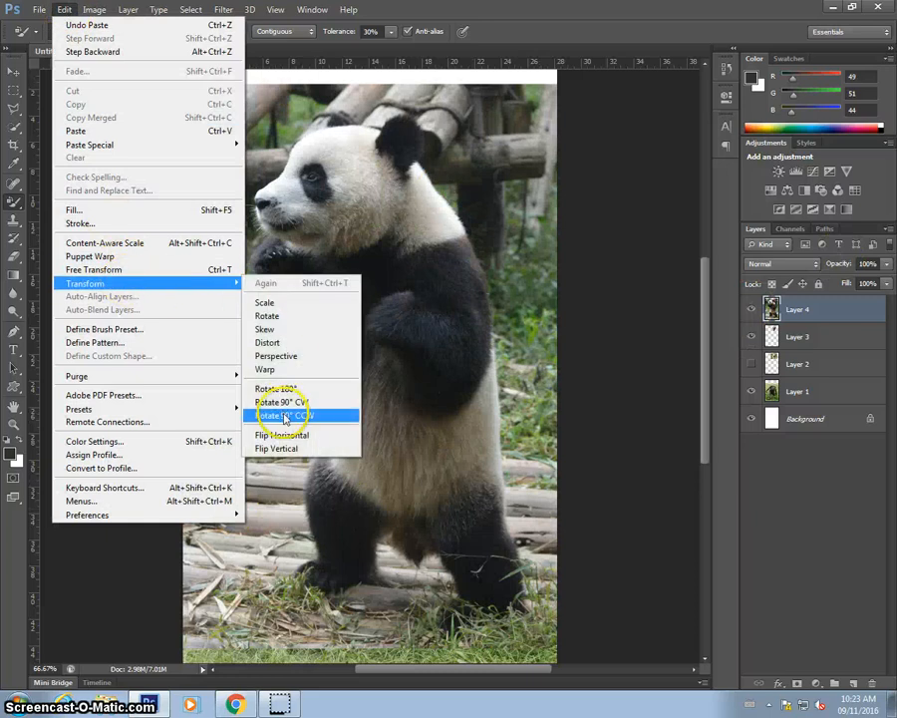
click(283, 414)
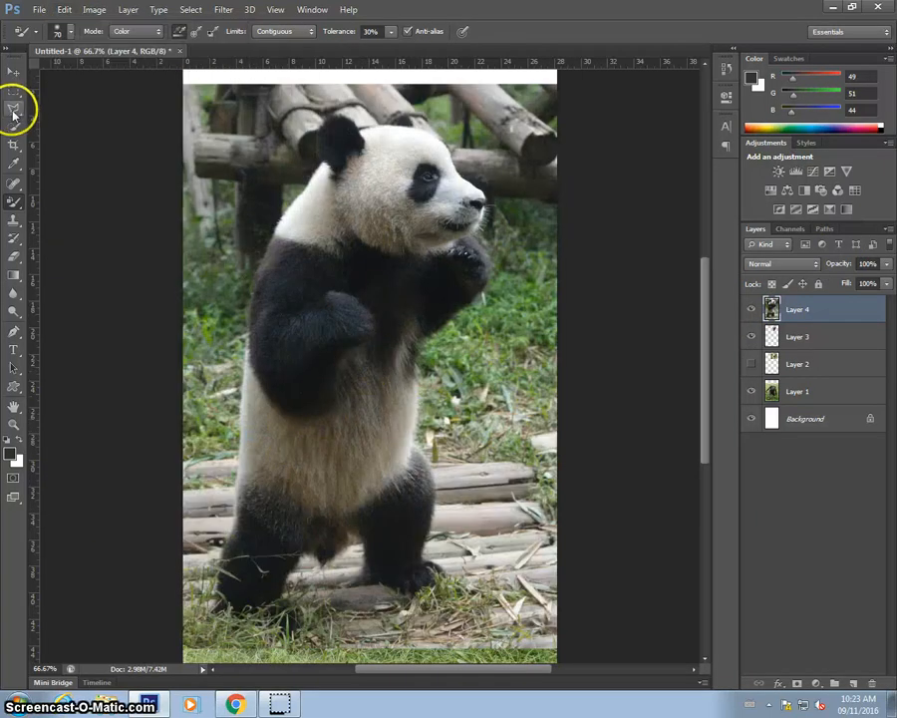
click(14, 108)
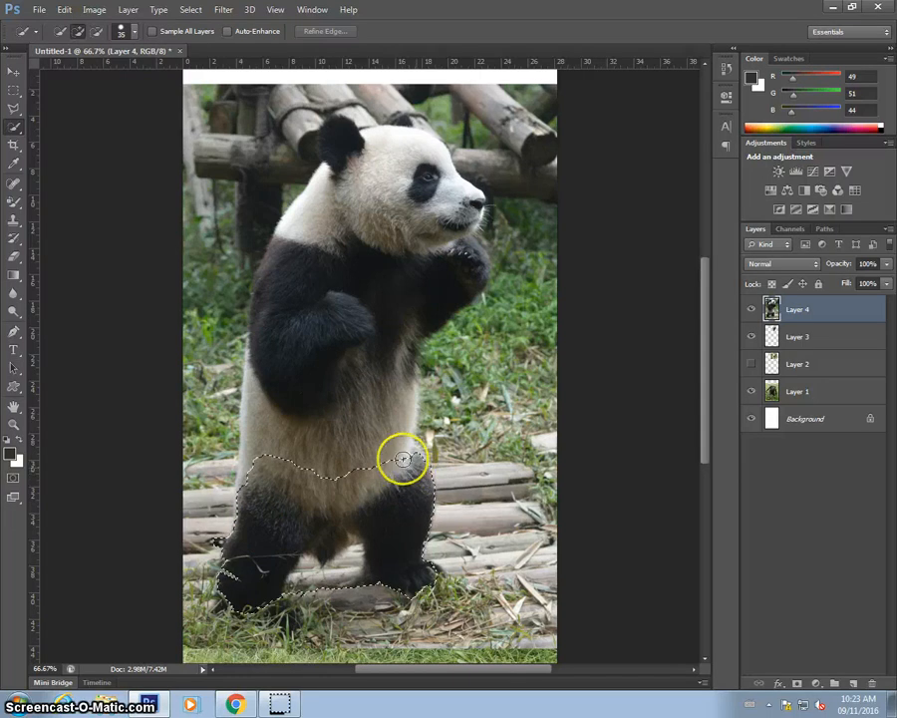
Step: Quick-select the panda's lower body and legs, then hide the original panda photo
drag(403, 459, 264, 436)
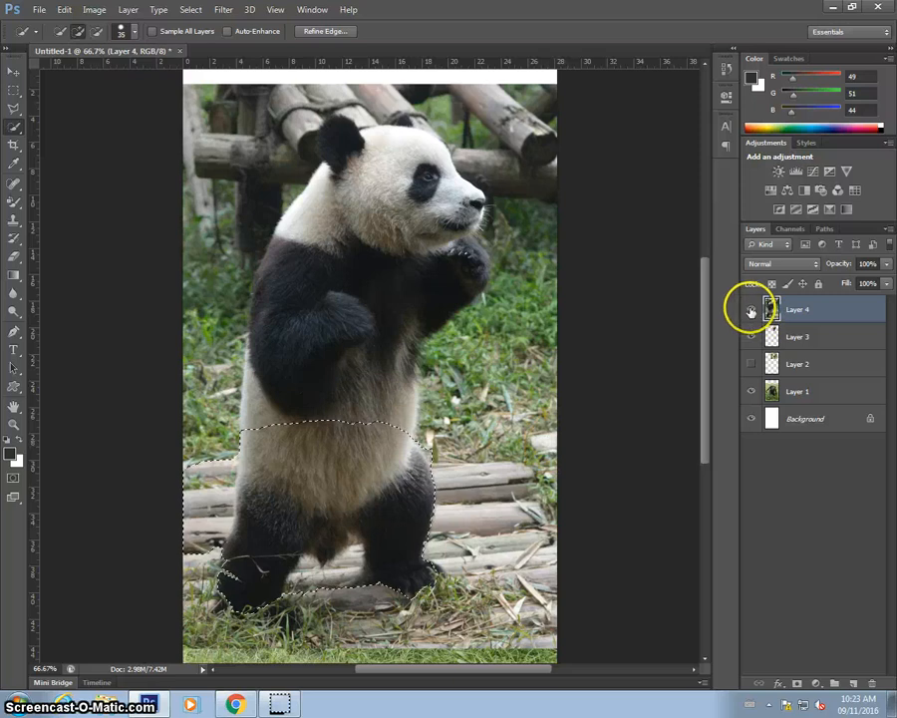
click(752, 309)
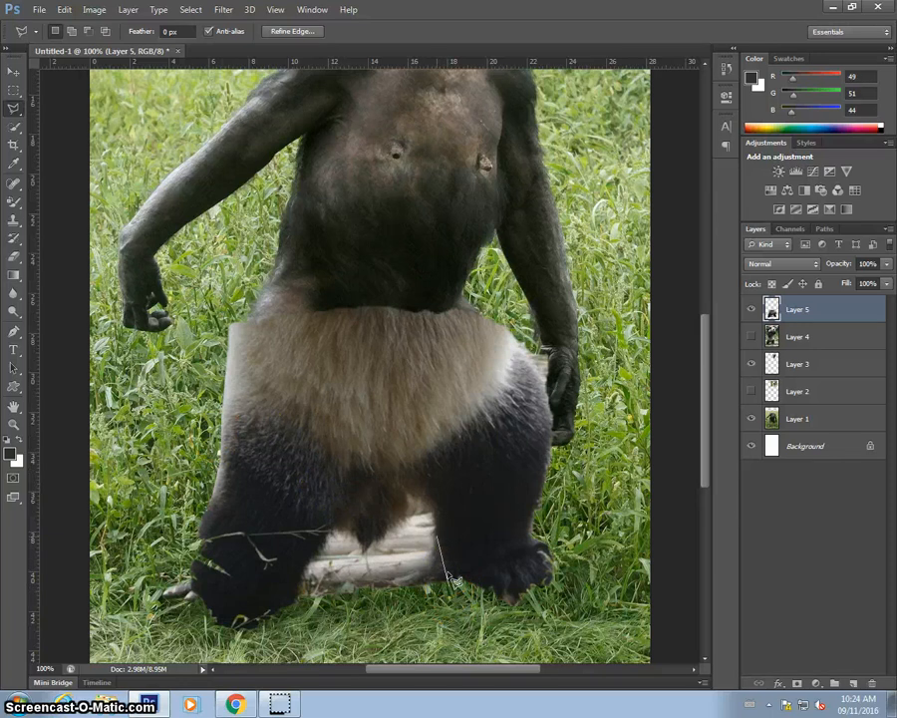
mouse_move(404, 525)
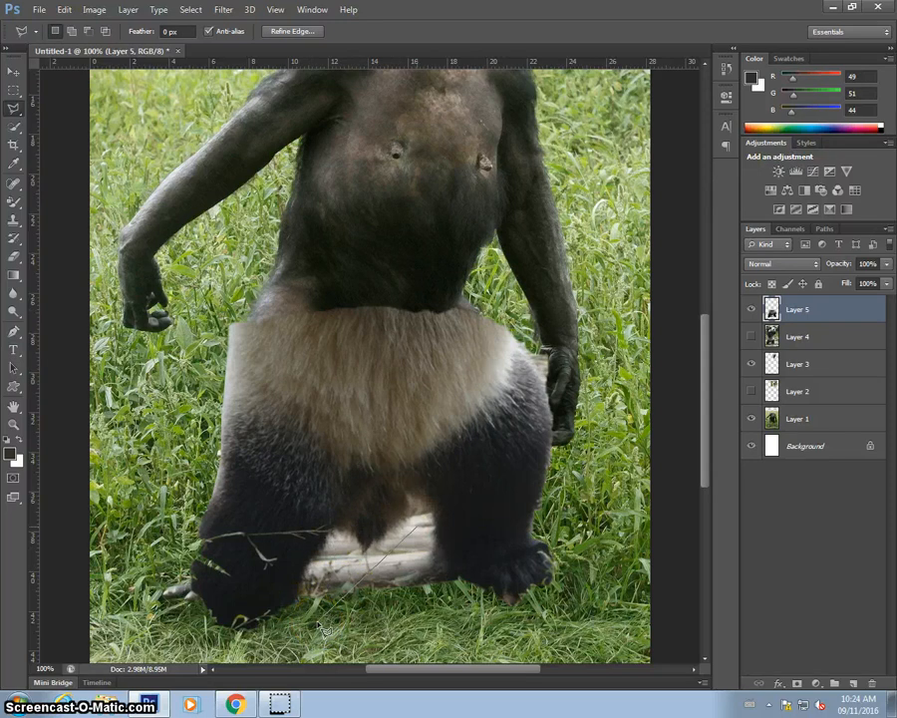
click(292, 31)
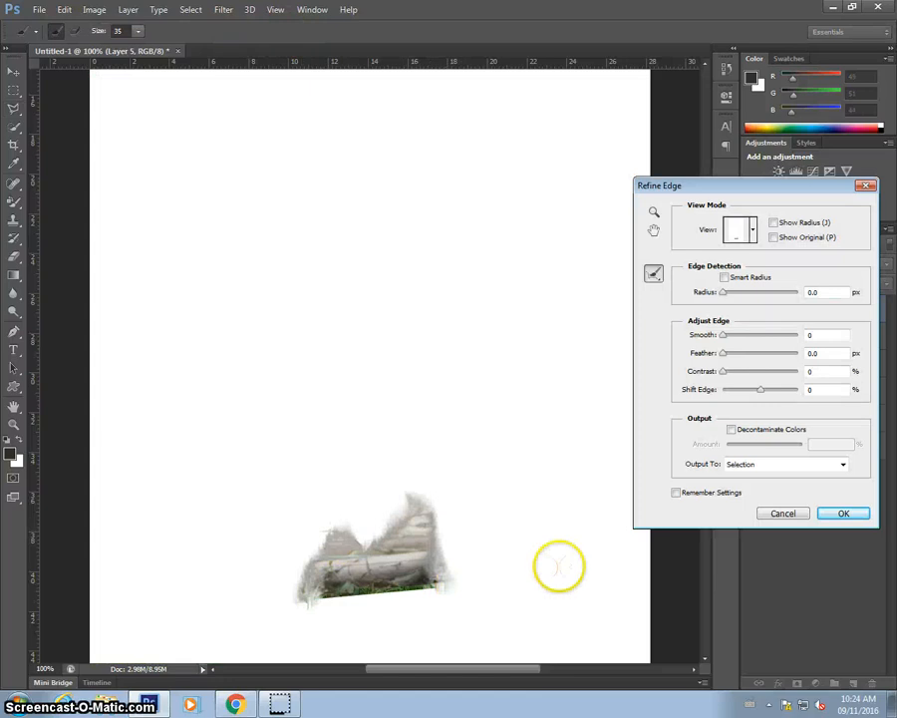
Step: Close the polygonal lasso outline around the leftover logs beneath the panda legs
click(842, 513)
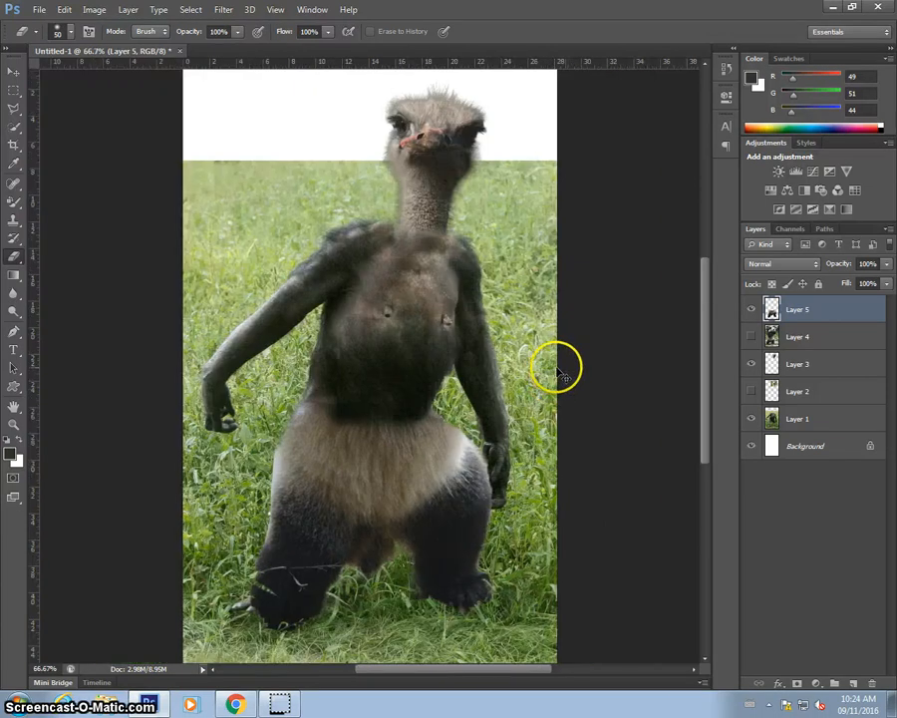
mouse_move(553, 334)
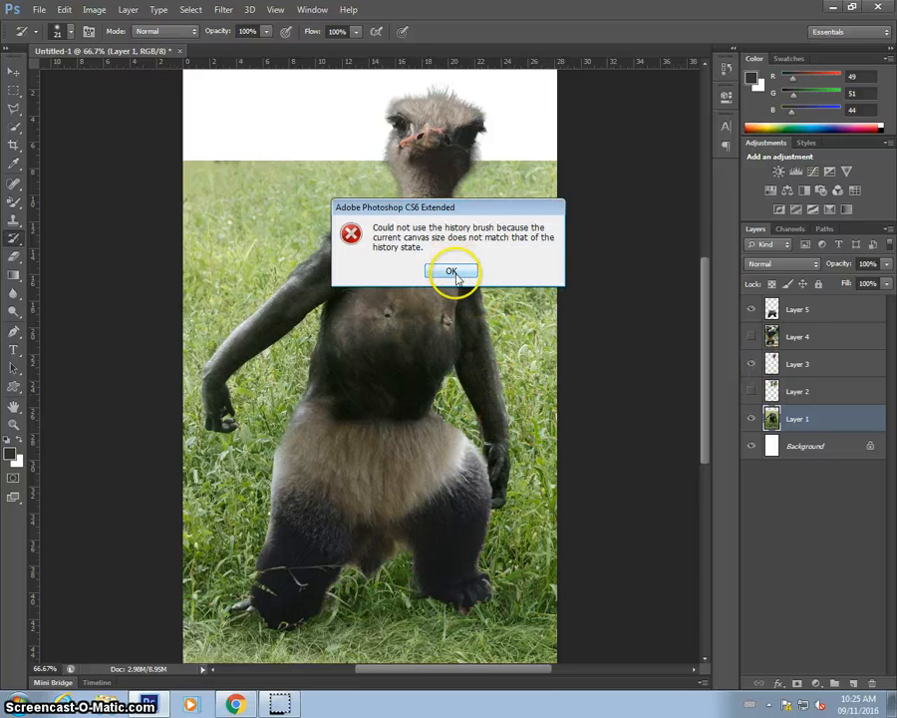
Step: Dismiss the history brush canvas-size warning and zoom out to show the whole chimera
click(451, 271)
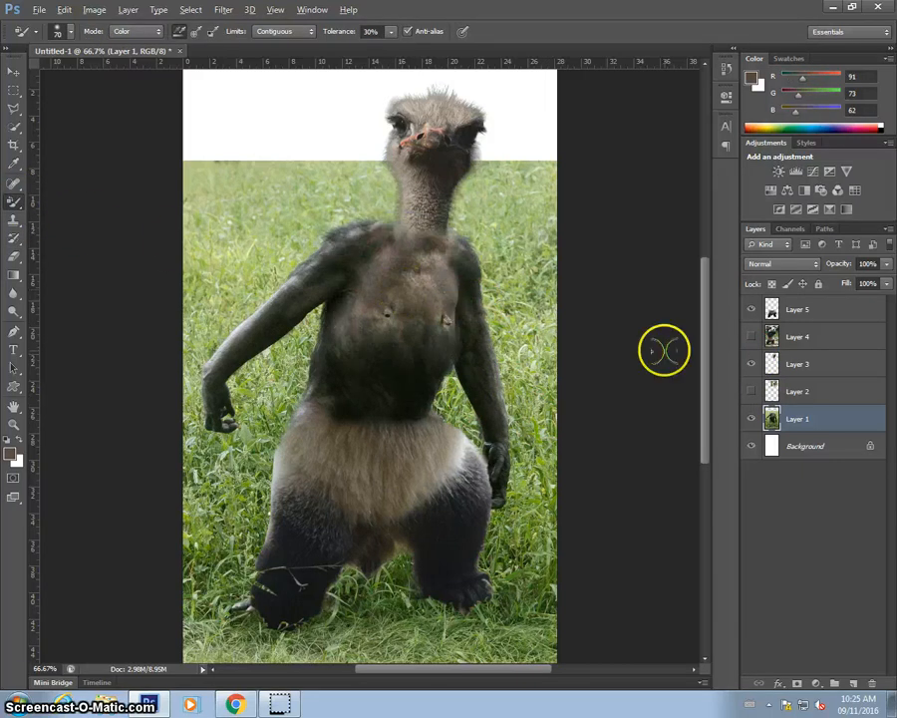
click(798, 309)
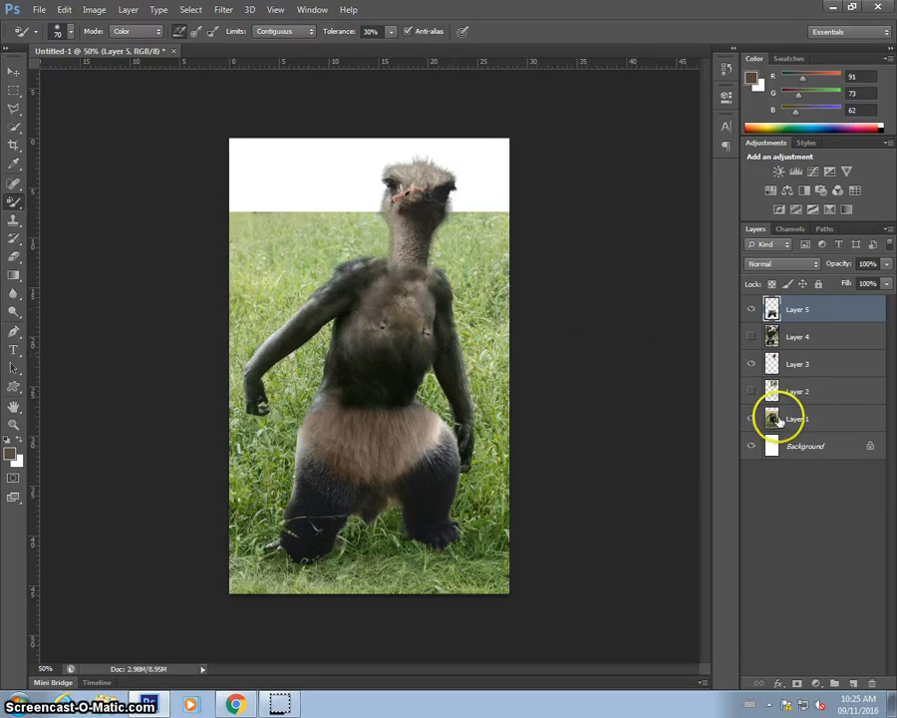
Step: On the grass layer with the ostrich head hidden, clone grass over the top white strip
click(798, 417)
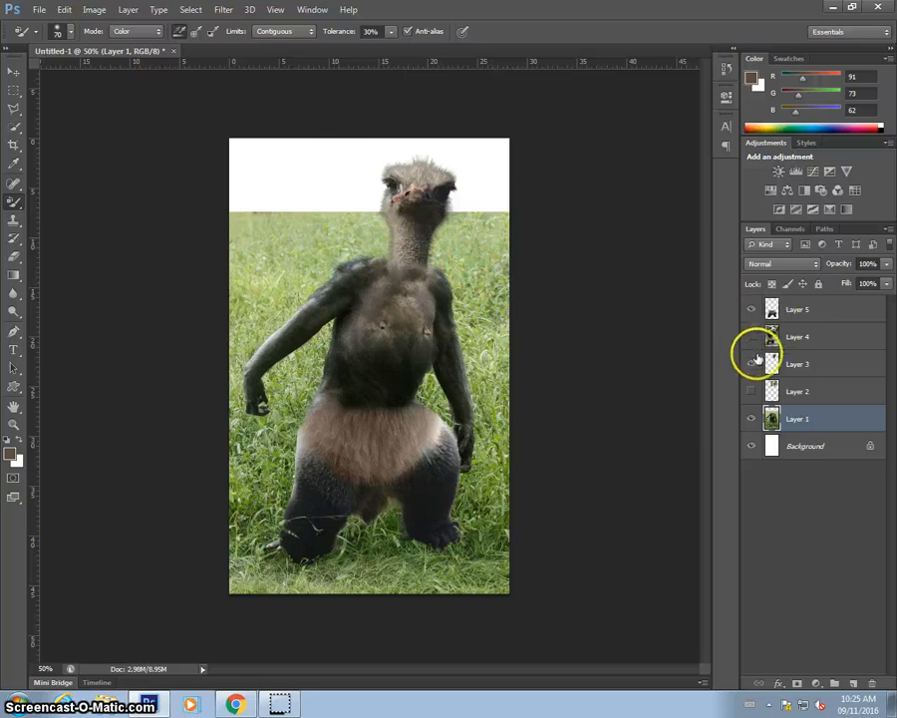
click(798, 363)
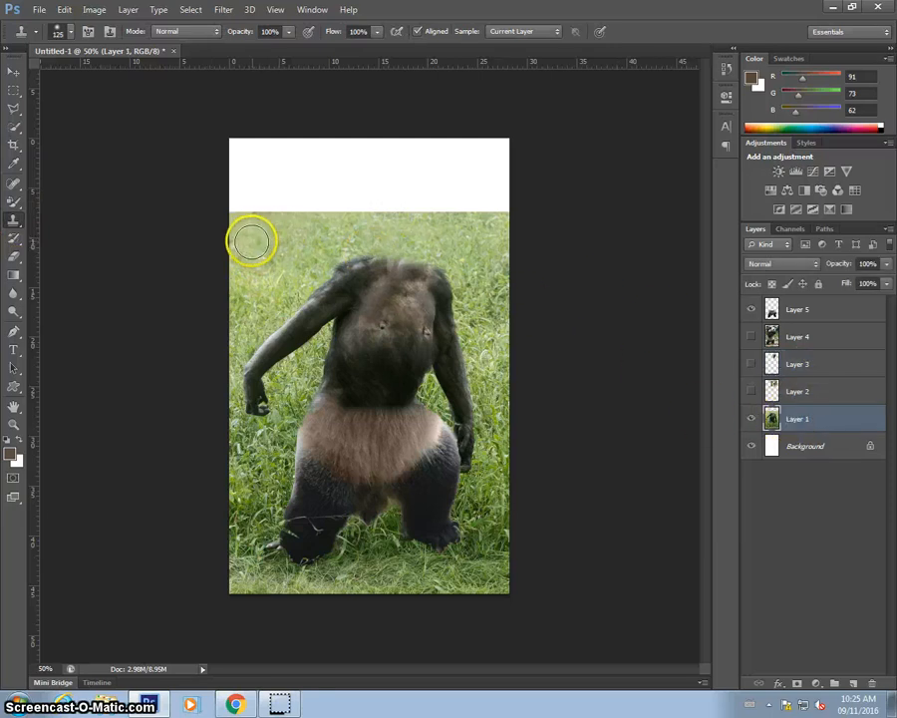
drag(253, 241, 240, 206)
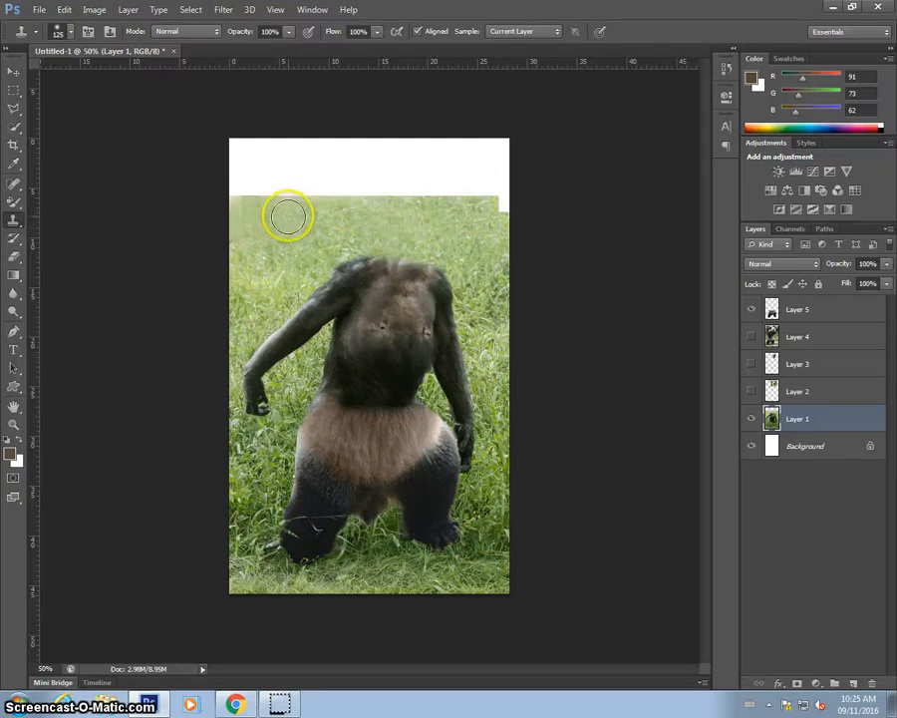
drag(289, 217, 237, 195)
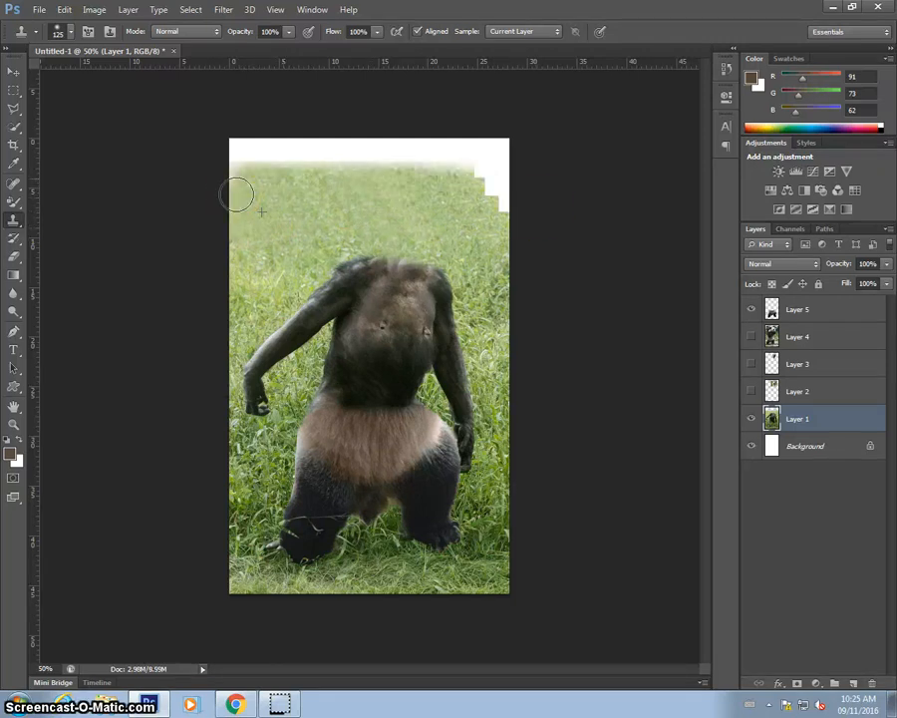